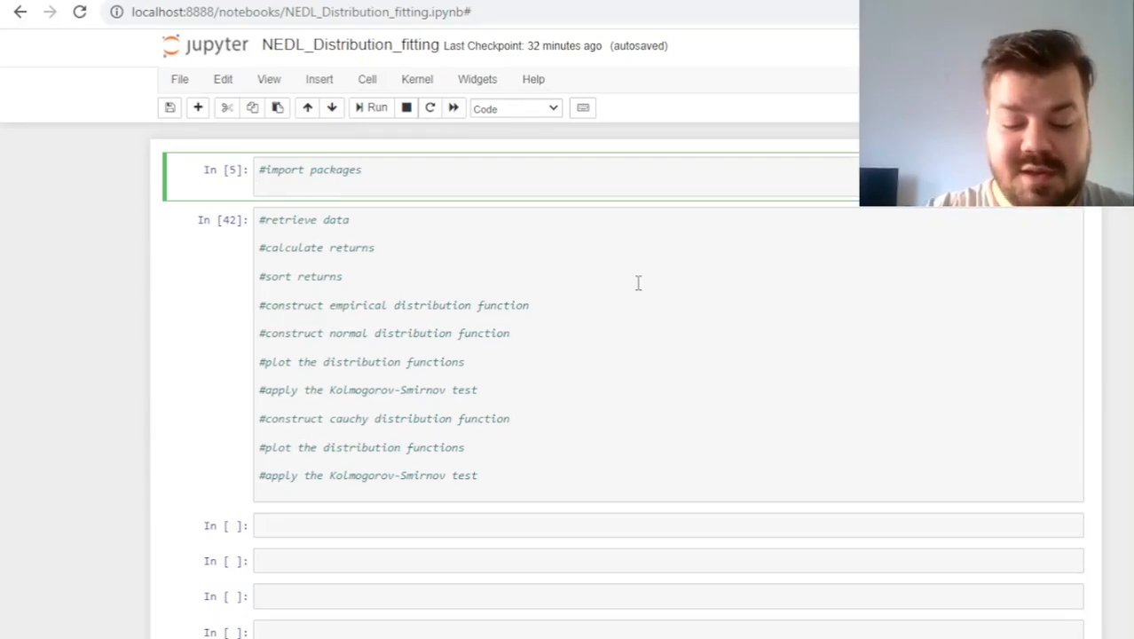
Write the imports: numpy as np, yfinance, scipy.stats as sps, matplotlib.pyplot as plt
type("import numpy as")
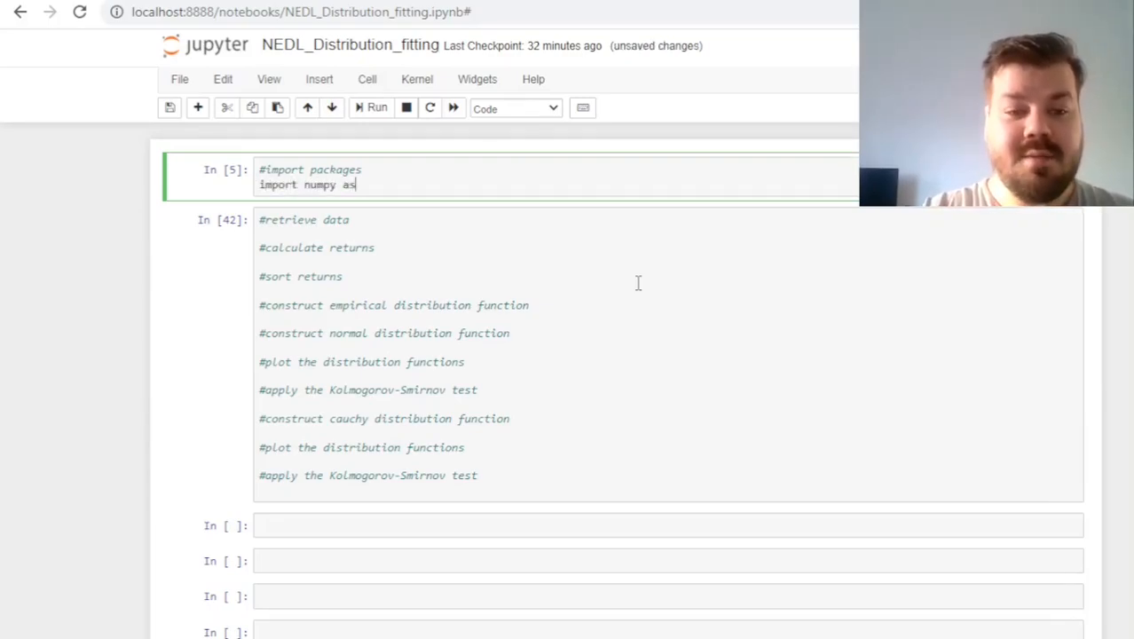
type("np")
type("import pandas as pd")
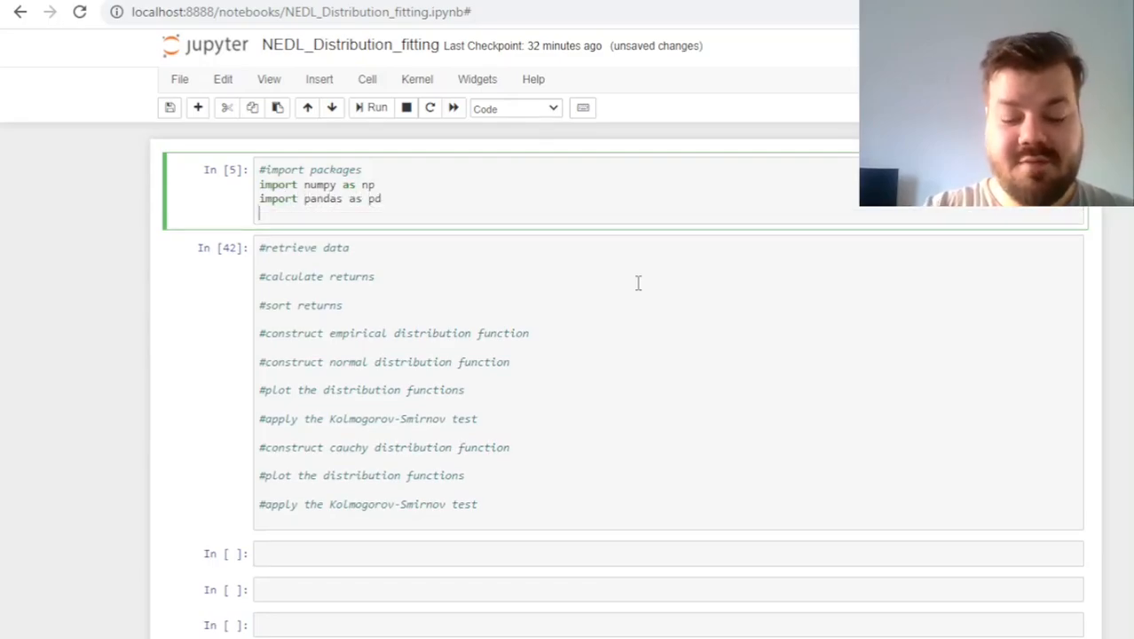
type("import yfinance as yf")
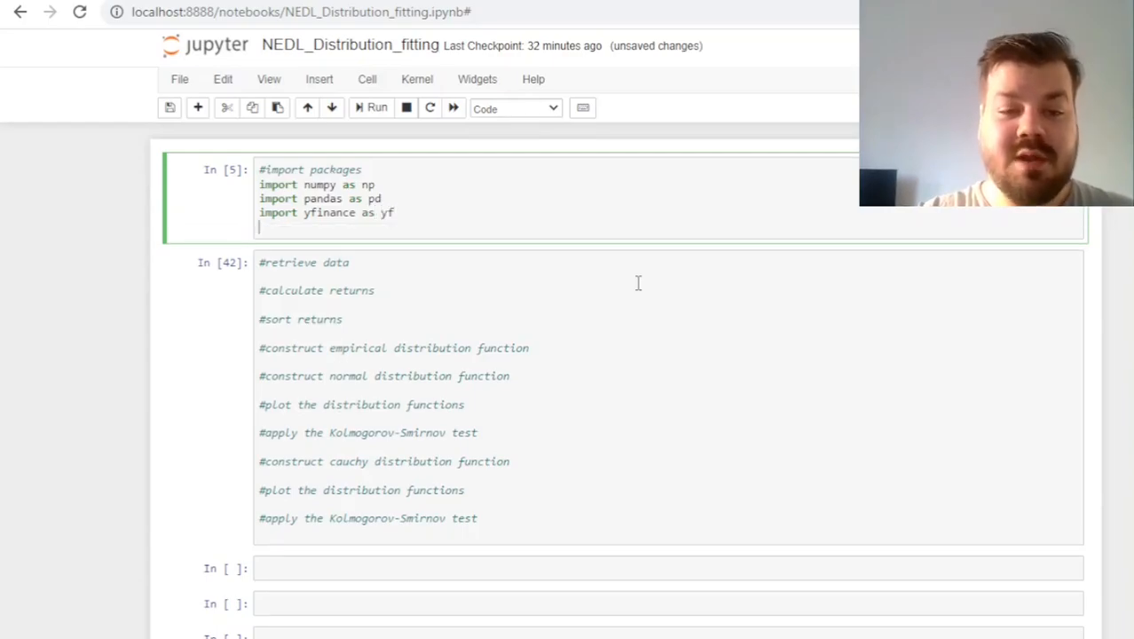
type("importr")
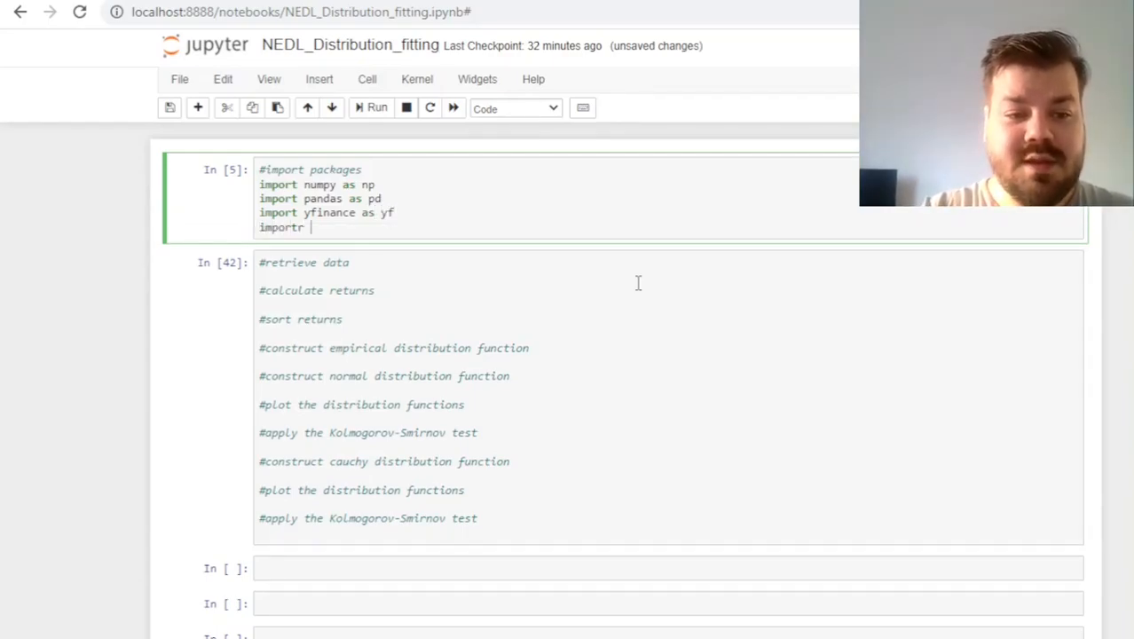
type("scipy.stats a")
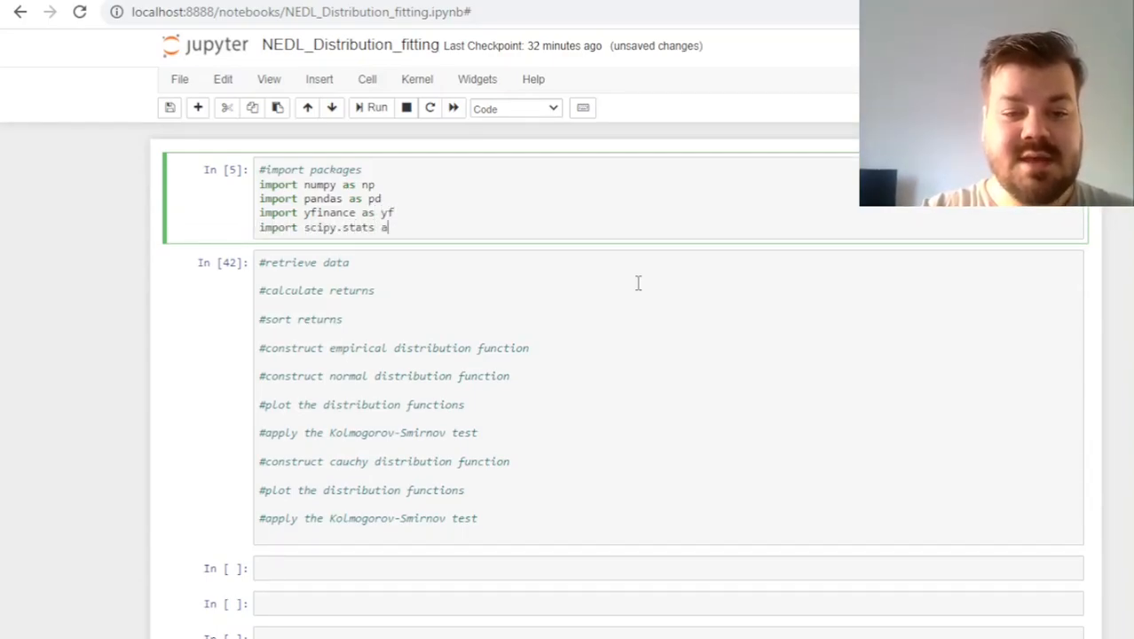
type("s sps")
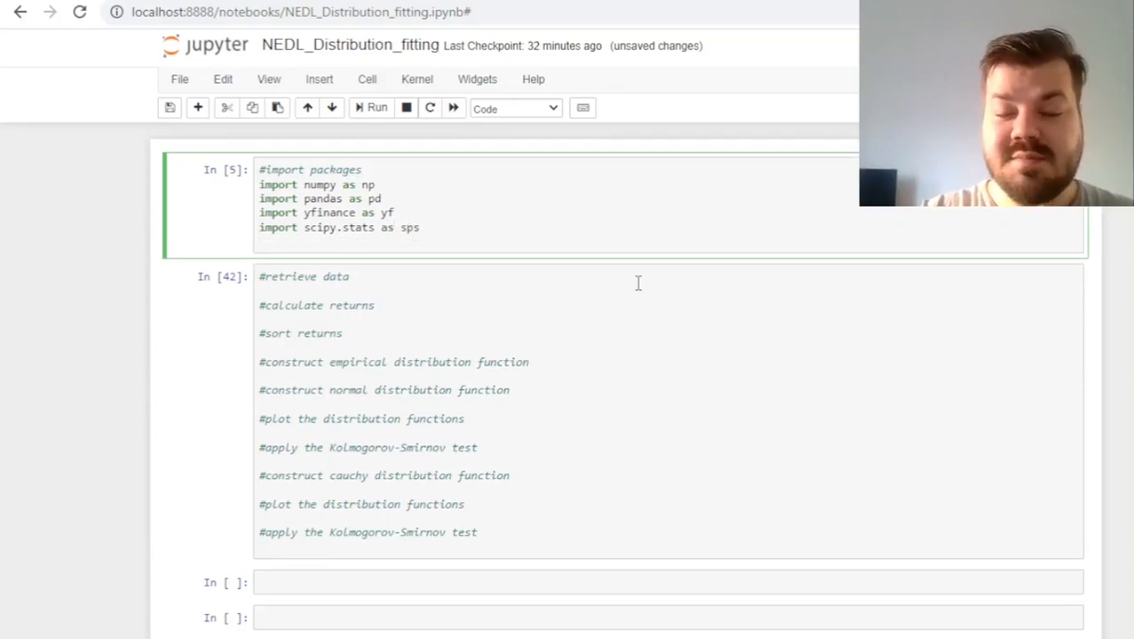
type("import")
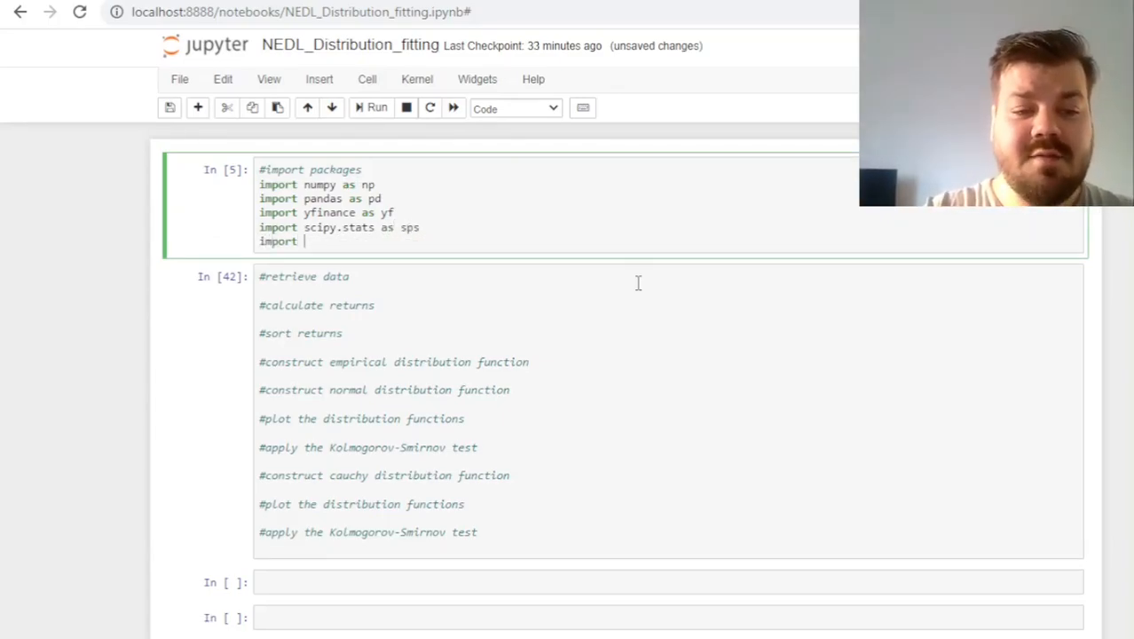
type("matplotlib.pyplot")
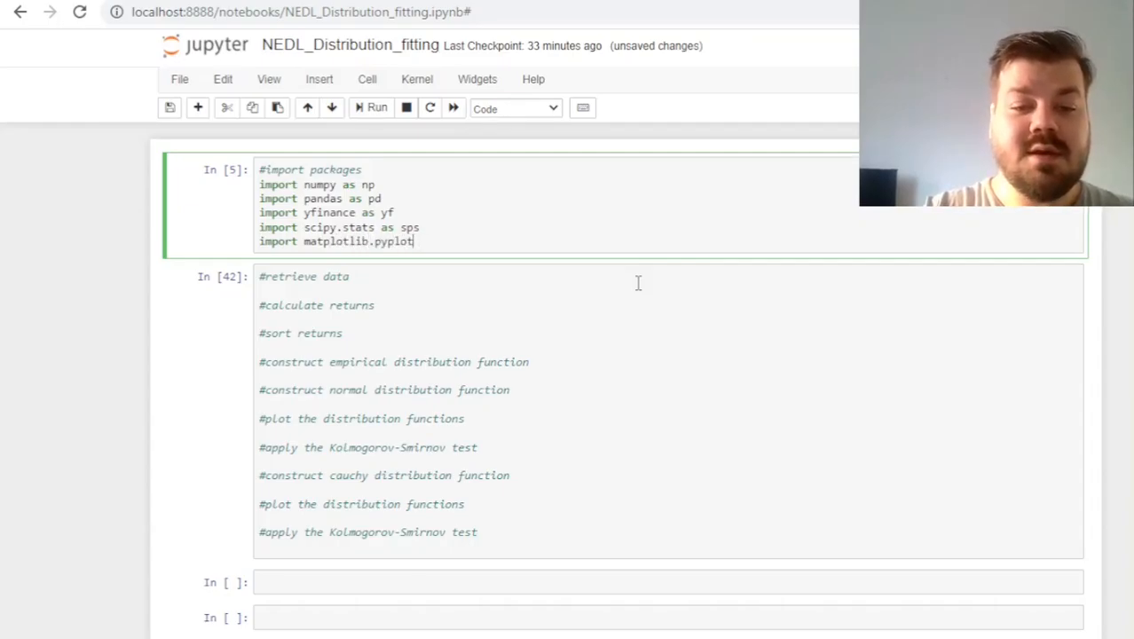
type("as plt")
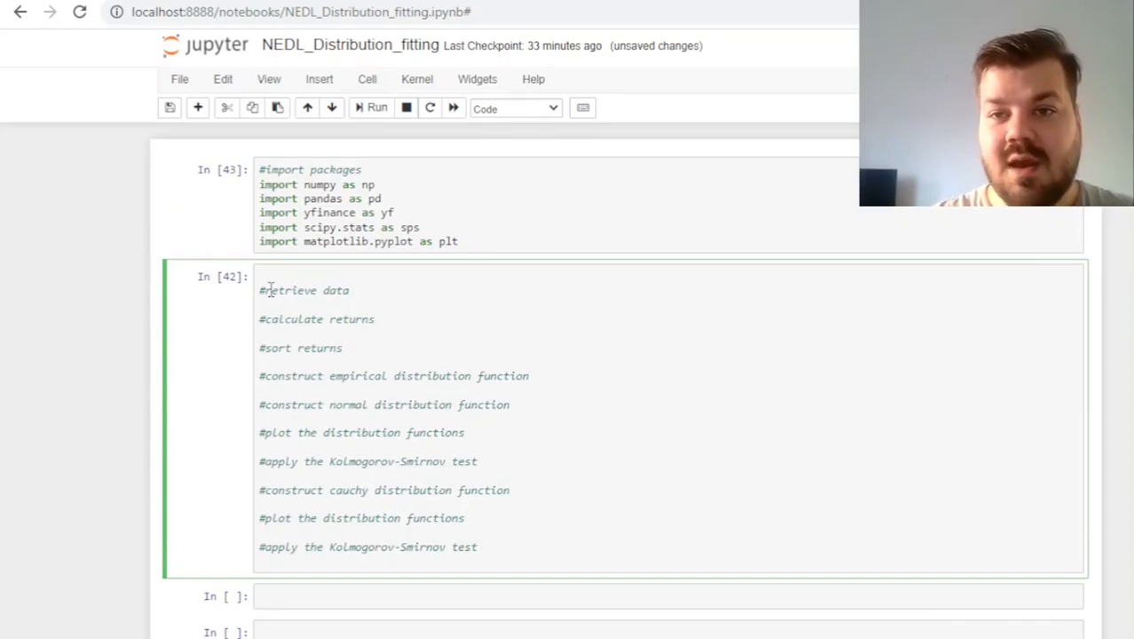
Define ticker 'TSLA' with start '2019-10-31' and end '2022-10-31'
left_click(266, 276)
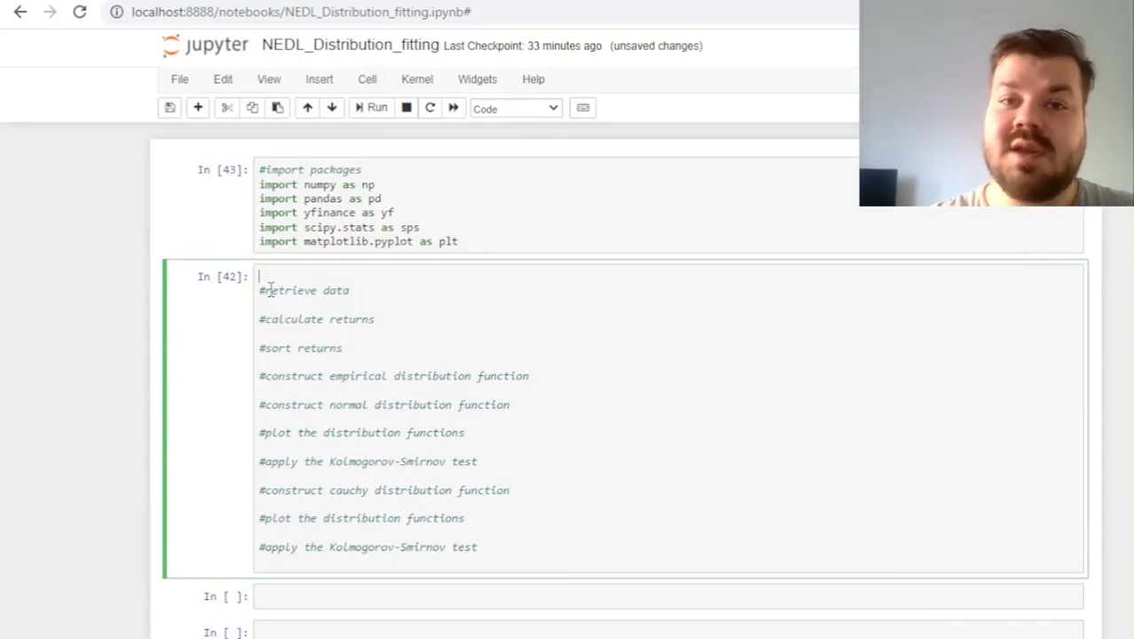
mouse_move(633, 244)
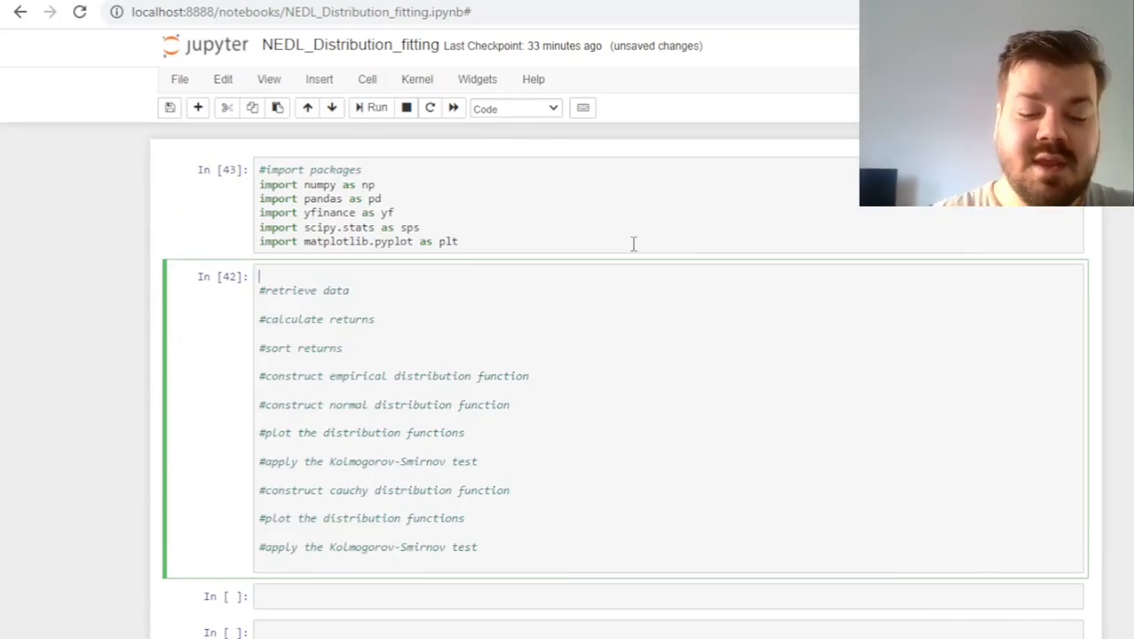
type("ticker = ''")
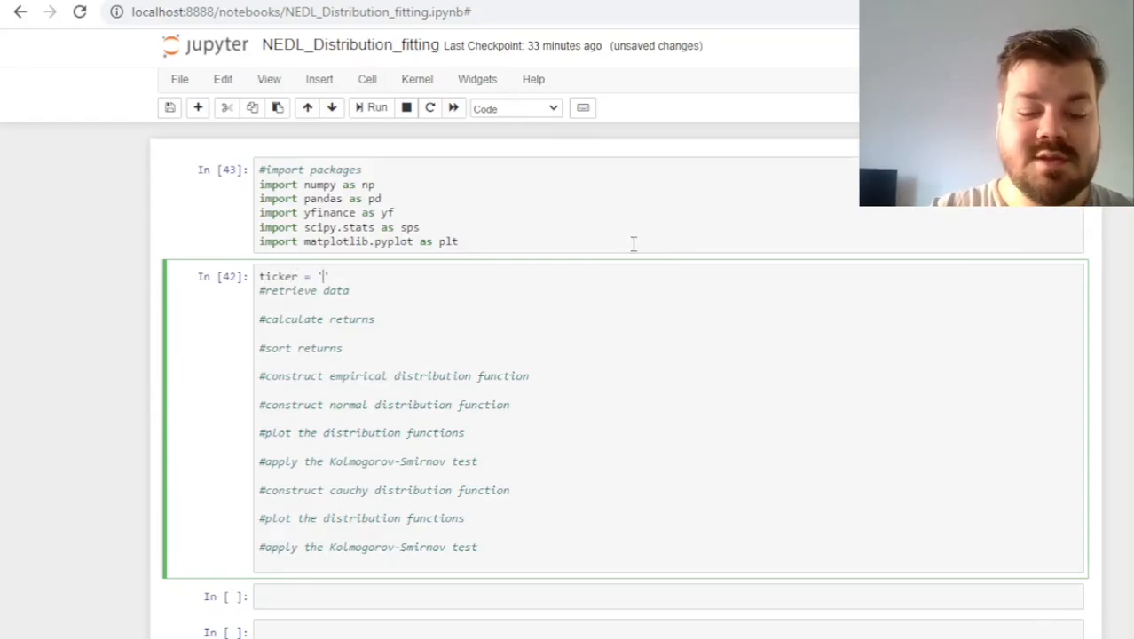
type("TSLA")
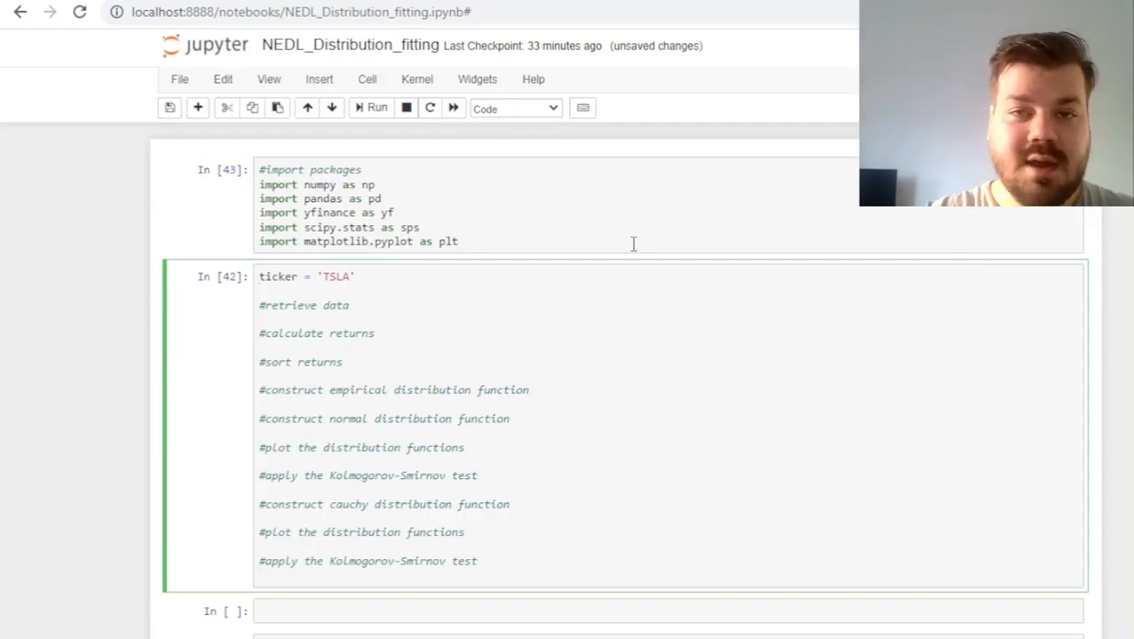
type("start")
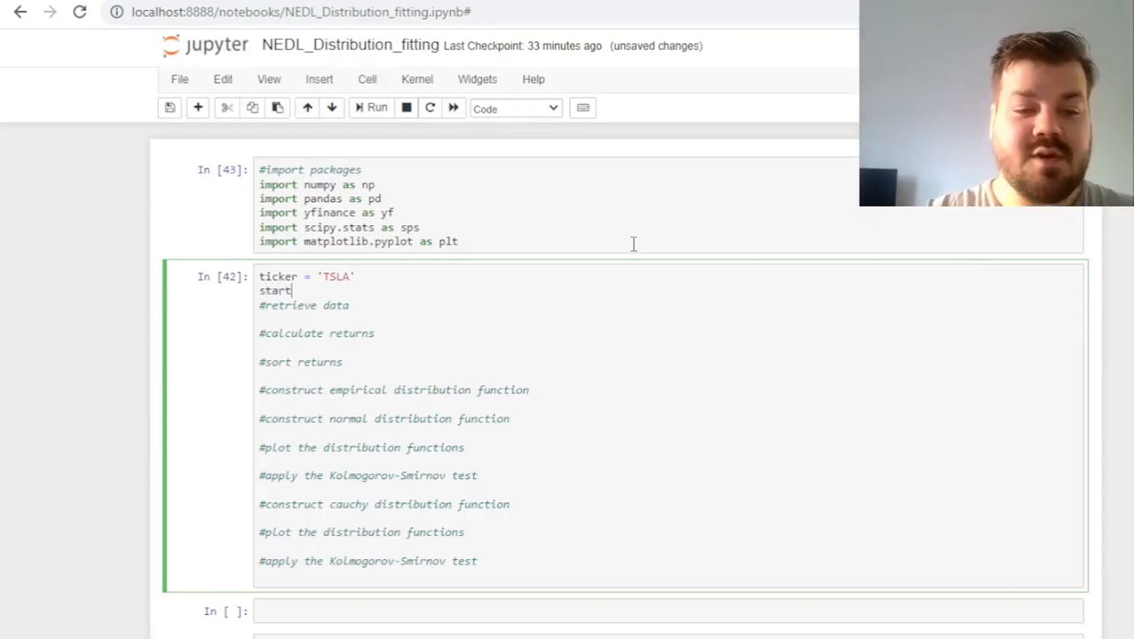
type("= '2019'")
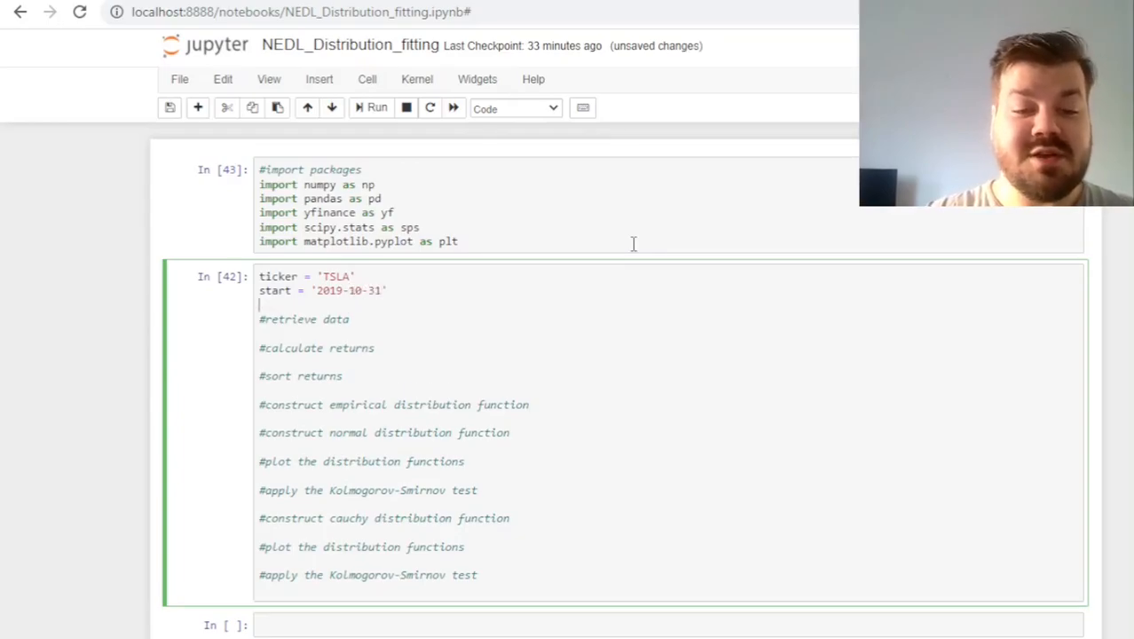
double_click(349, 290)
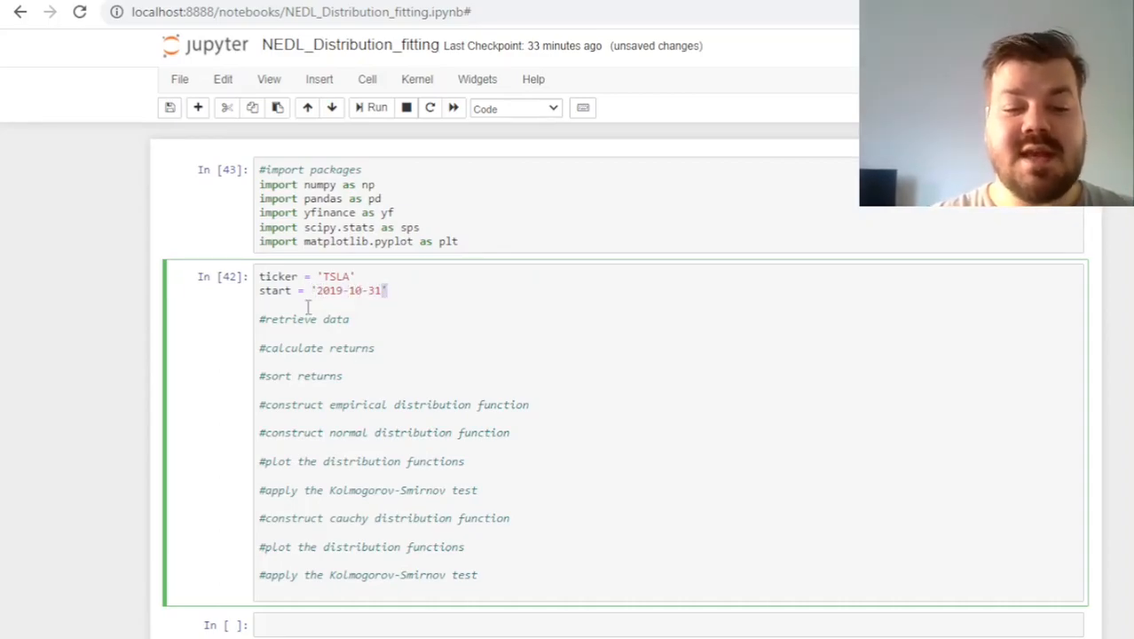
type("end =")
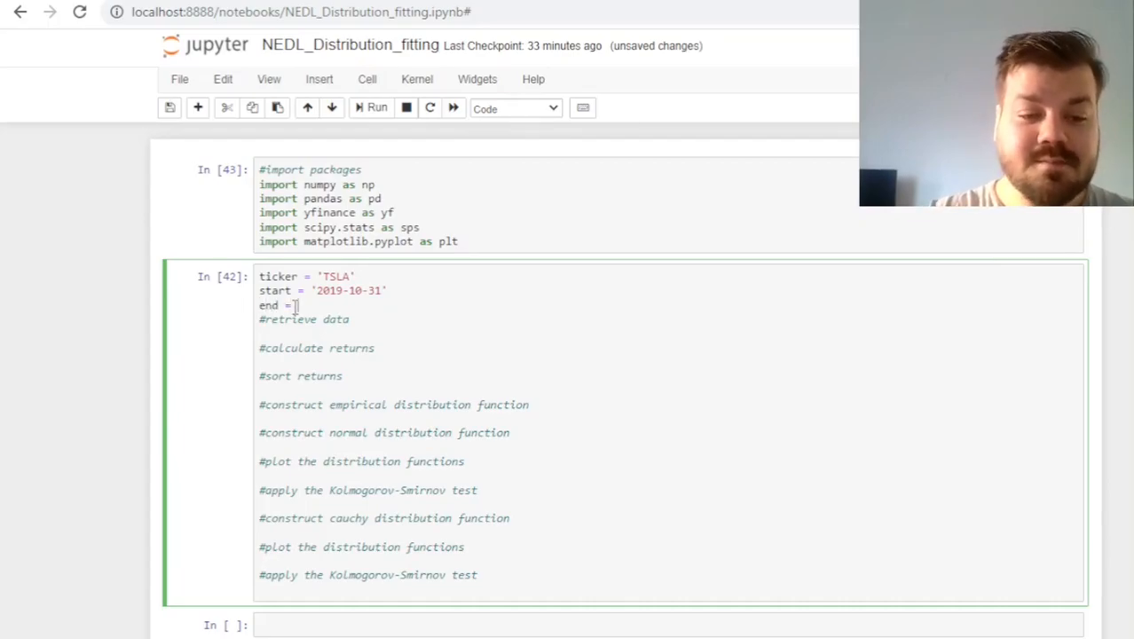
type("'2022'")
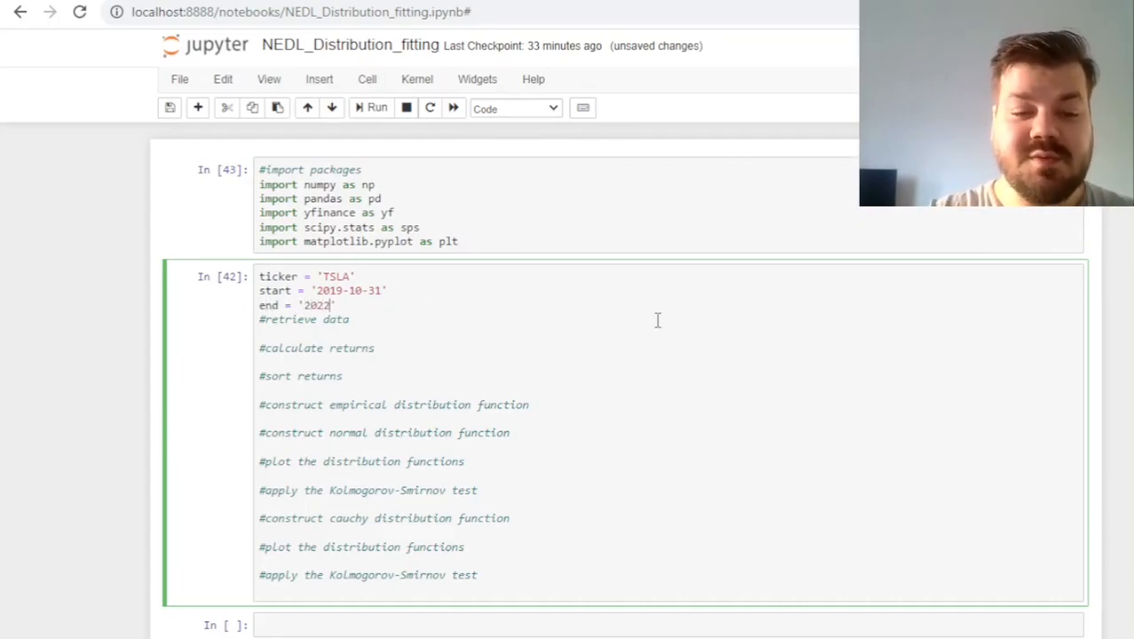
type("-10-31")
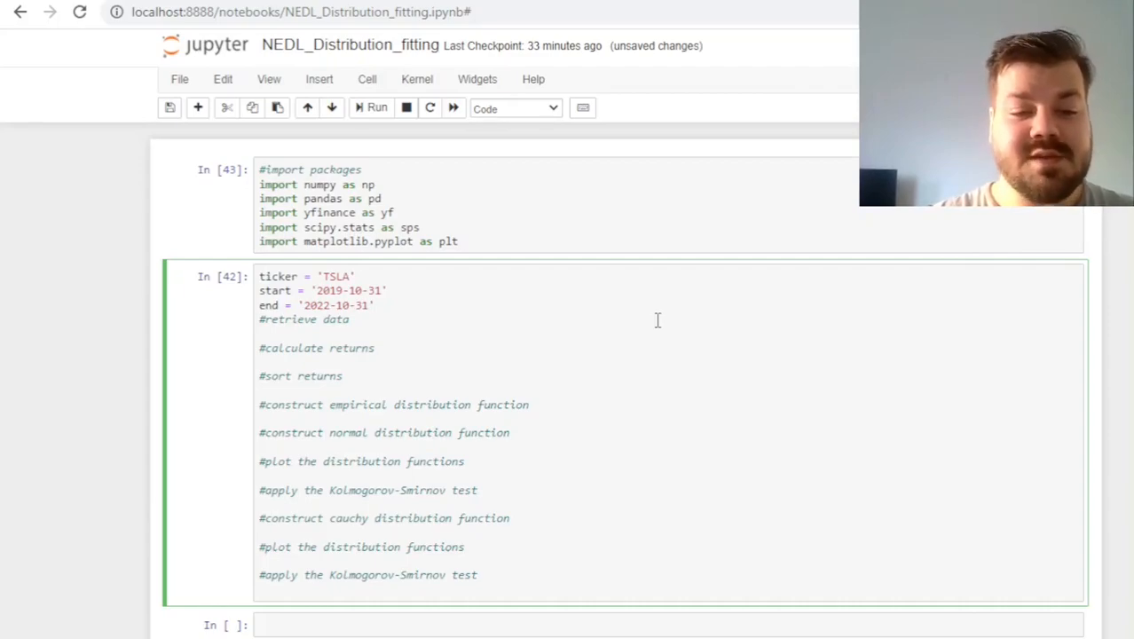
Load closing prices via yf.download(ticker, start, end) into numpy array prices, then display it
left_click(374, 306)
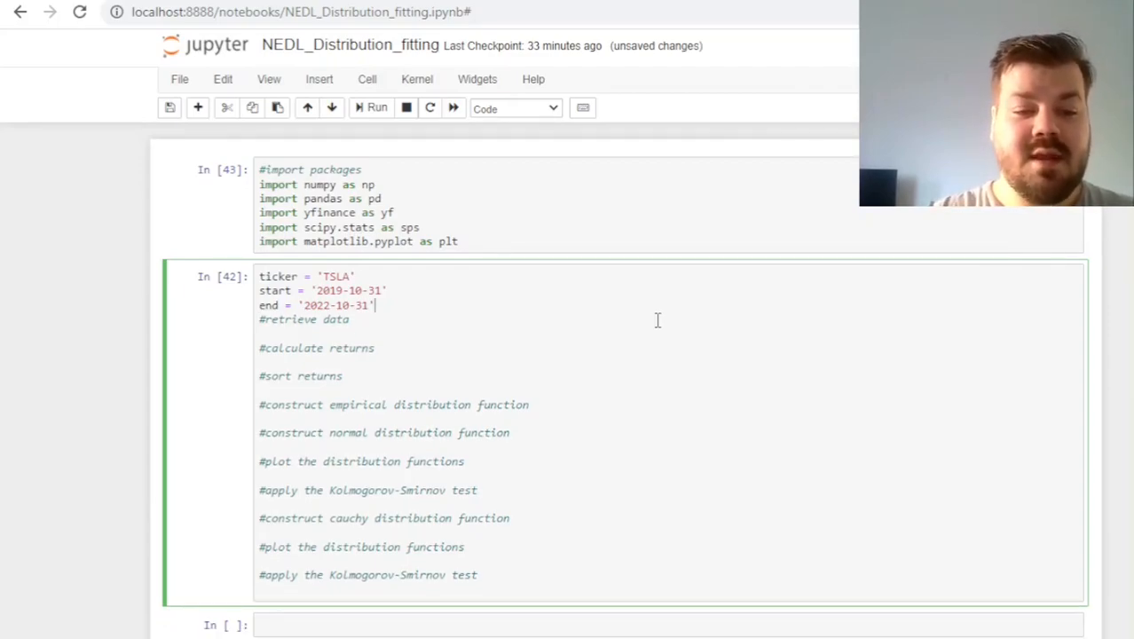
type("yf.down")
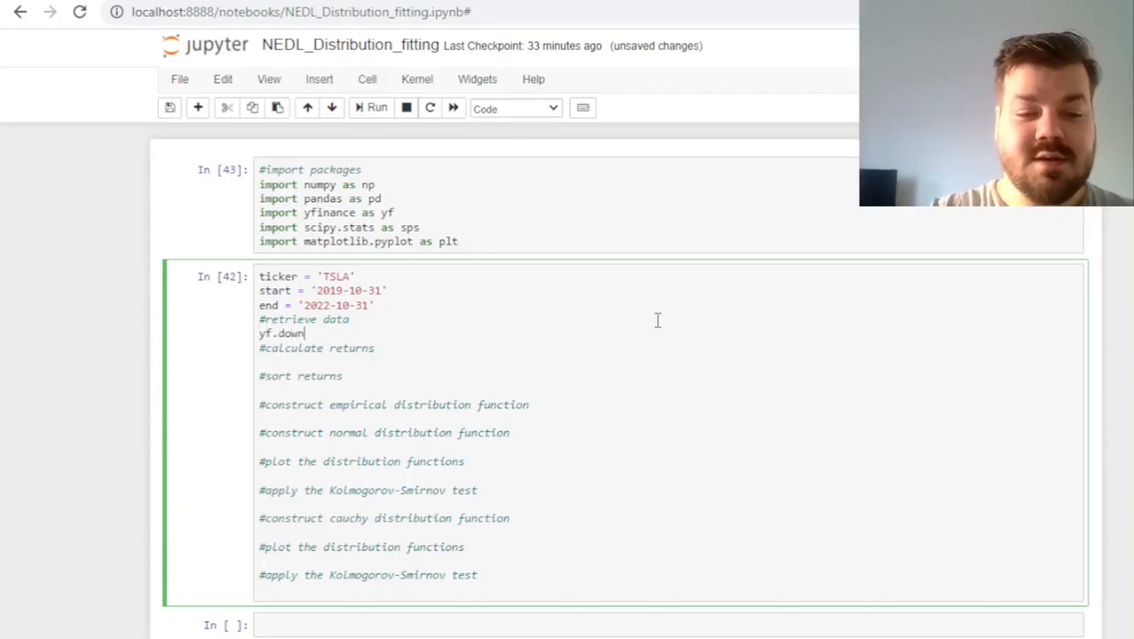
type("load")
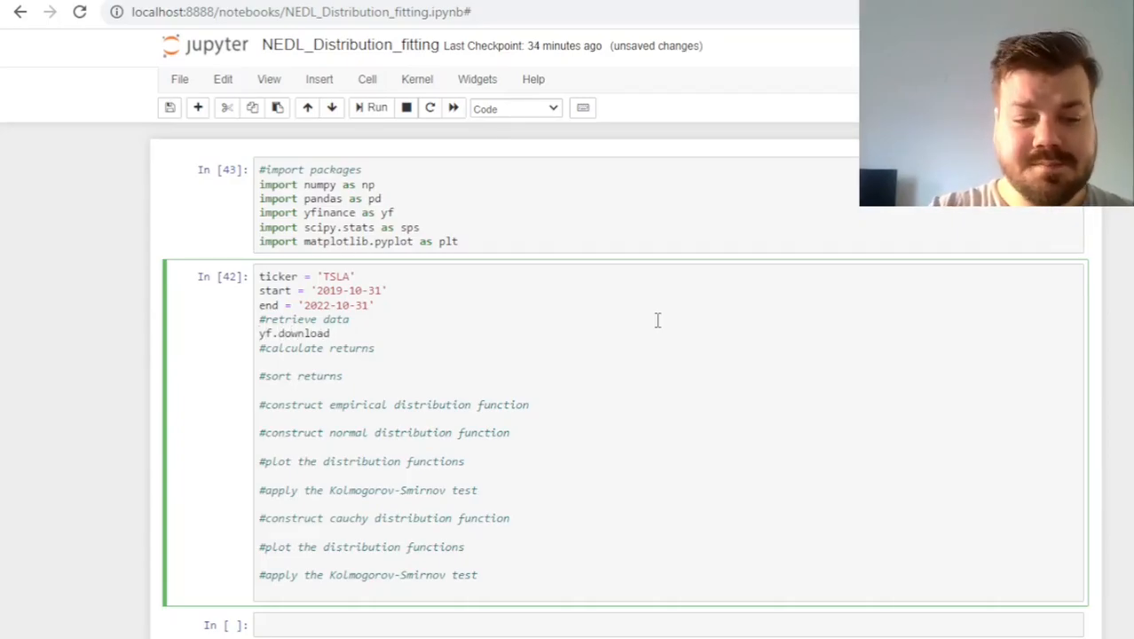
type("(ticker, start, end)['Close")
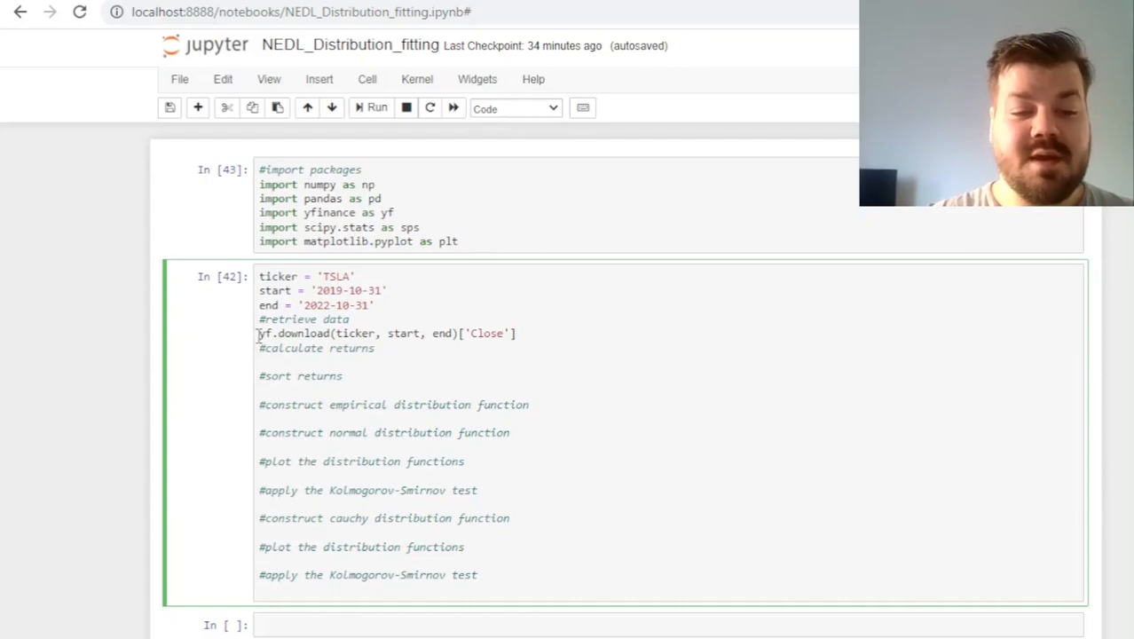
type("p")
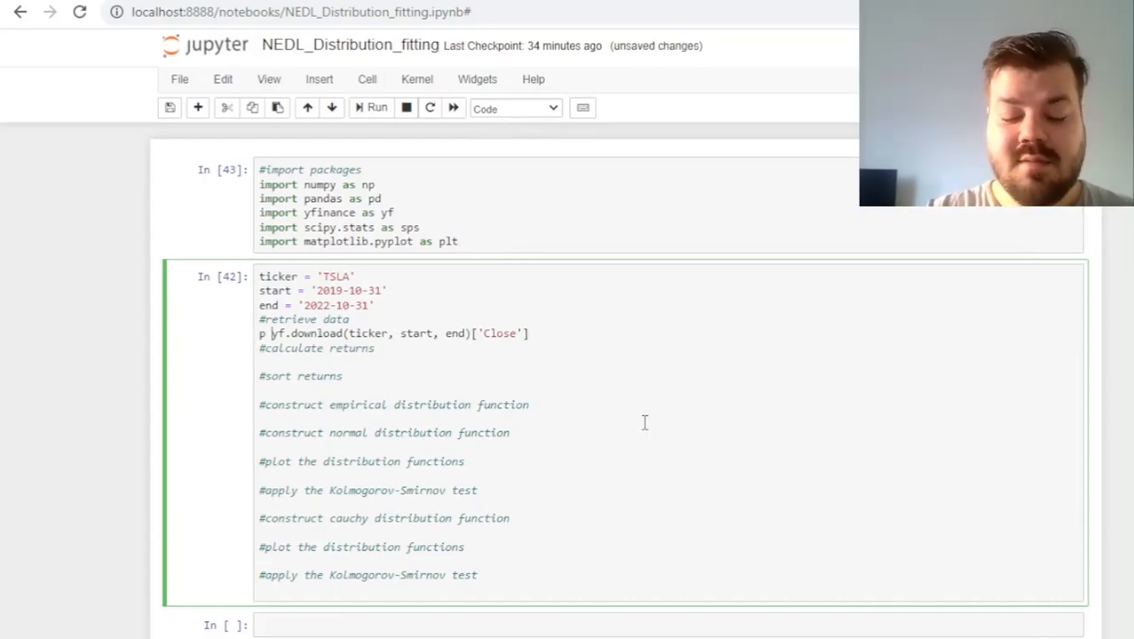
type("rices =")
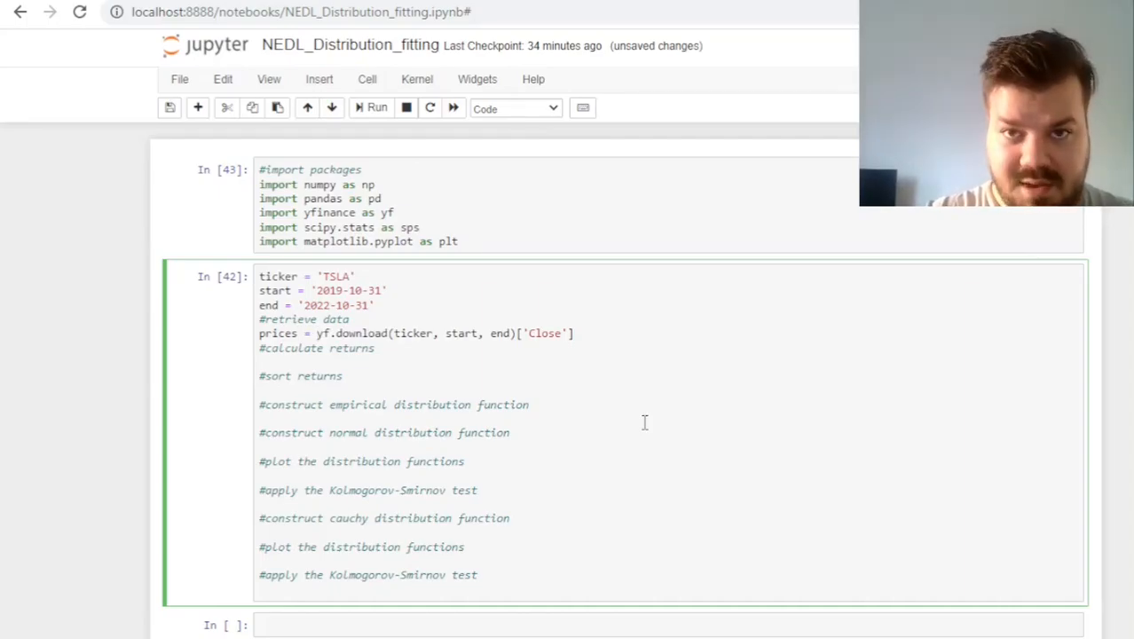
type("np.array(")
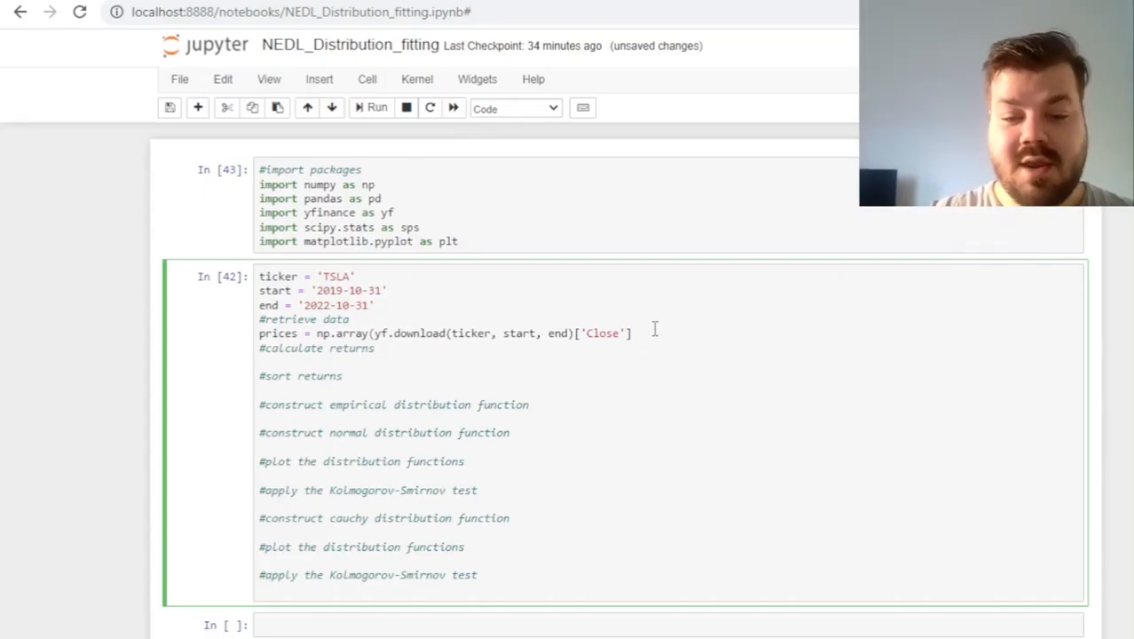
type(")")
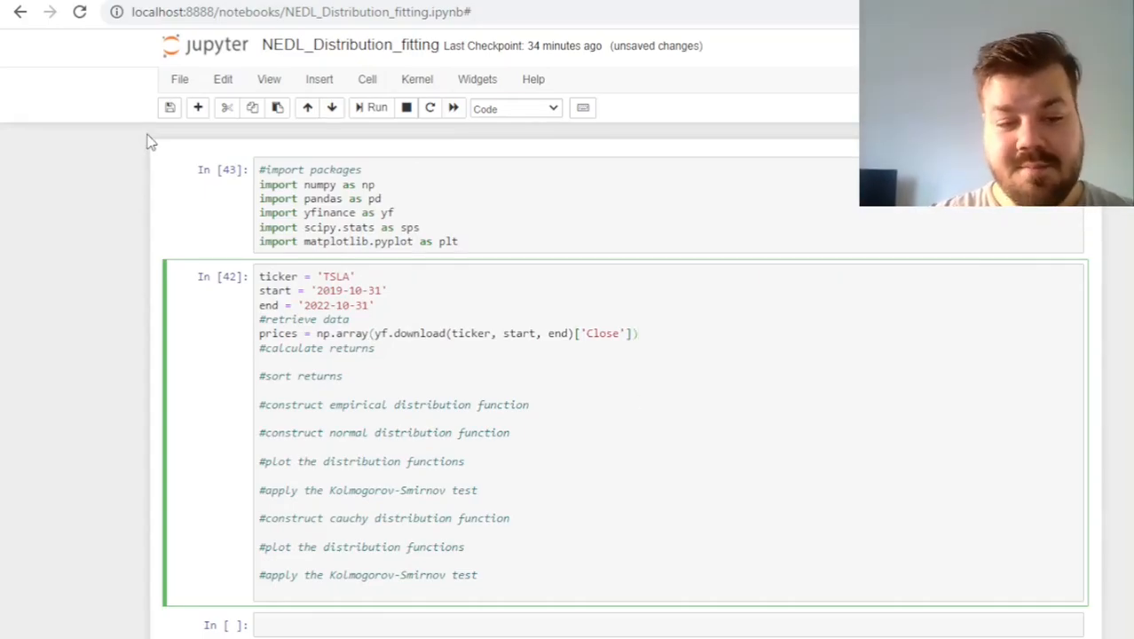
type("prices")
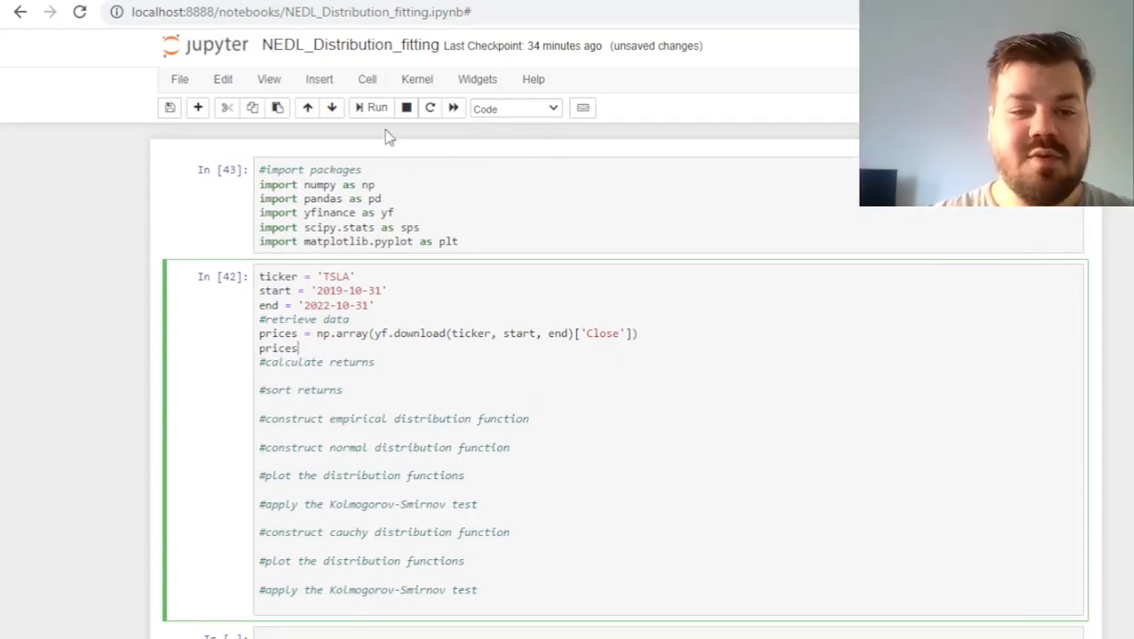
Run the TSLA cell to download and print the closing-price array
left_click(376, 108)
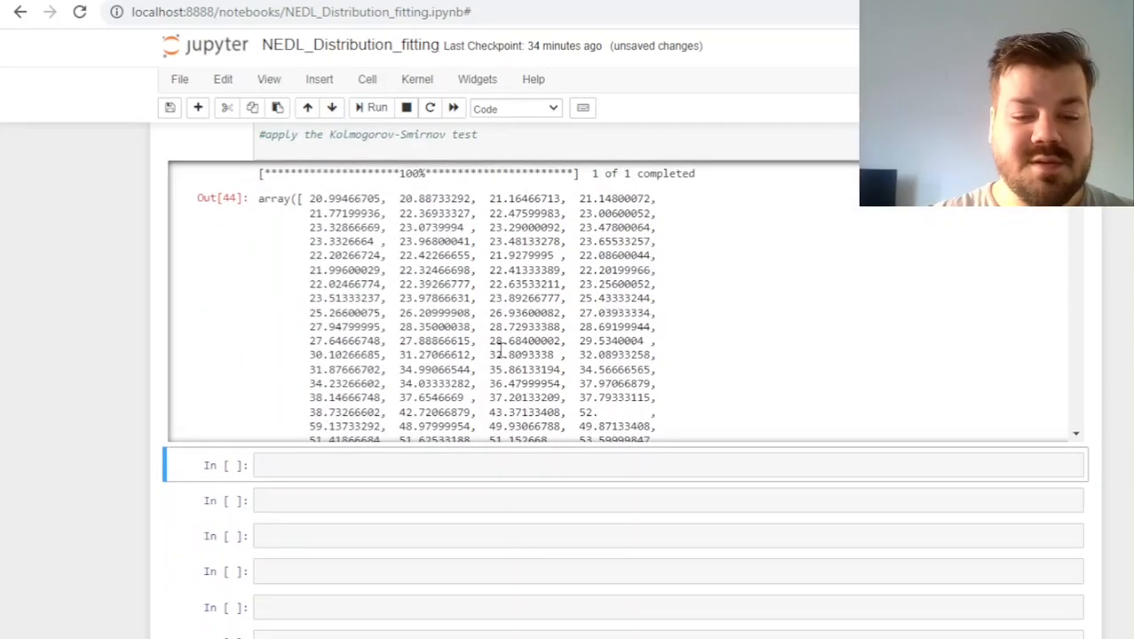
scroll("down", 3)
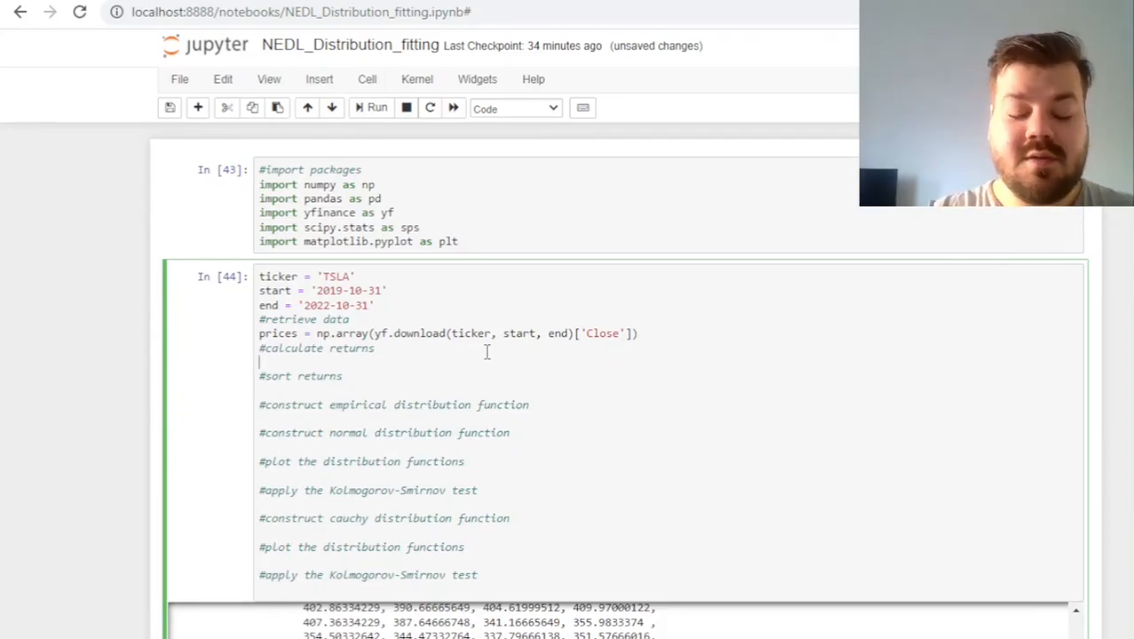
Compute TSLA log returns from prices[1:] and prices[:-1], then sort them
type("retr")
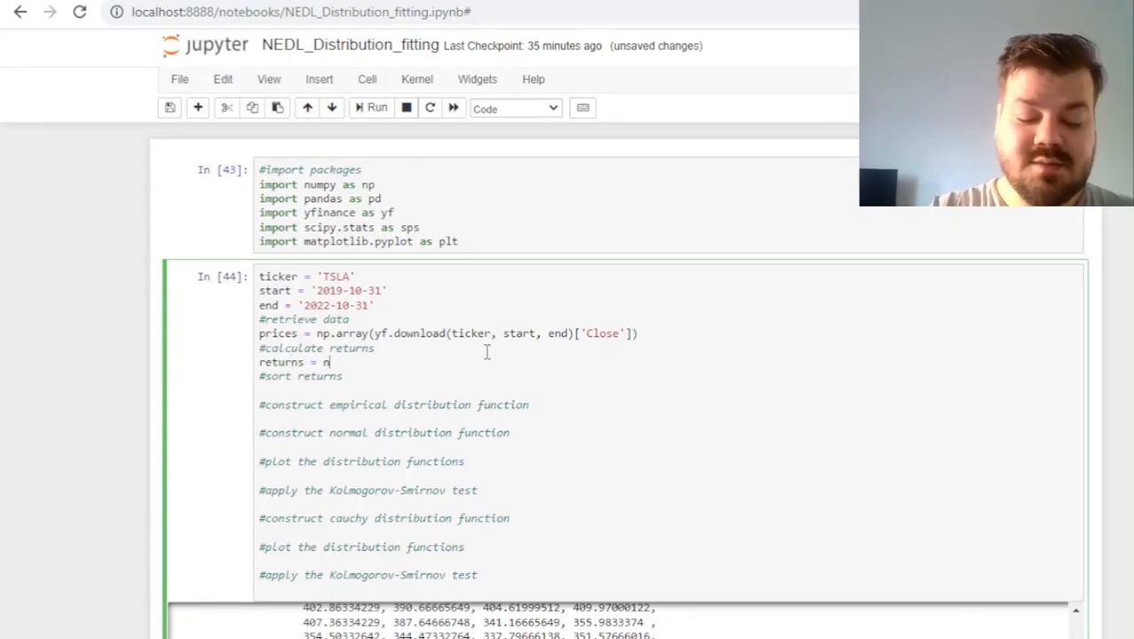
type("p.log()")
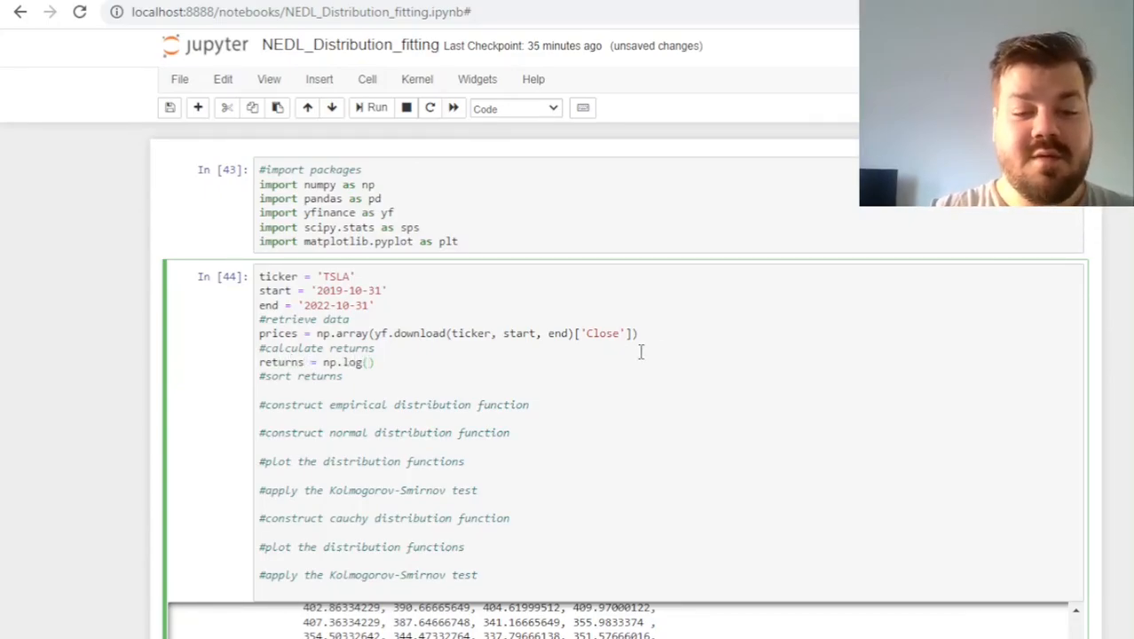
type("prices[")
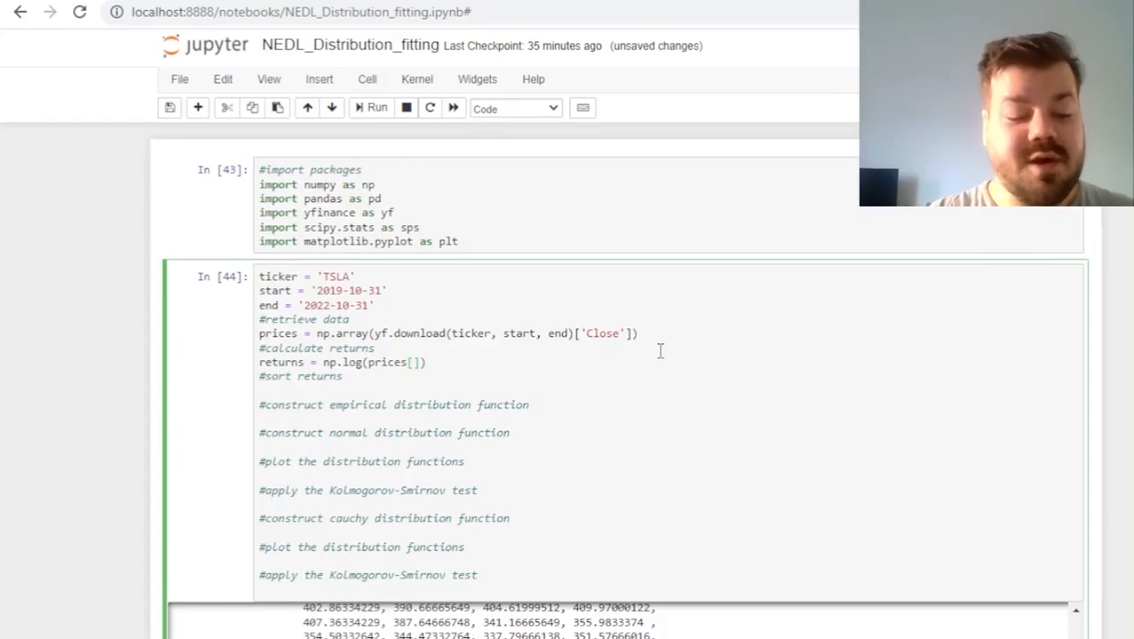
type("1:]/[r")
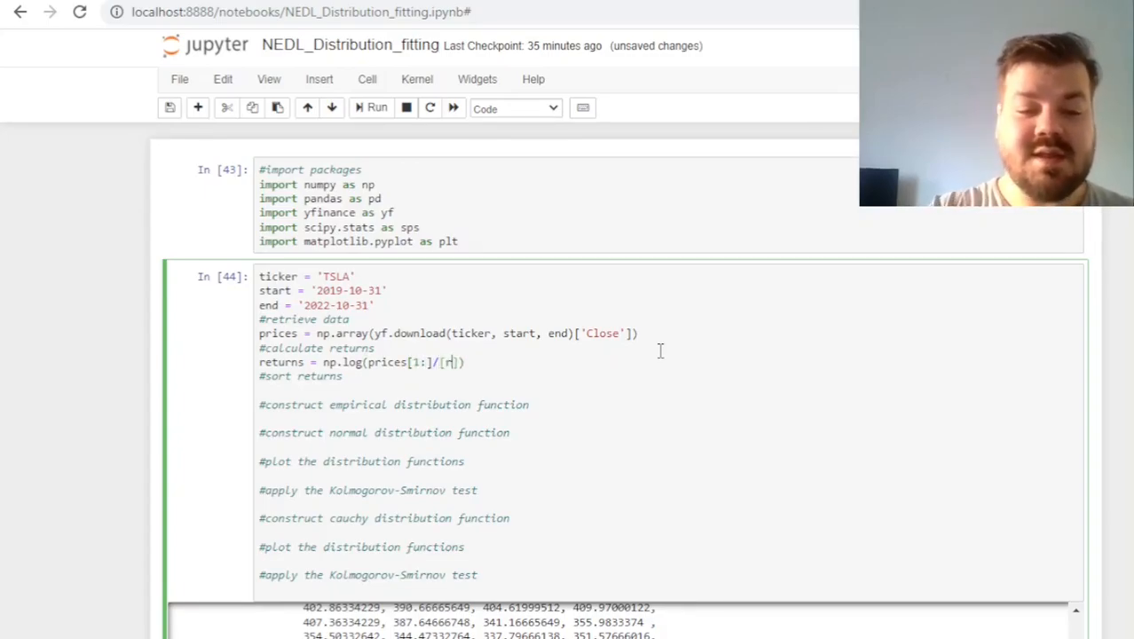
type("prices[")
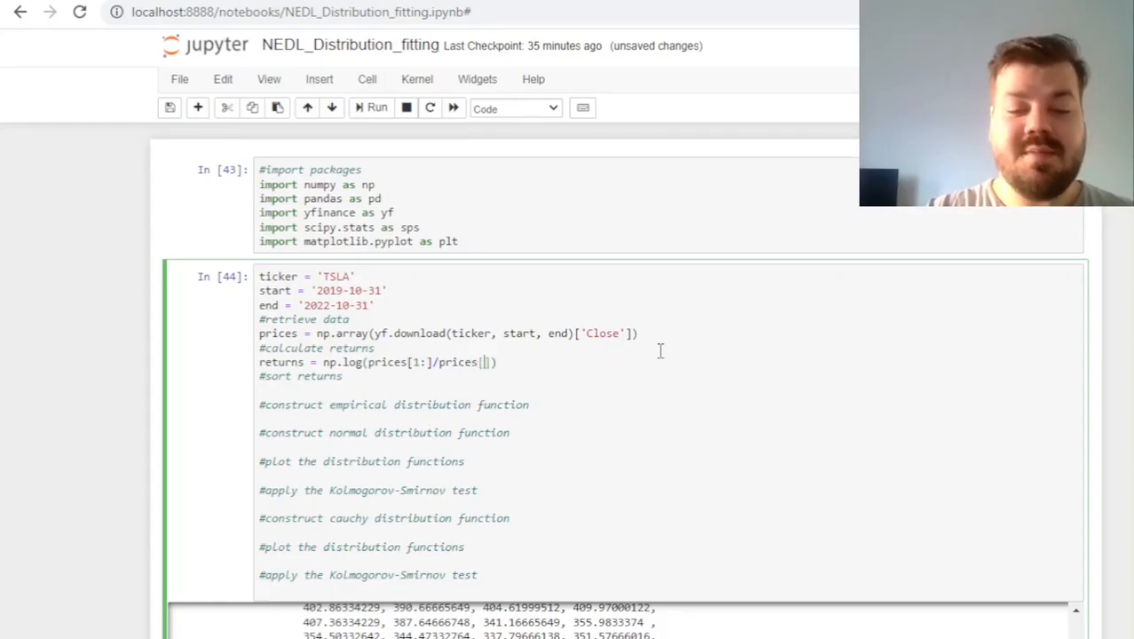
type(":-1")
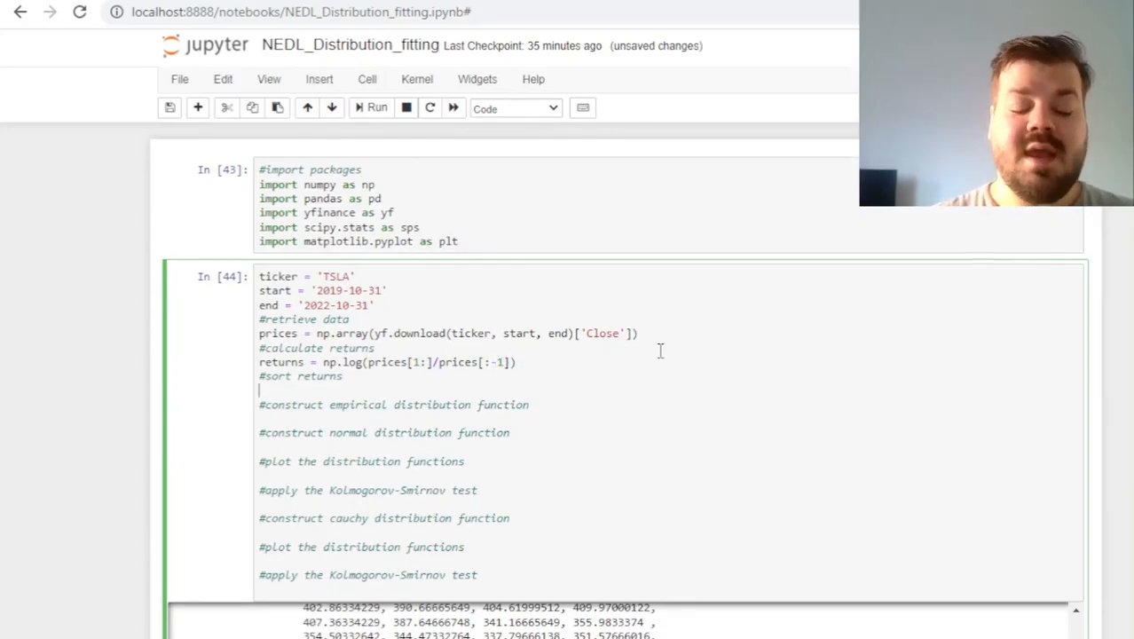
type("returns = np.sort(")
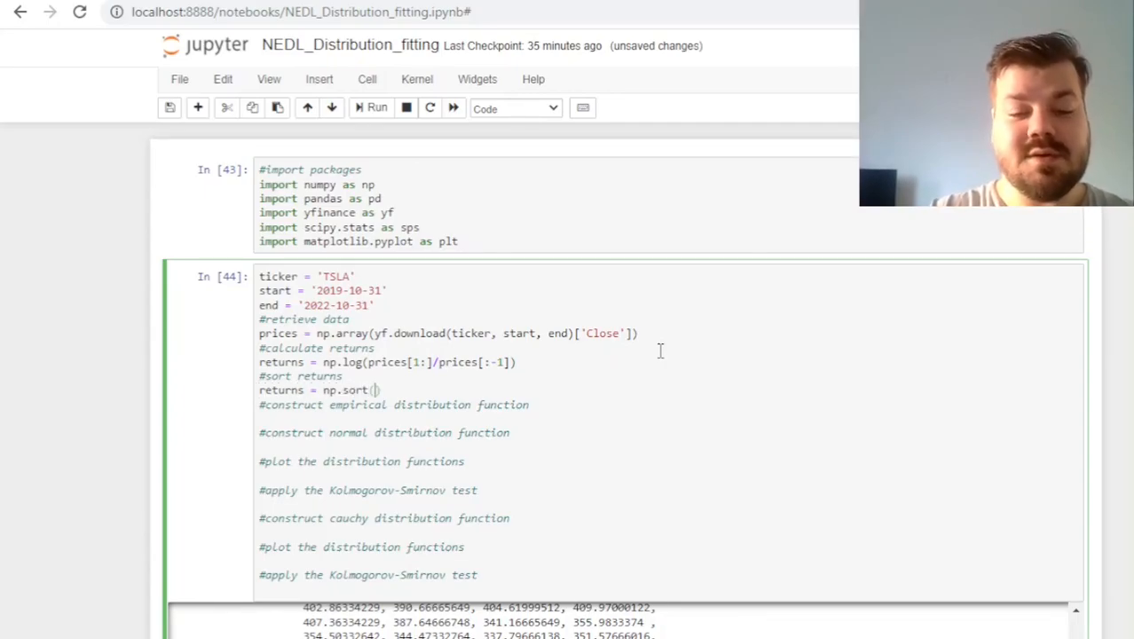
type("returns")
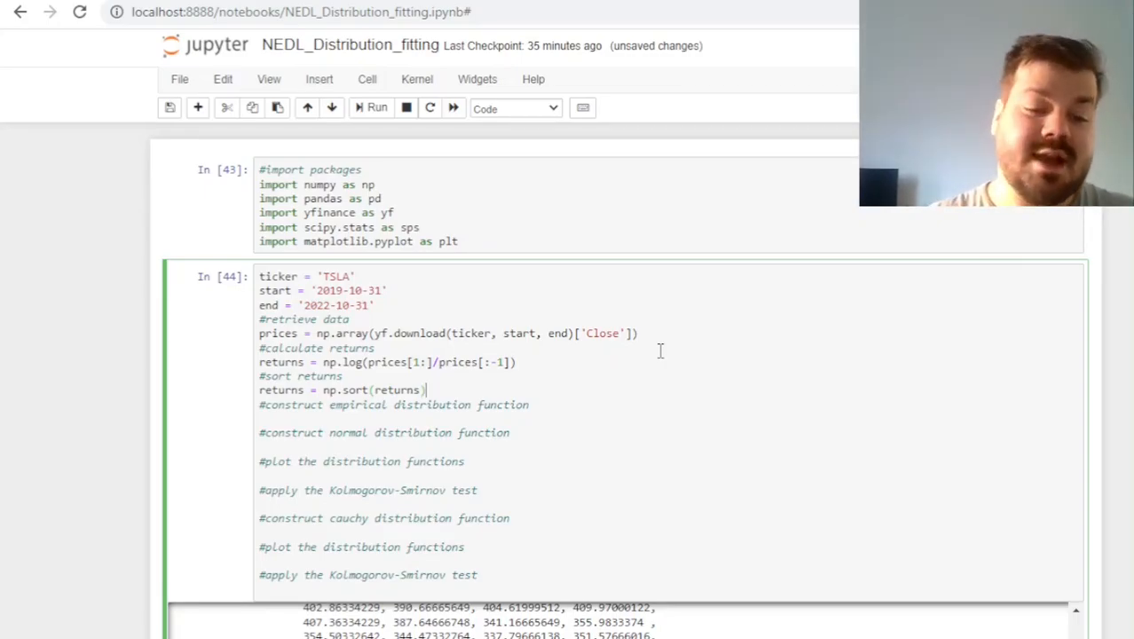
Build the empirical distribution edf = np.arange(1, len(returns)+1)/len(returns)
key("enter")
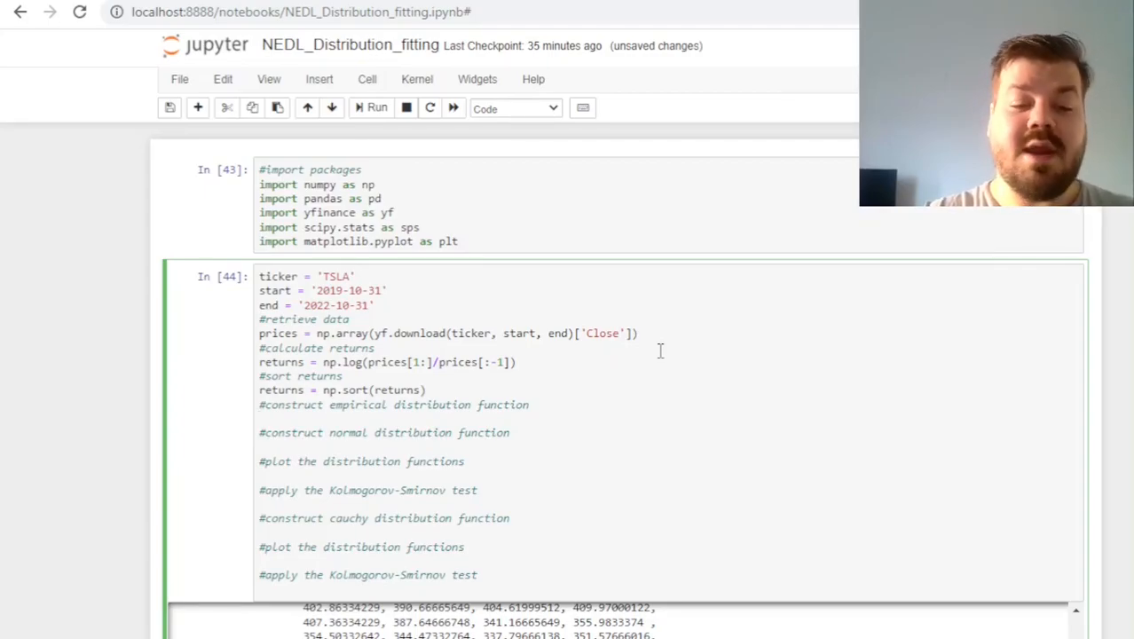
type("edf =")
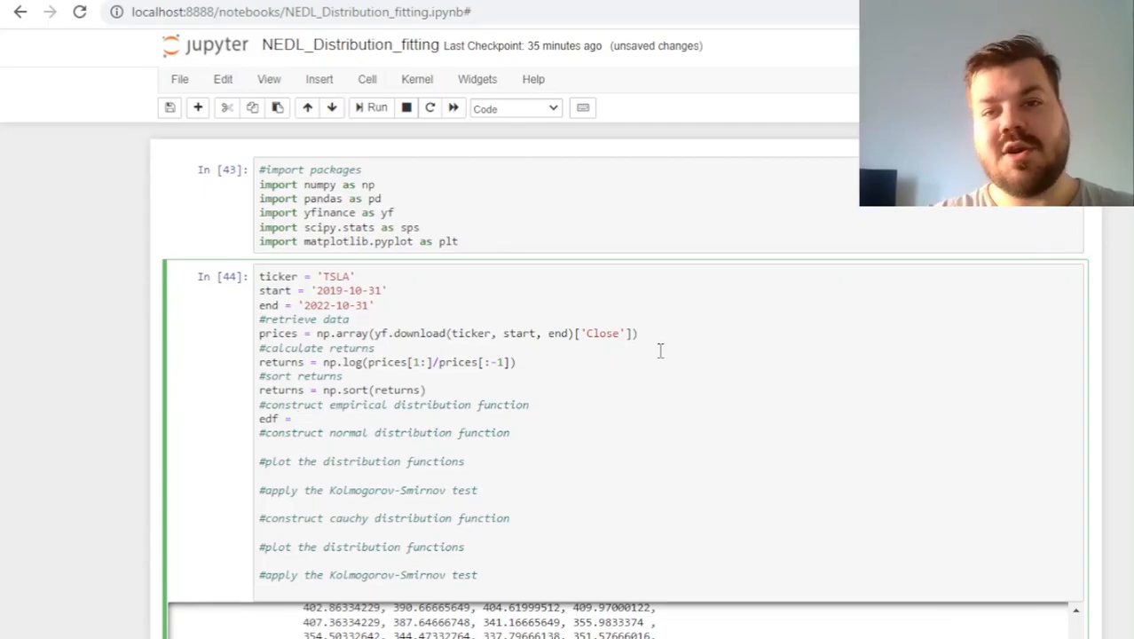
type("np.")
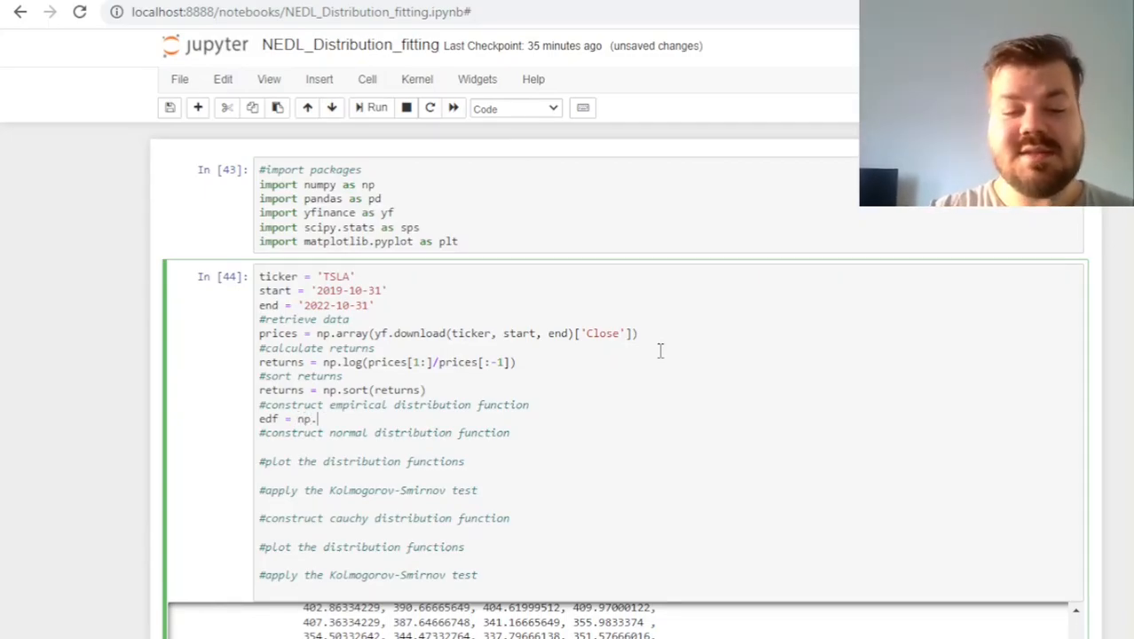
type("arange(1,")
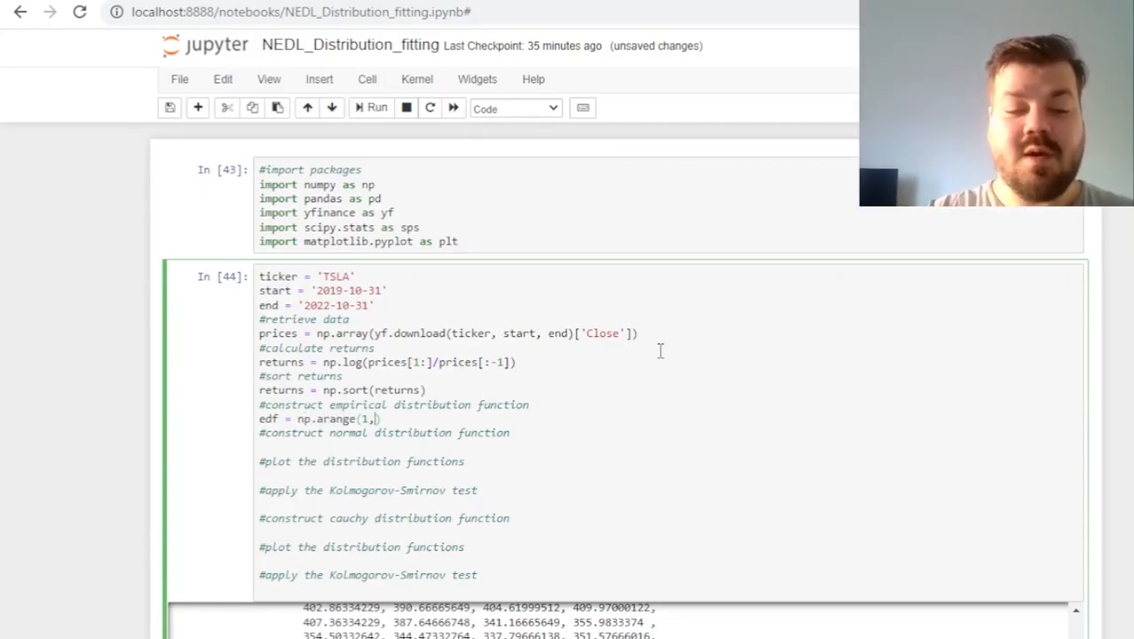
type("len(returns)")
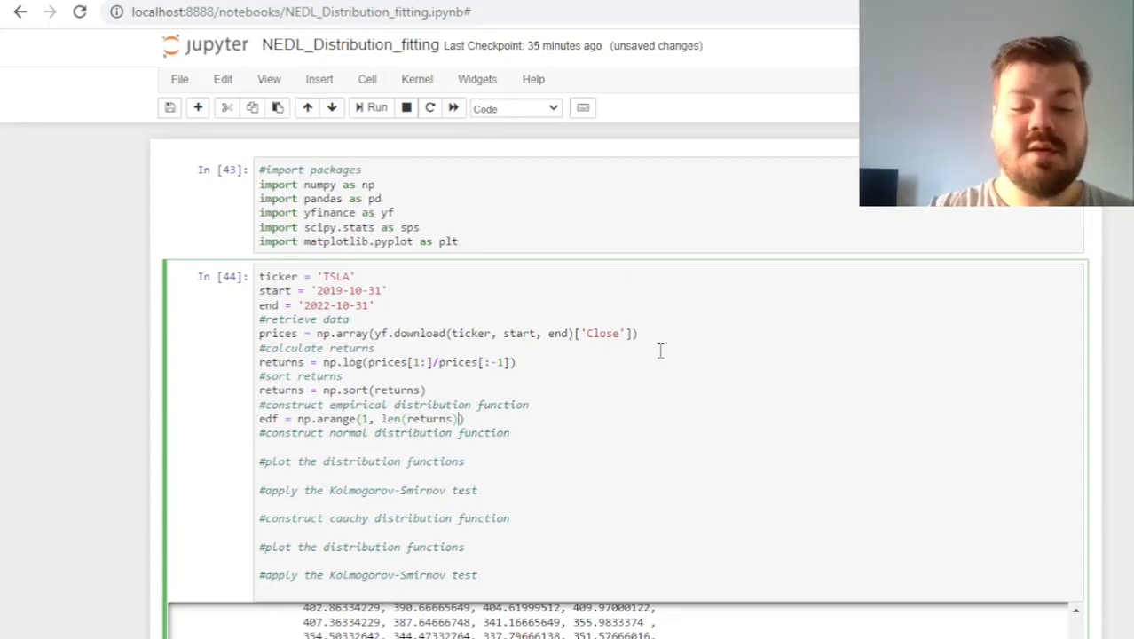
type("+1")
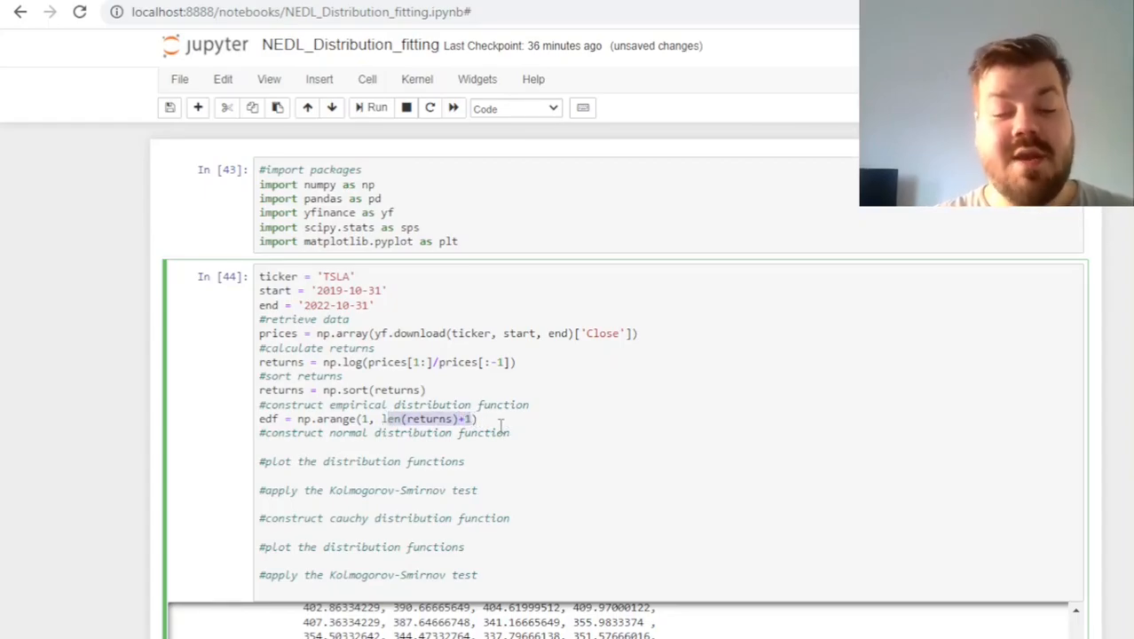
type("/")
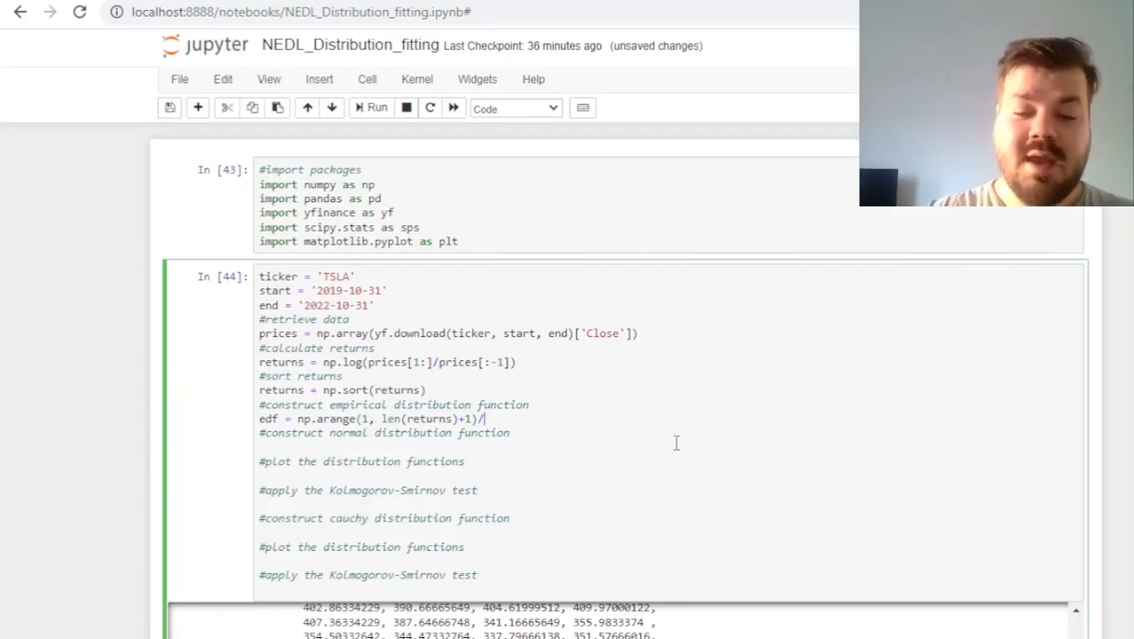
type("len(returns)")
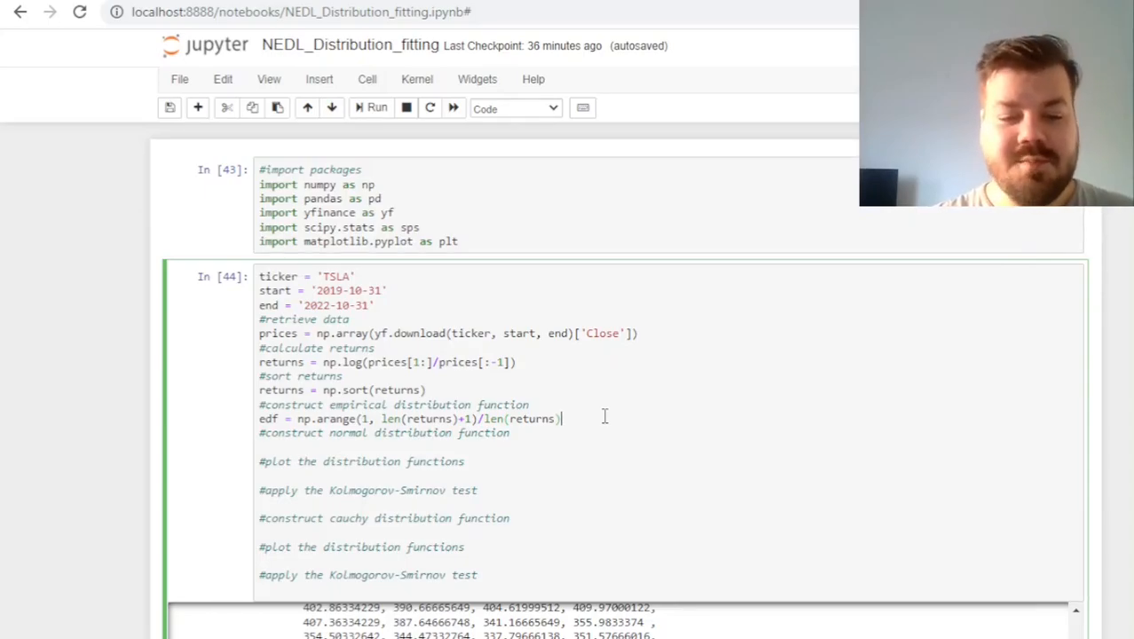
Plot the sorted returns against edf with plt.plot(returns, edf)
type("plt")
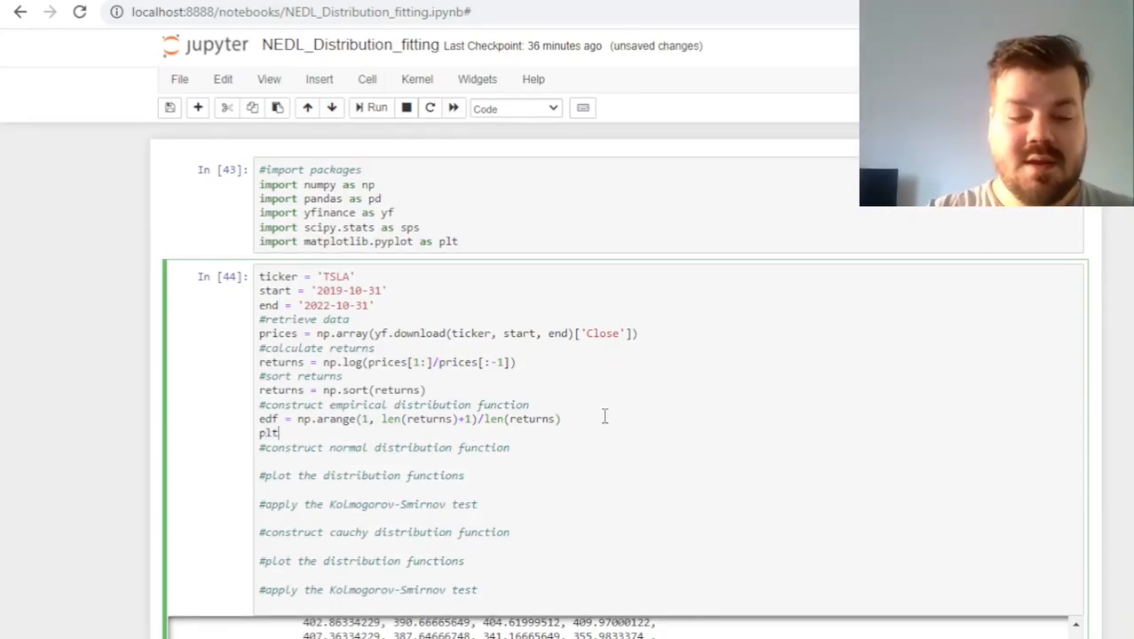
type(".plot")
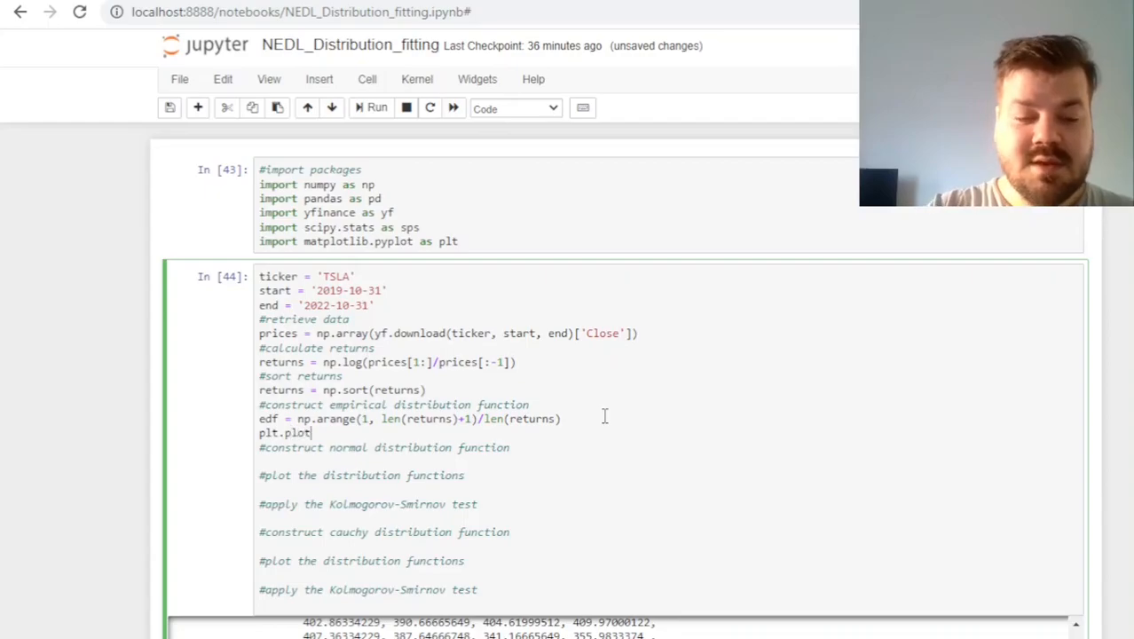
type("(returns,")
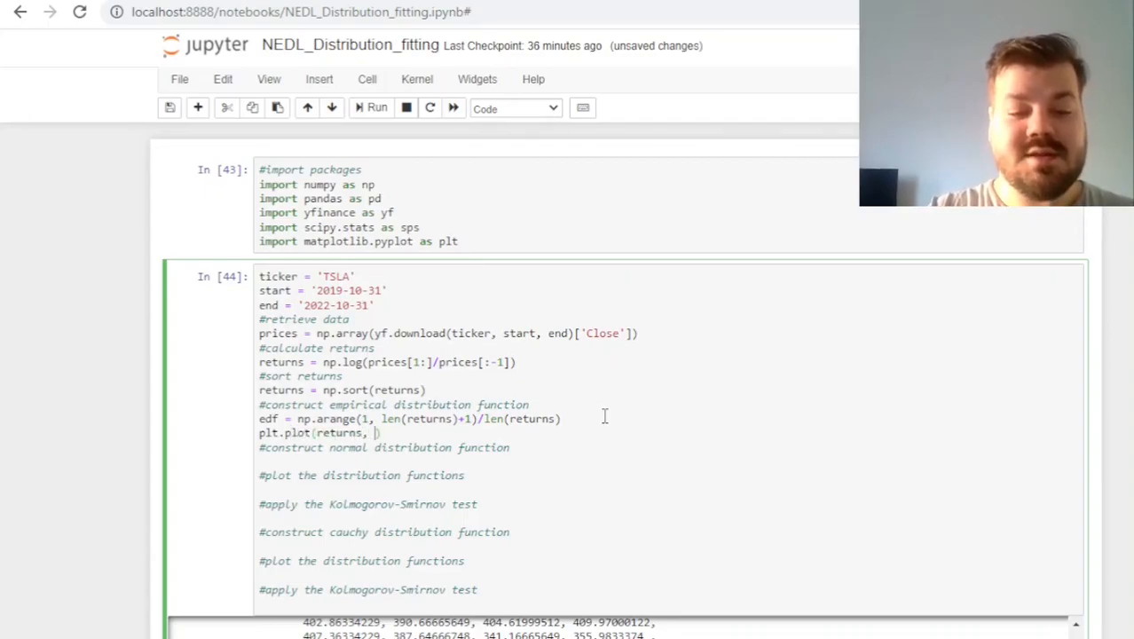
type("edf")
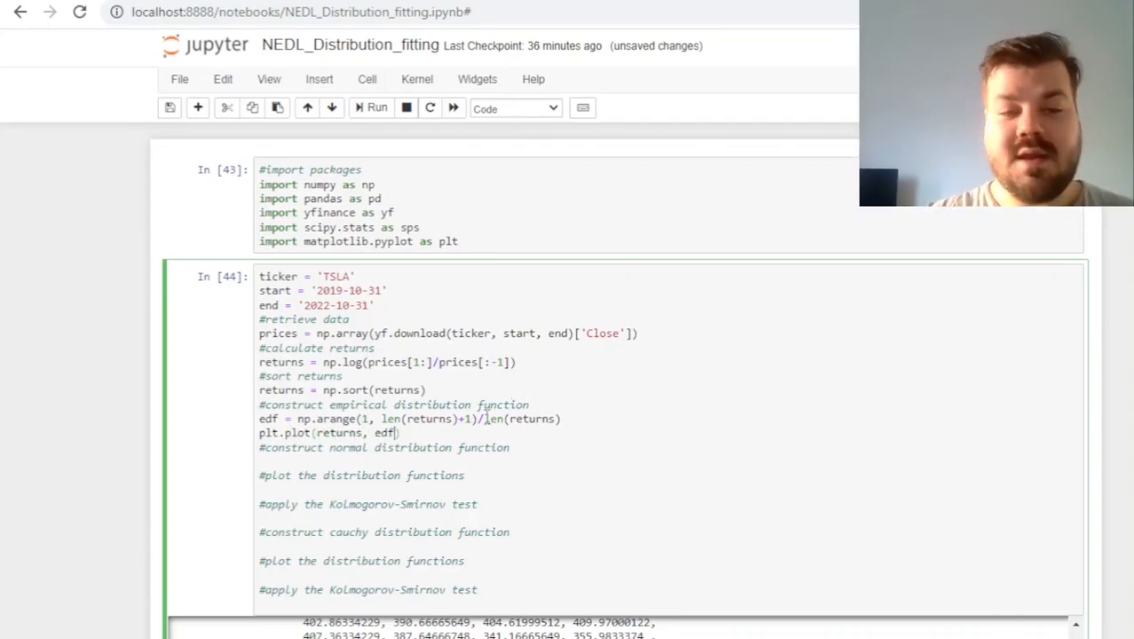
Run the cell and view the S-shaped empirical CDF plot
left_click(371, 107)
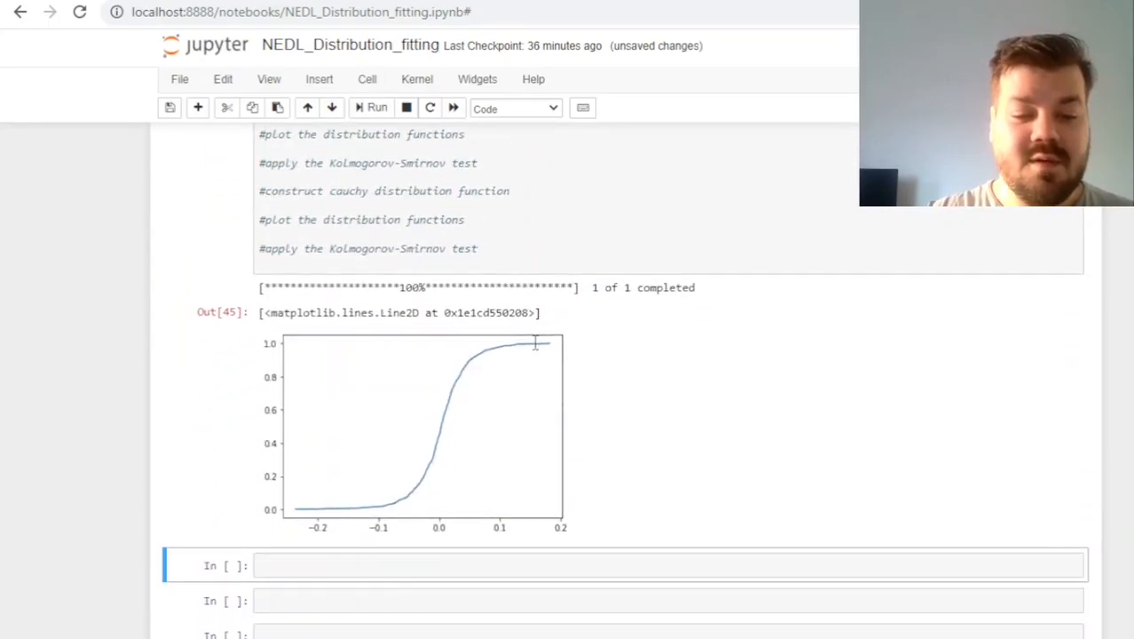
scroll("down", 3)
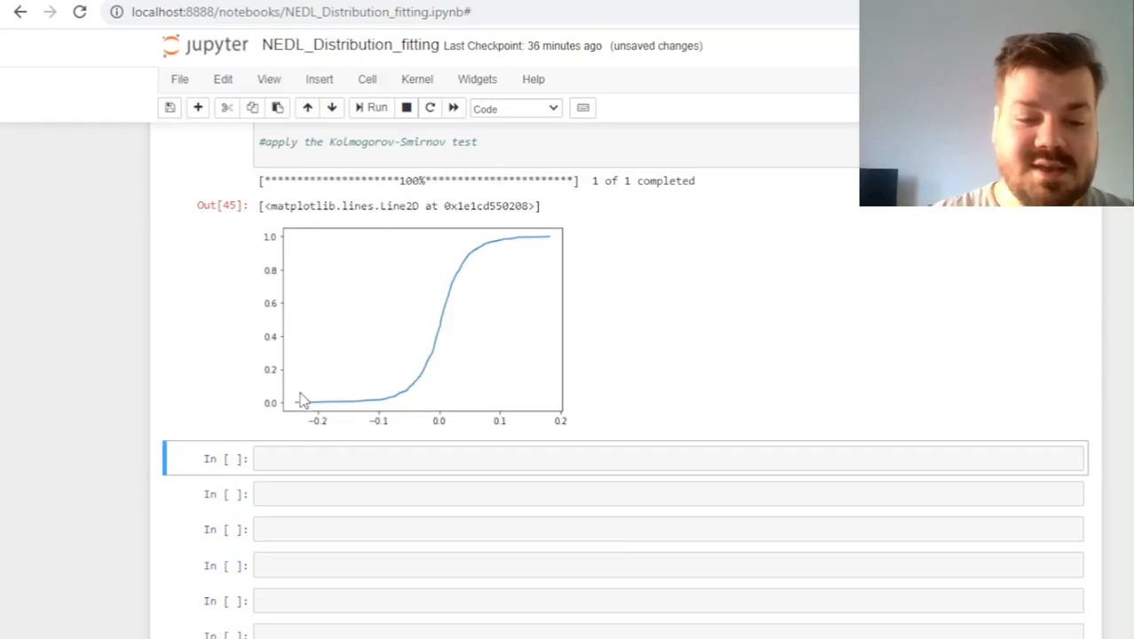
mouse_move(373, 409)
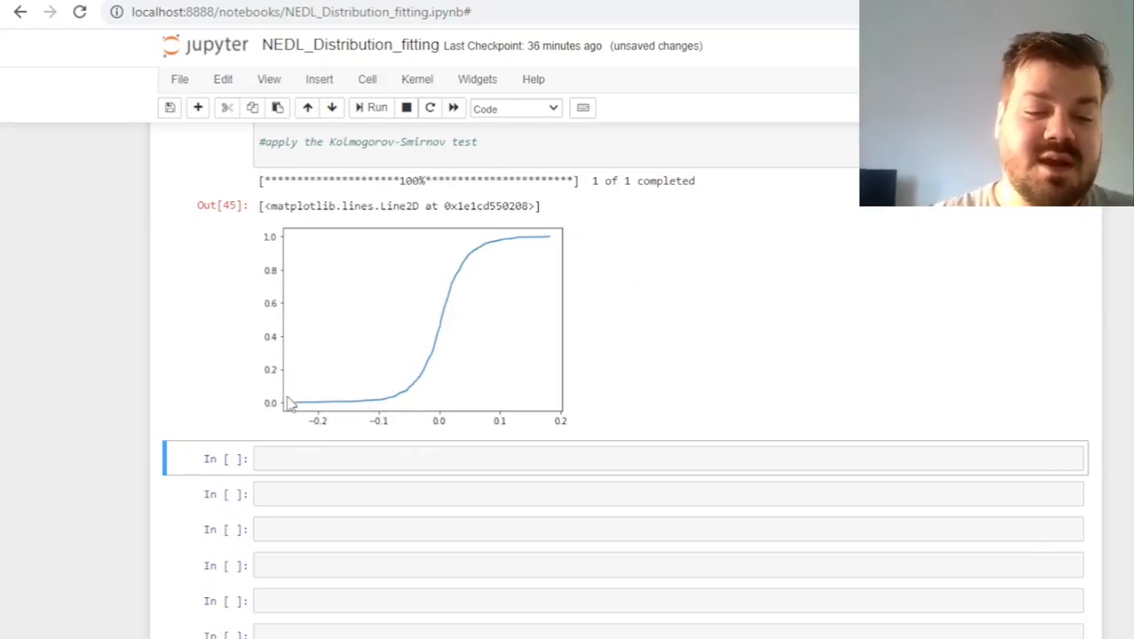
mouse_move(296, 419)
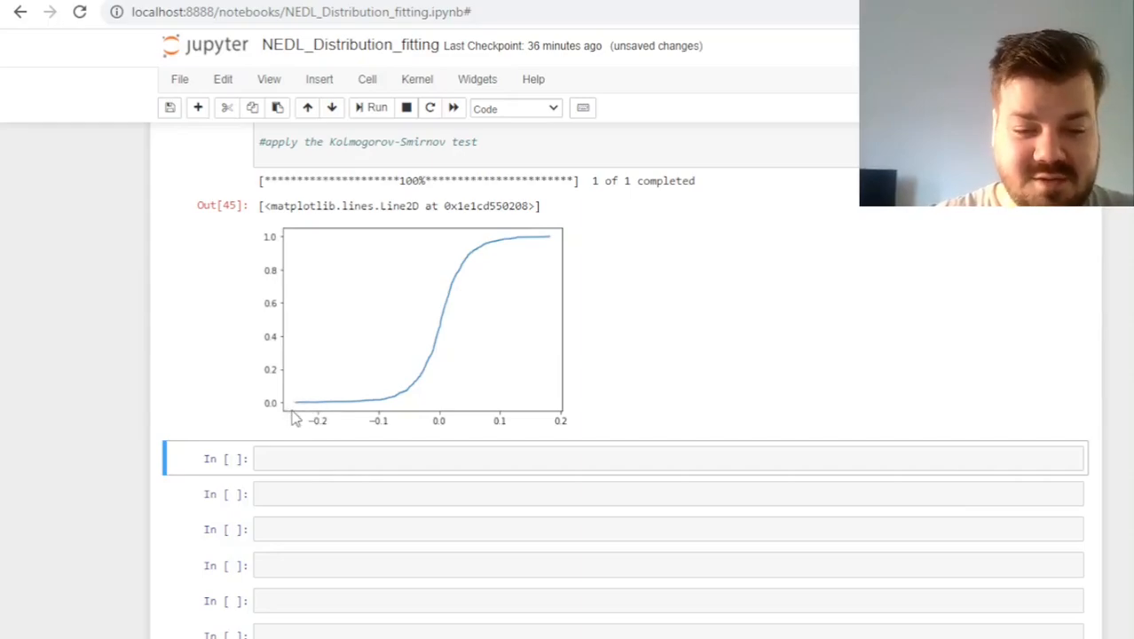
mouse_move(537, 278)
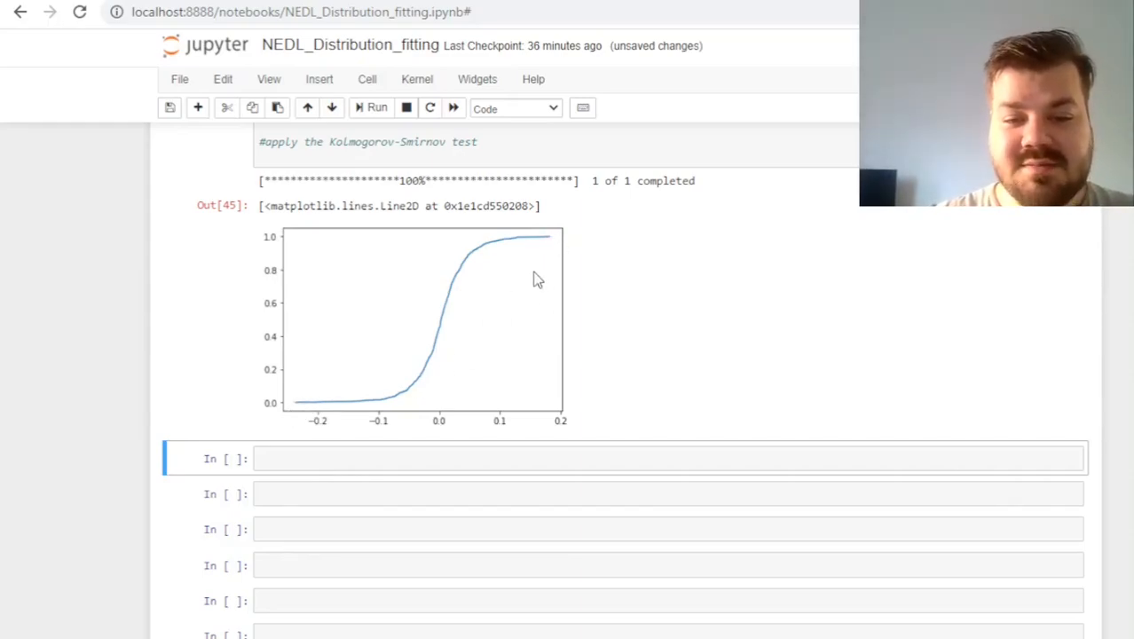
mouse_move(279, 430)
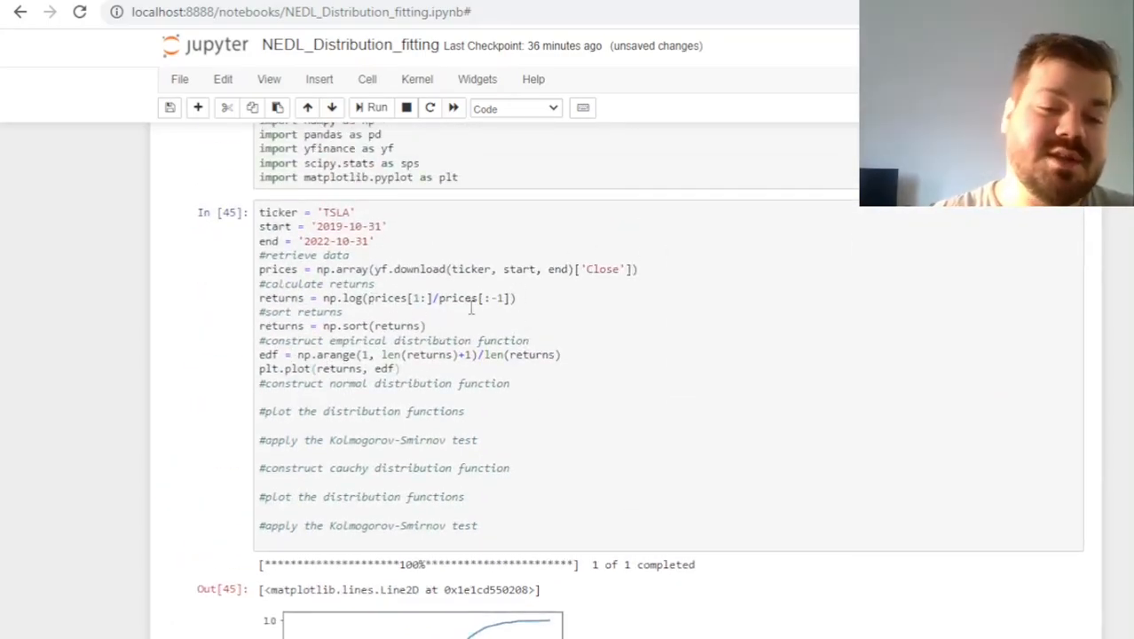
Edit the log-returns line in the TSLA cell, inserting '- 1' at the log call
left_click(512, 297)
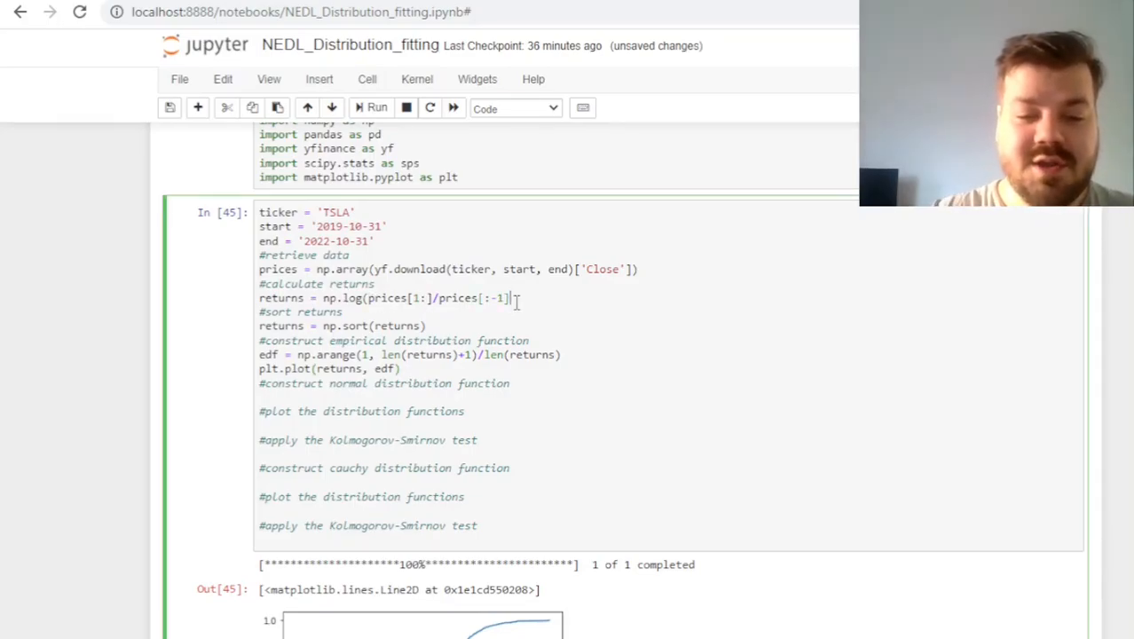
double_click(342, 297)
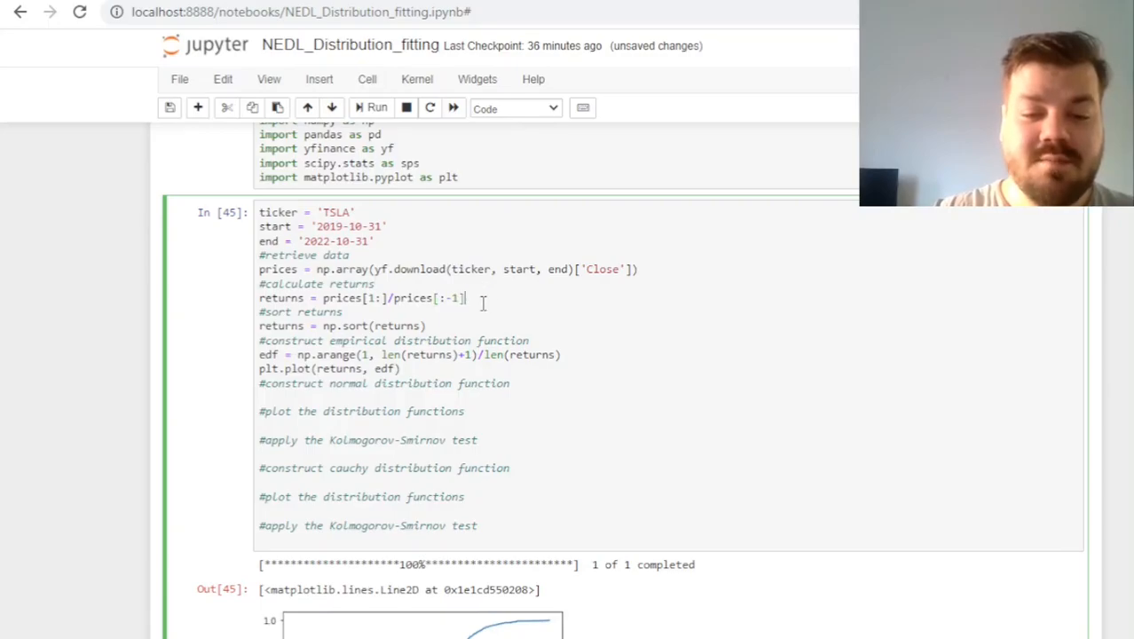
type("- 1")
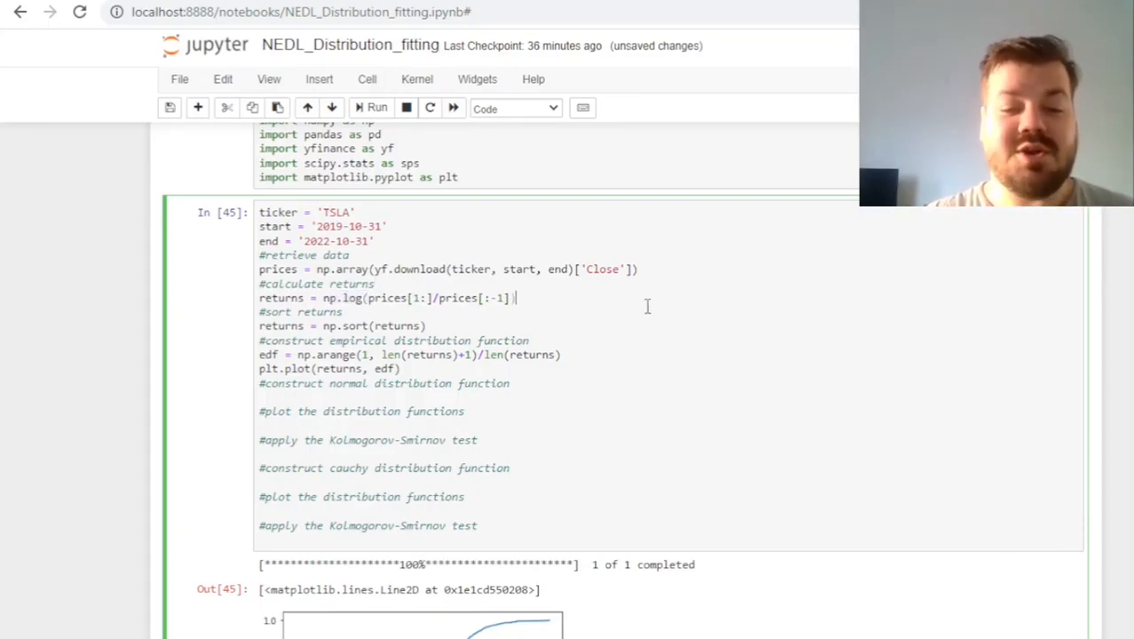
scroll("down", 3)
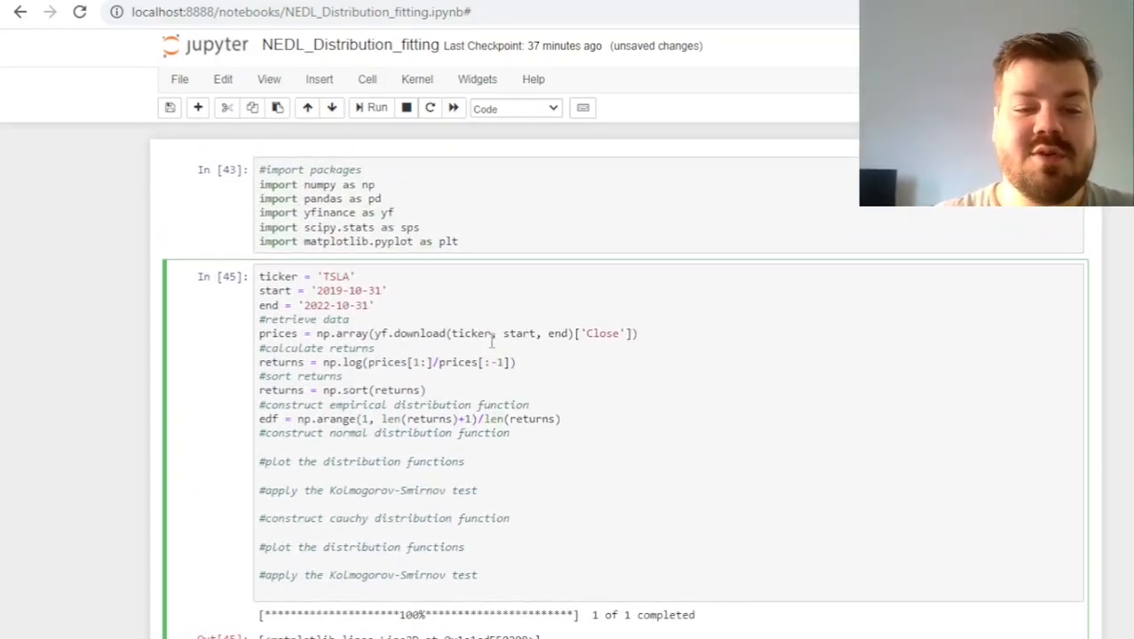
Compute mean, std and normal_cdf = sps.norm.cdf(returns, mean, std)
scroll("down", 3)
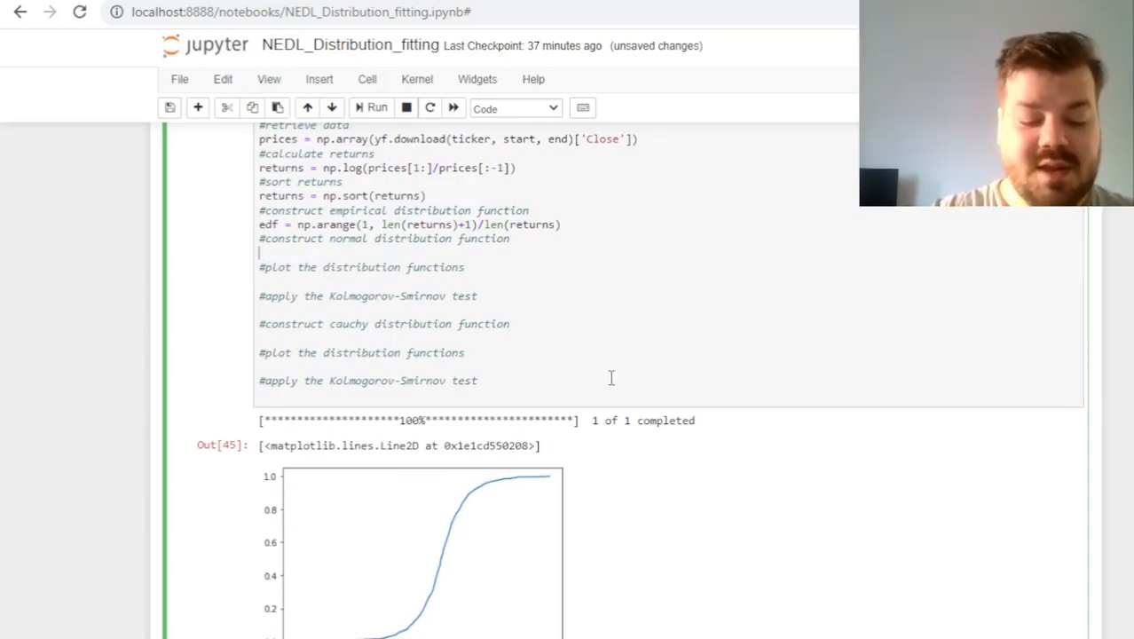
type("mean = np.")
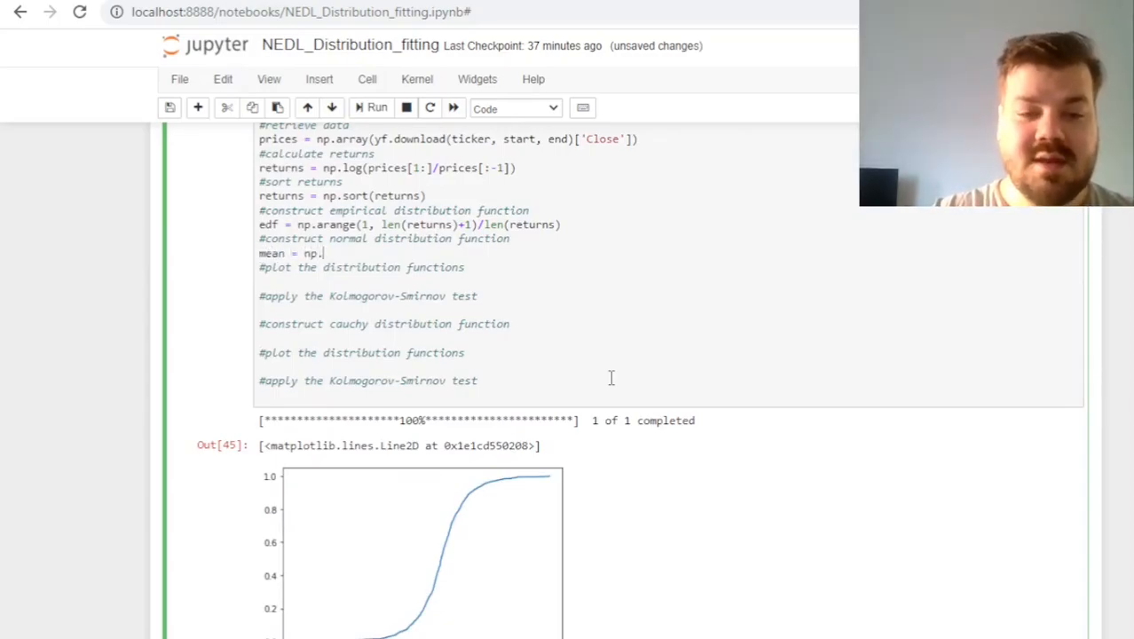
type("average(returns)")
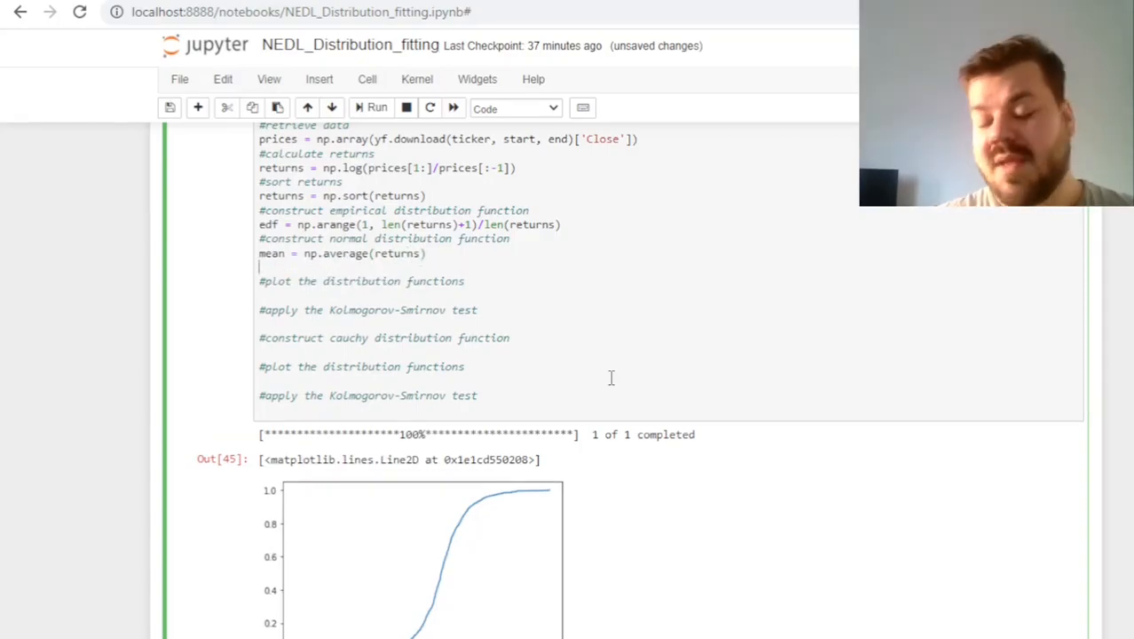
type("std =")
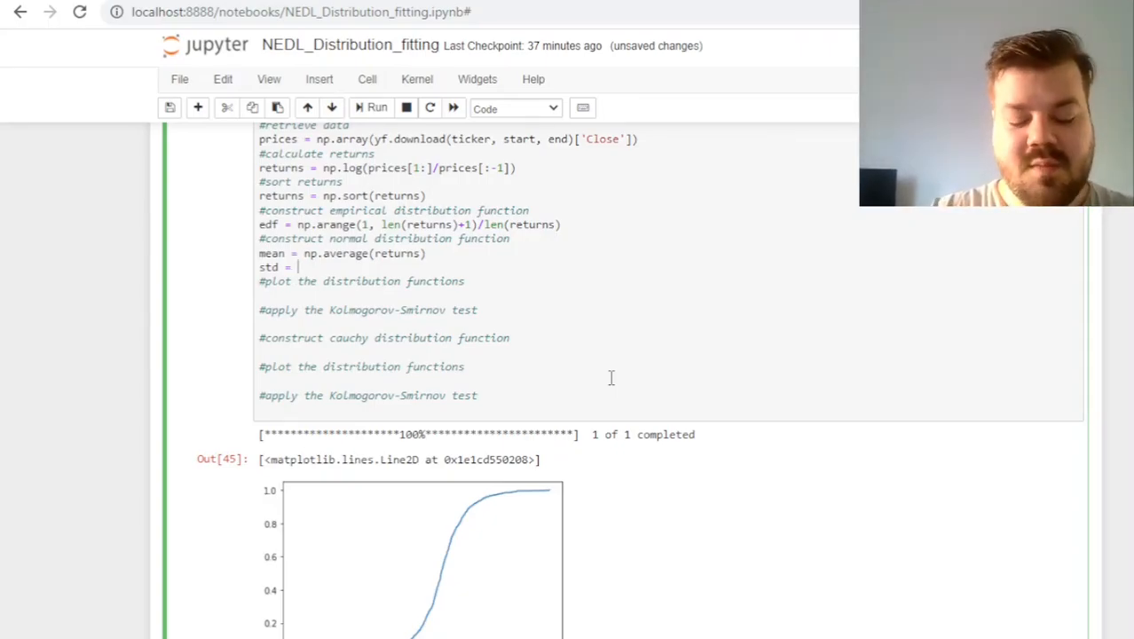
type("np.std()")
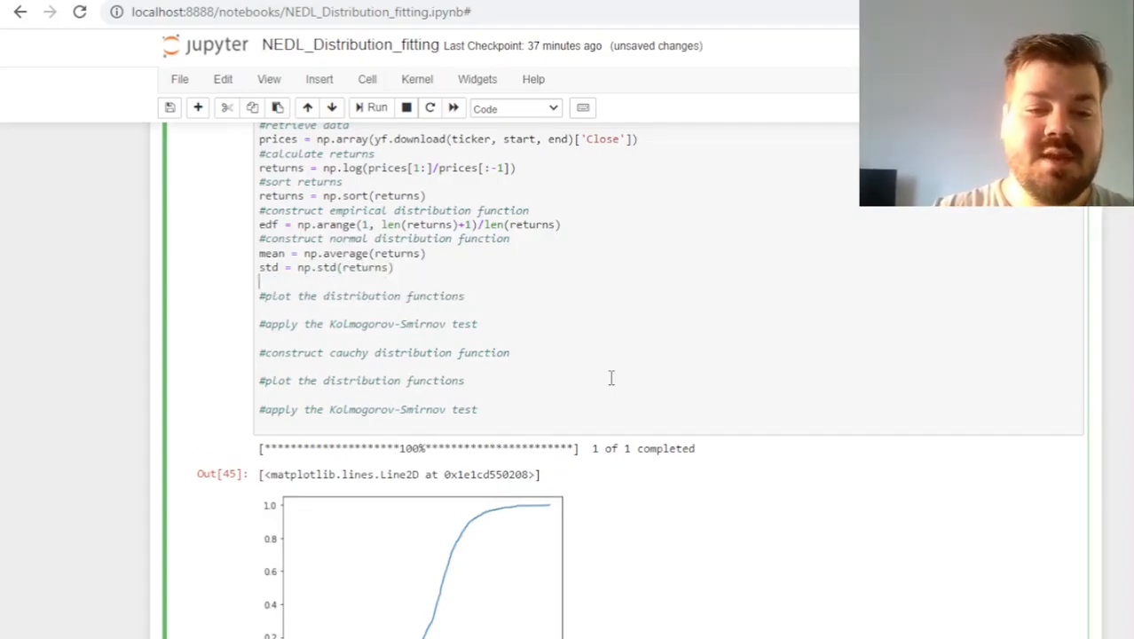
type("normal_cdf =")
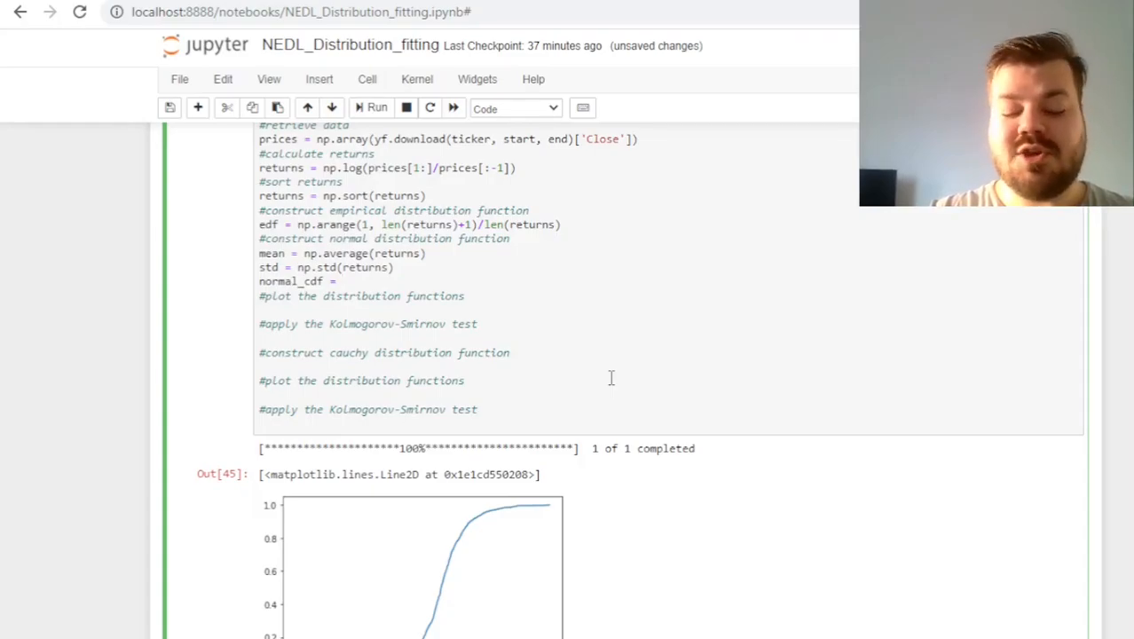
type("sps.")
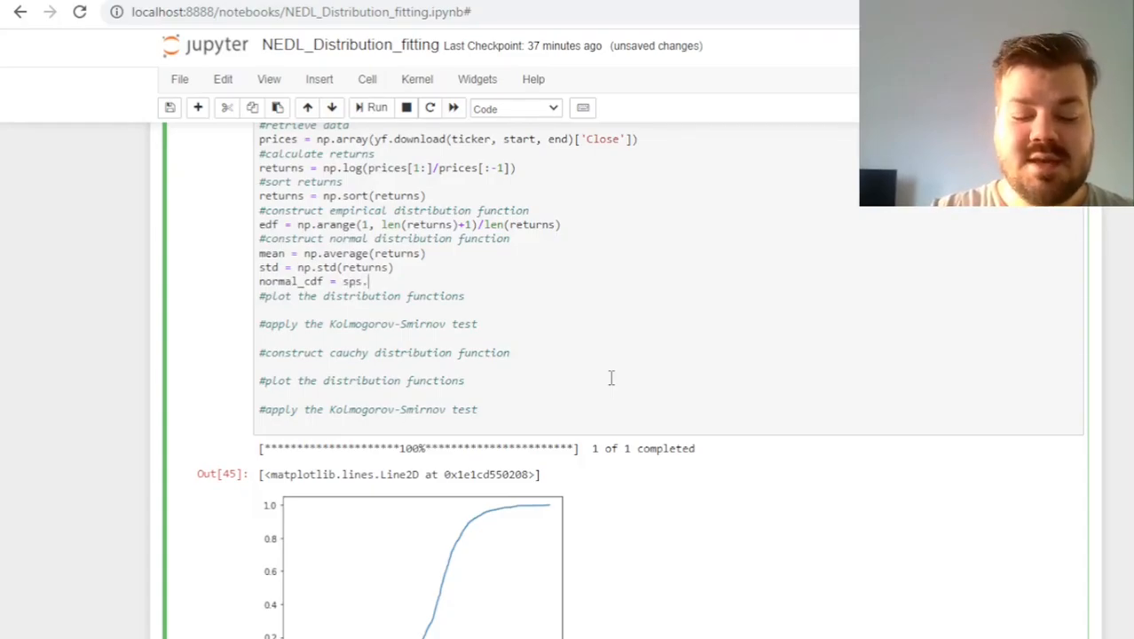
type("norm.cdf()")
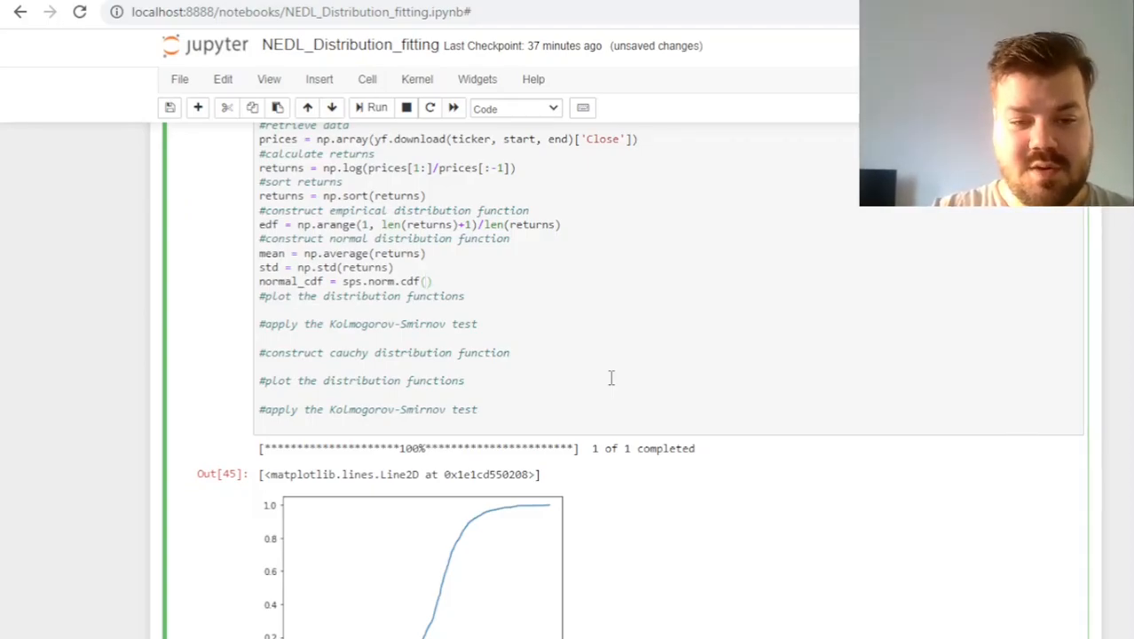
type("returns,")
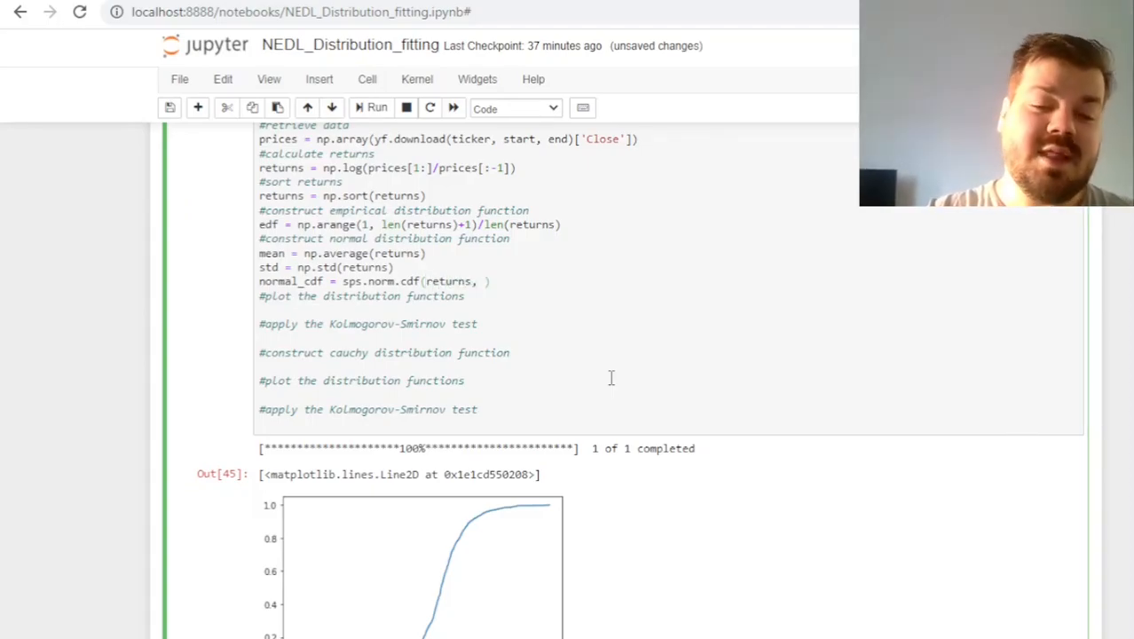
type("mean,")
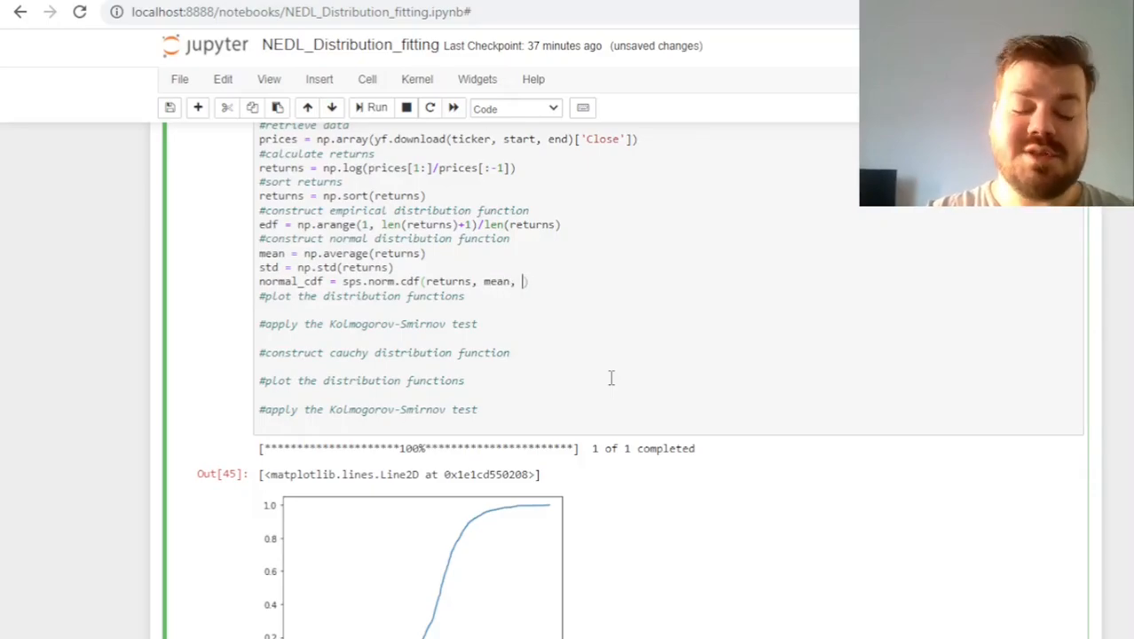
type("std)")
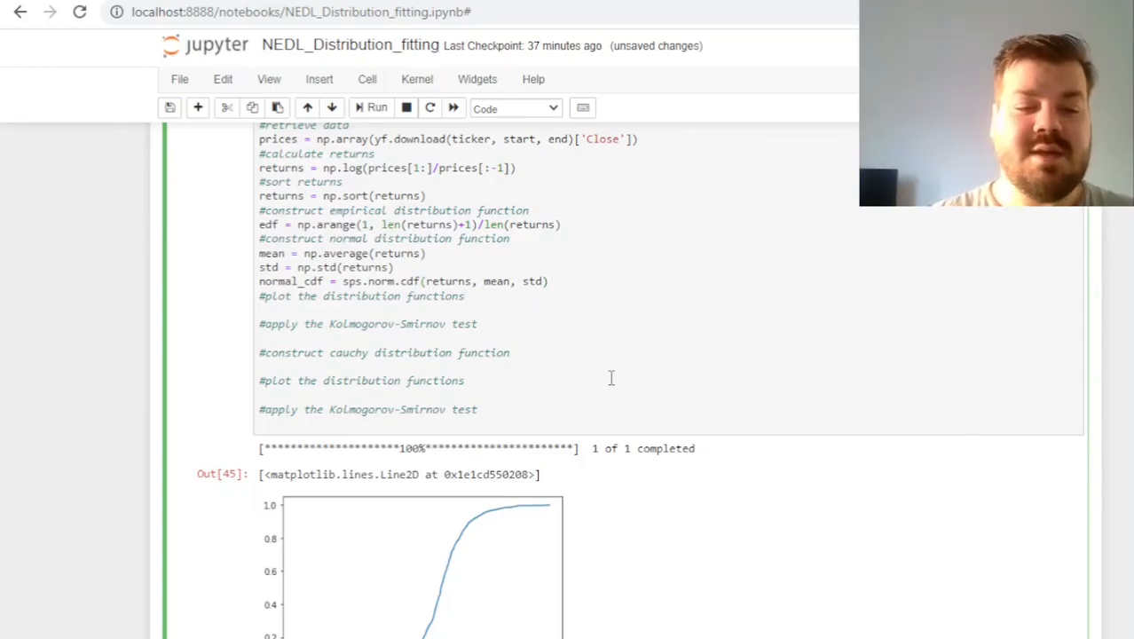
Plot edf and normal_cdf against returns and finish with plt.show()
type("plt.plot(r")
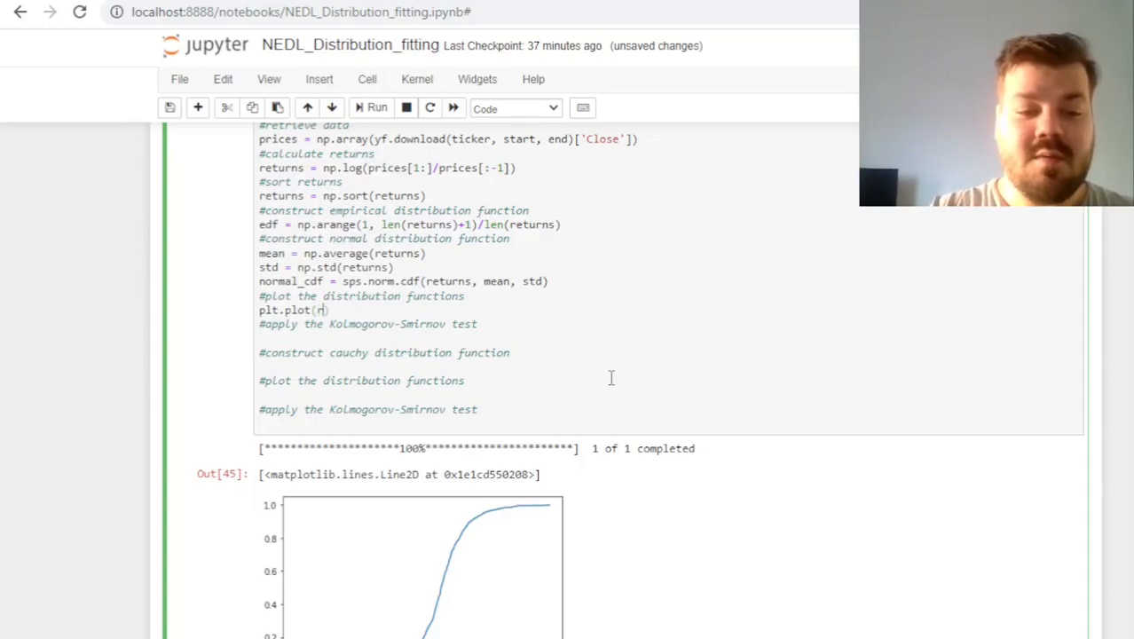
type("eturns, edf)")
type("plt.plo")
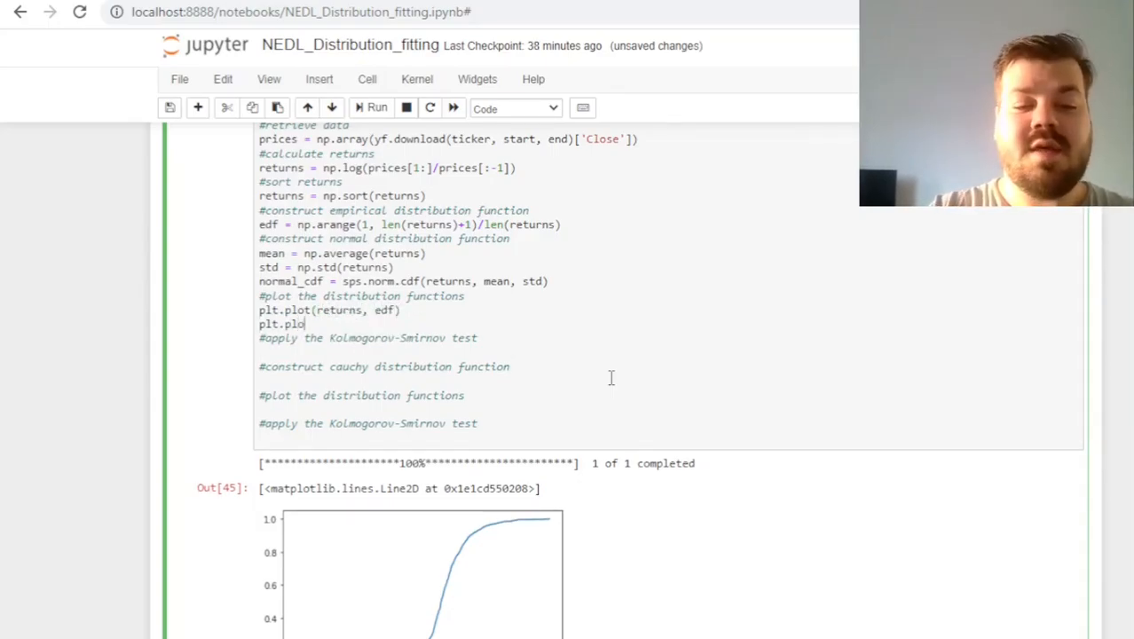
type("(returns, normal_cdf)")
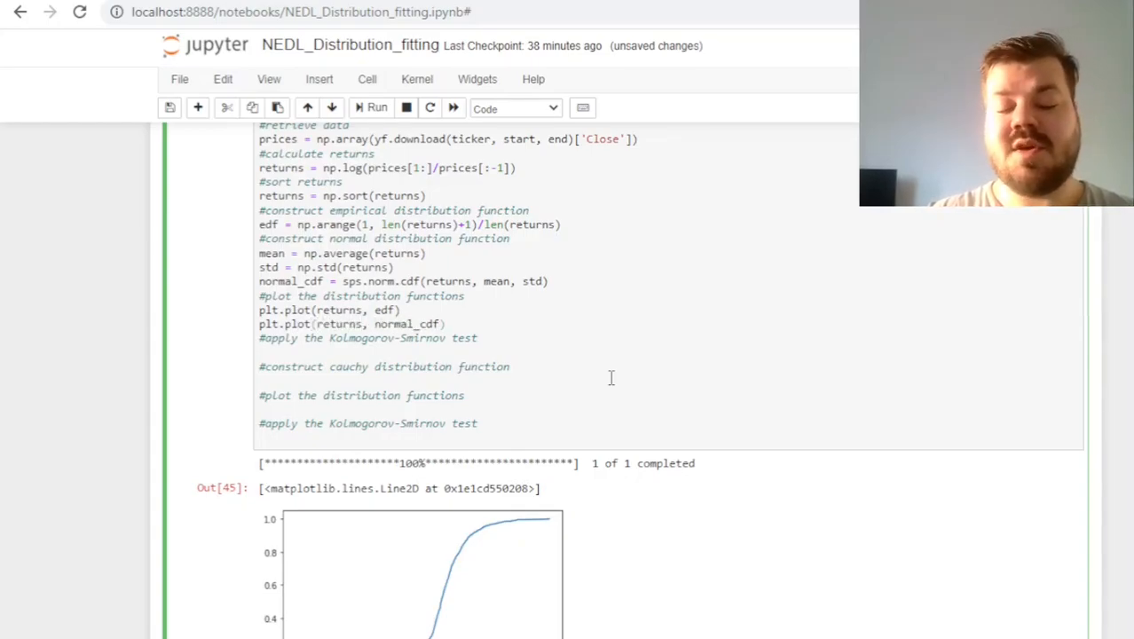
type("plt.sh")
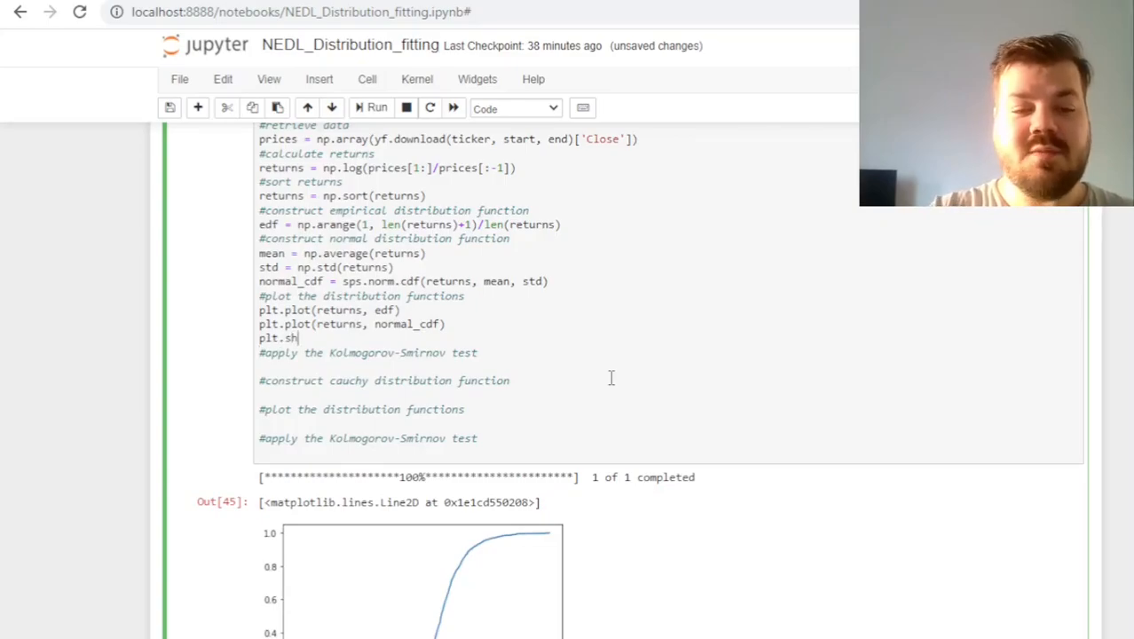
type("ow()")
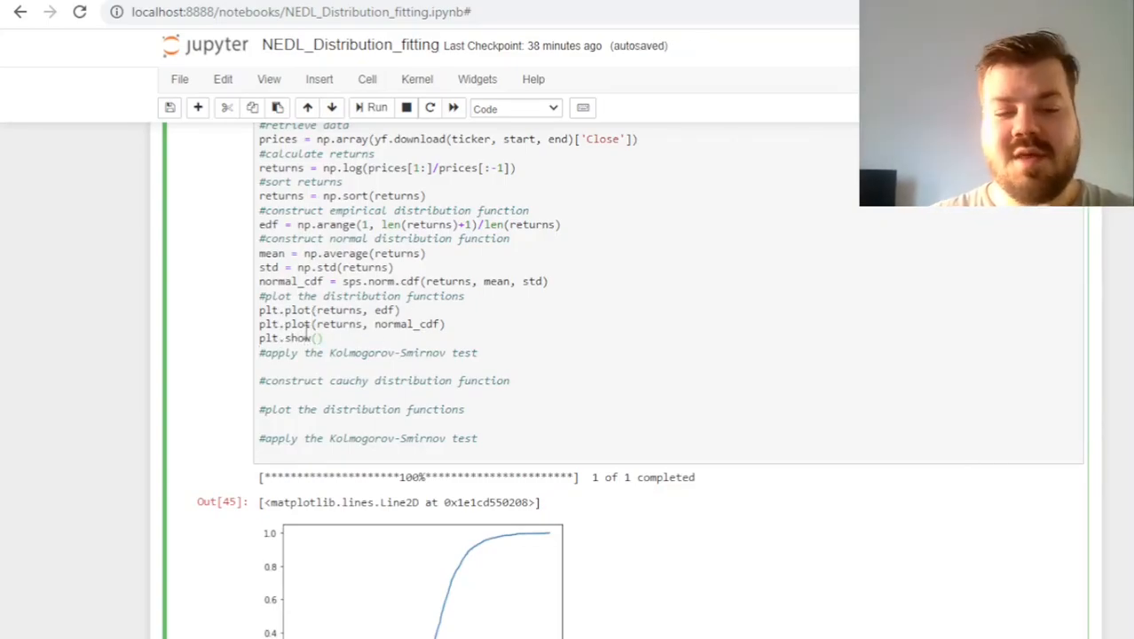
Run the cell to overlay the normal CDF on the empirical CDF
left_click(371, 108)
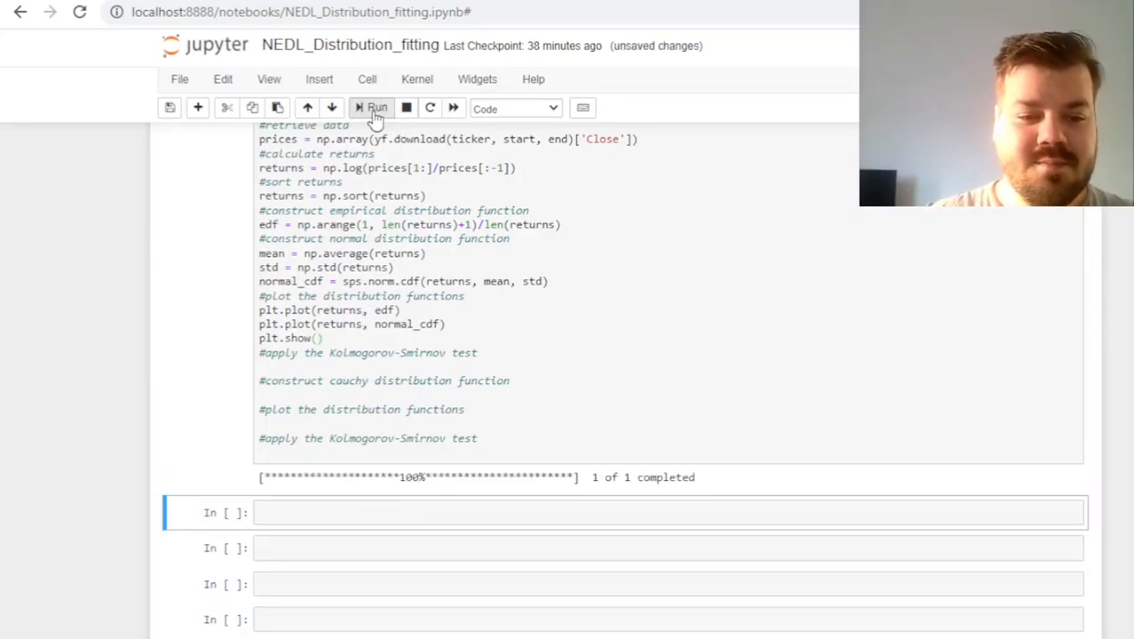
left_click(372, 107)
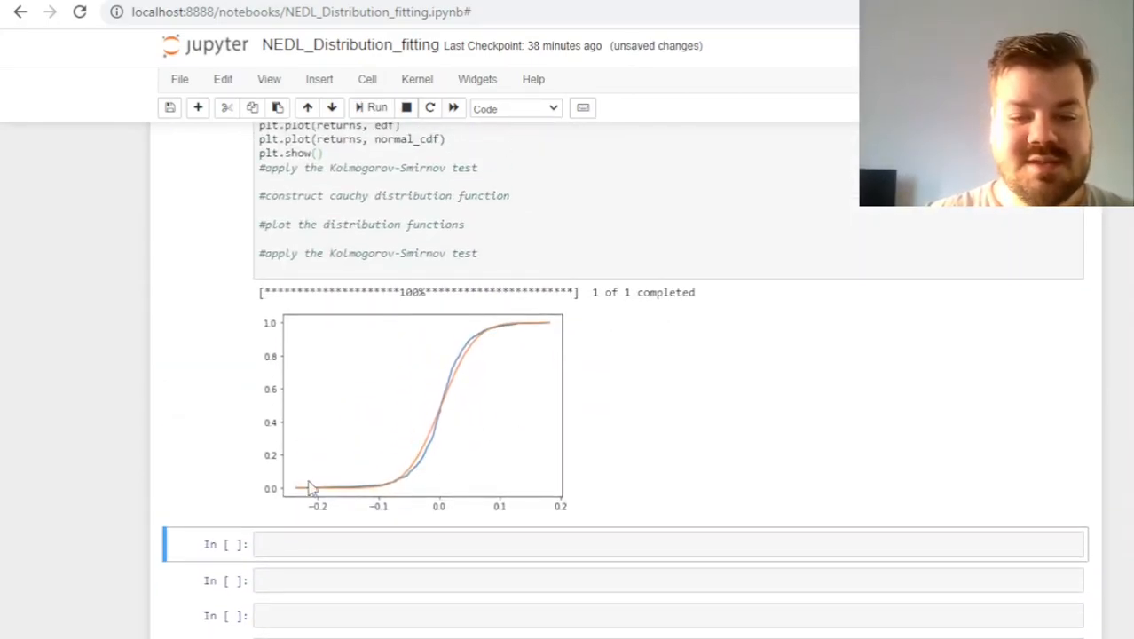
mouse_move(725, 386)
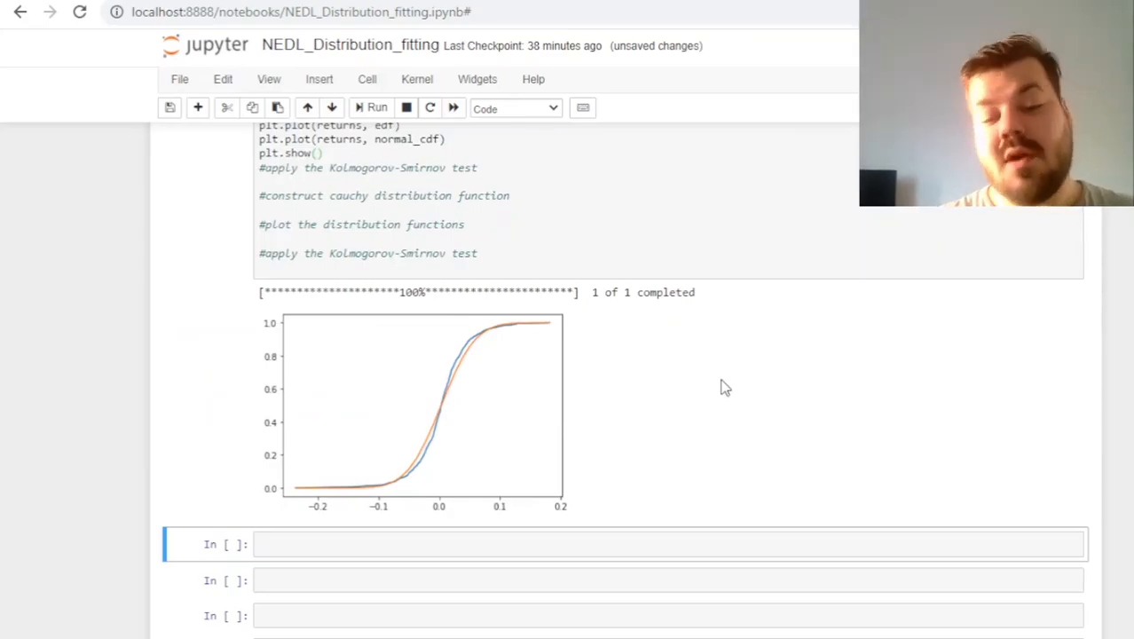
mouse_move(368, 499)
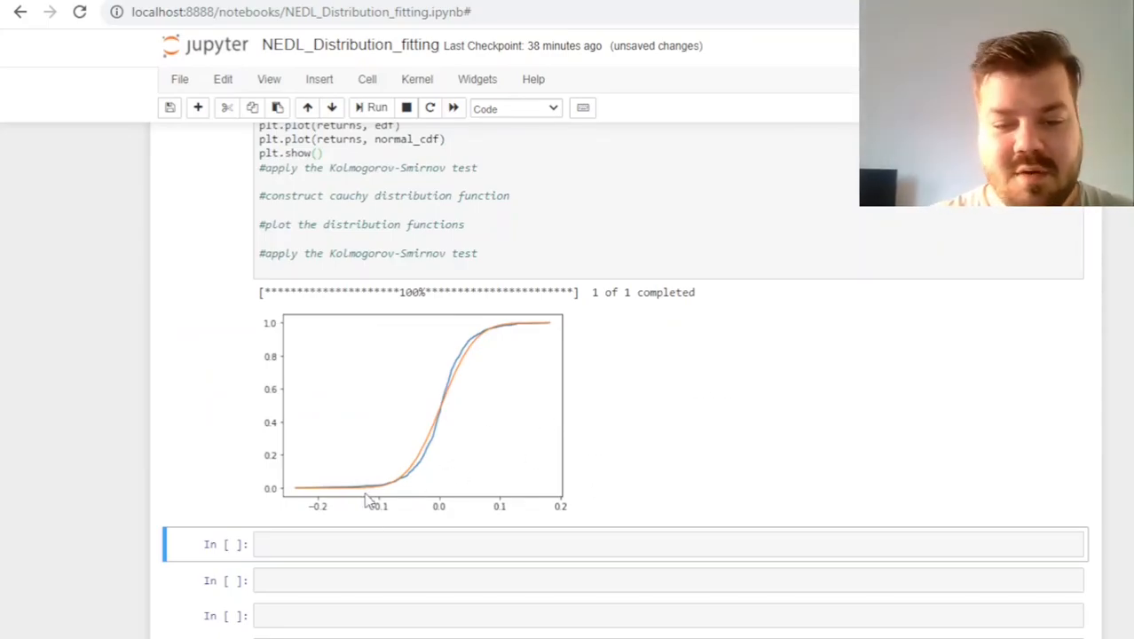
mouse_move(548, 452)
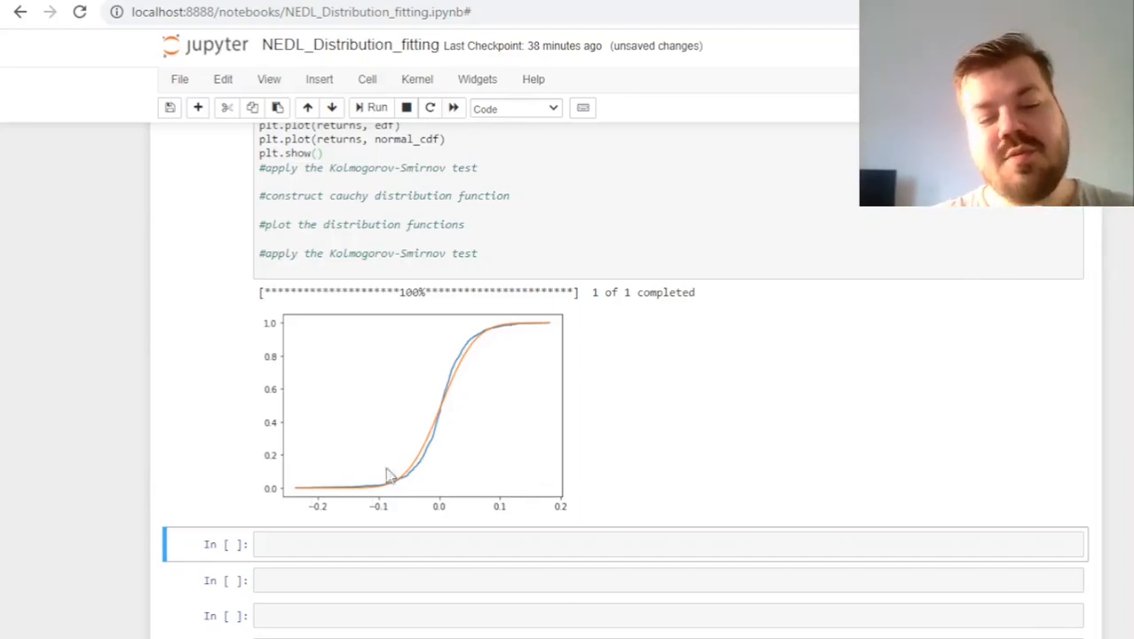
mouse_move(428, 472)
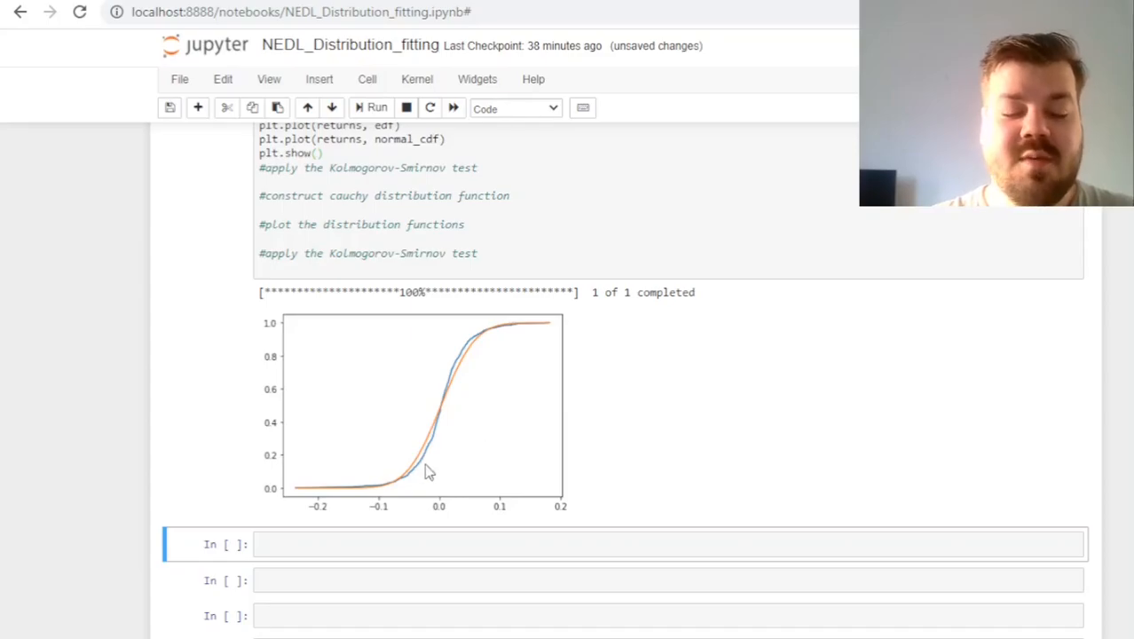
mouse_move(455, 340)
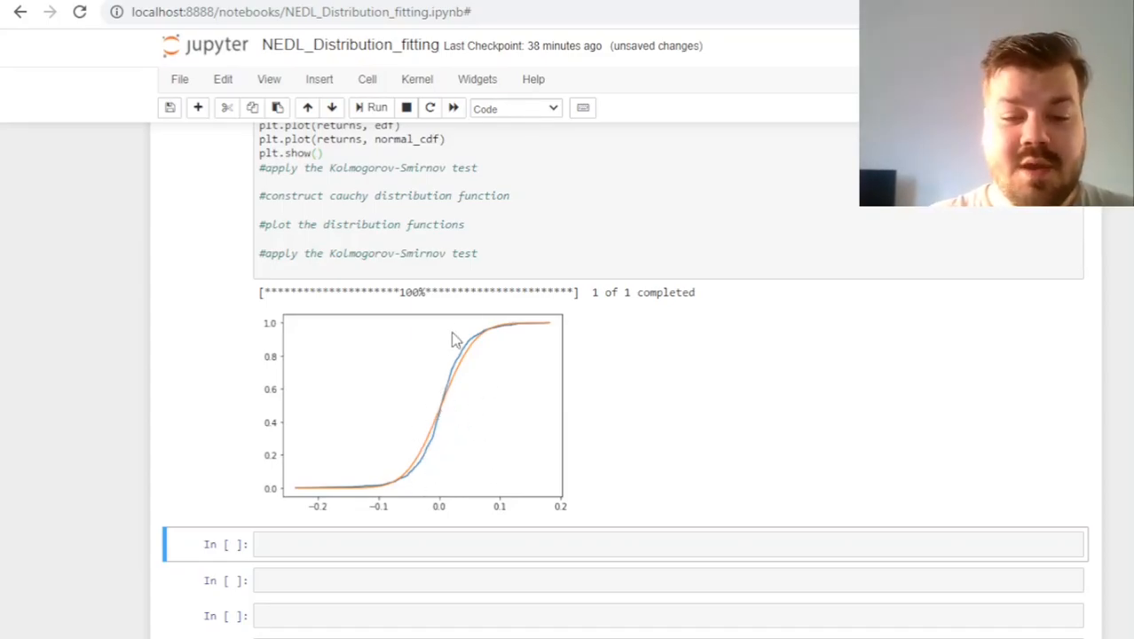
mouse_move(535, 352)
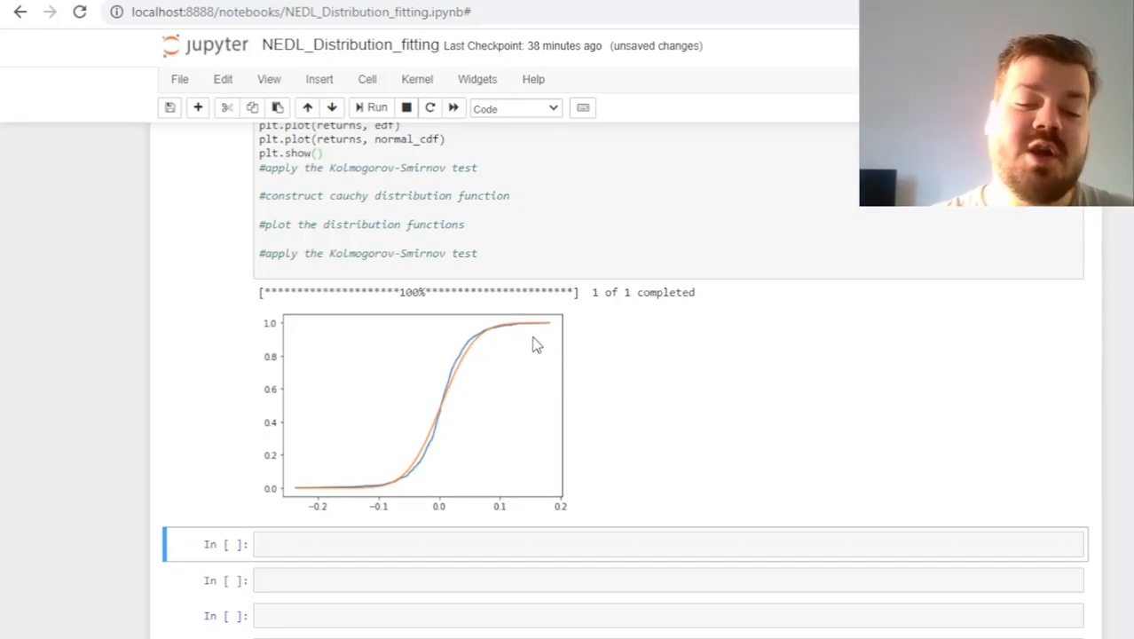
mouse_move(542, 401)
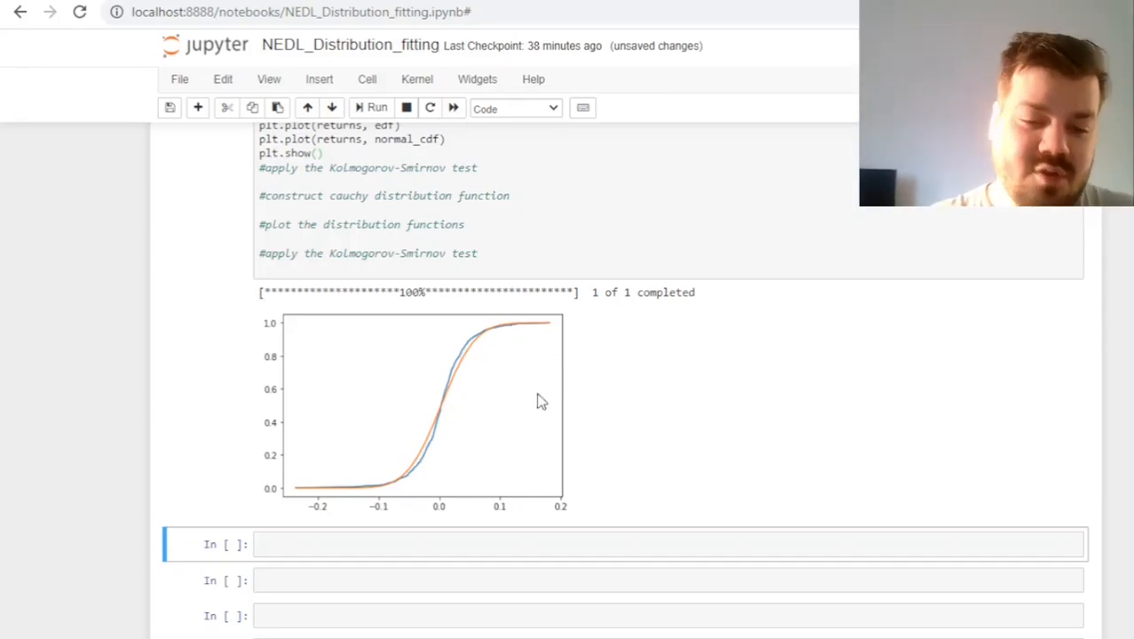
mouse_move(575, 411)
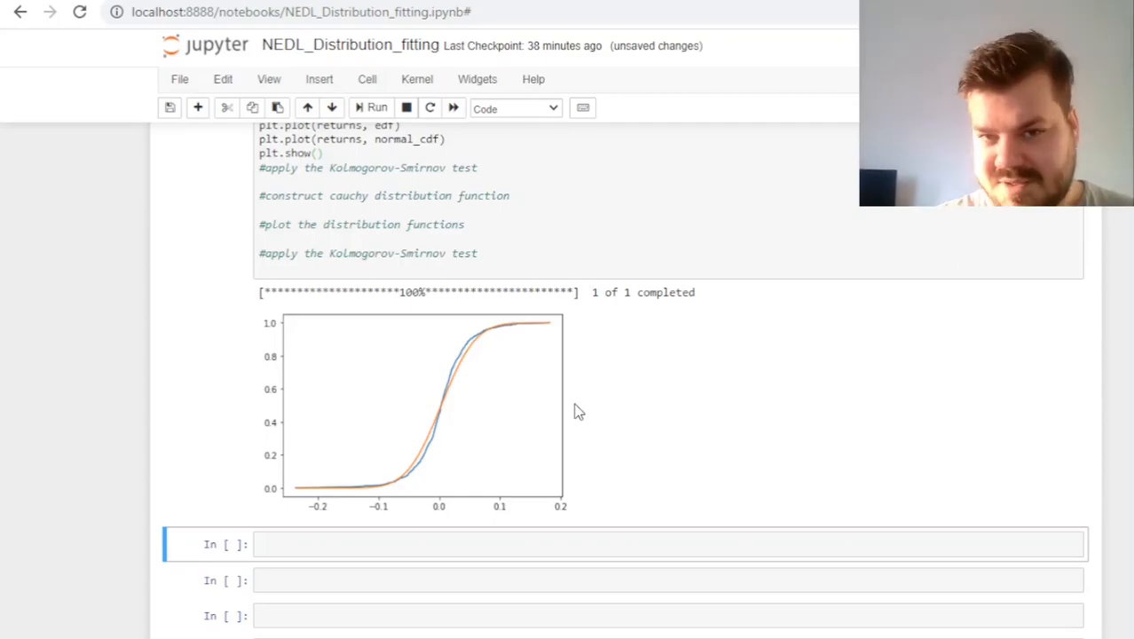
Write p_value = np.exp(-len(returns)*max(abs(edf - normal_cdf))**2) under the Kolmogorov-Smirnov comment
left_click(304, 182)
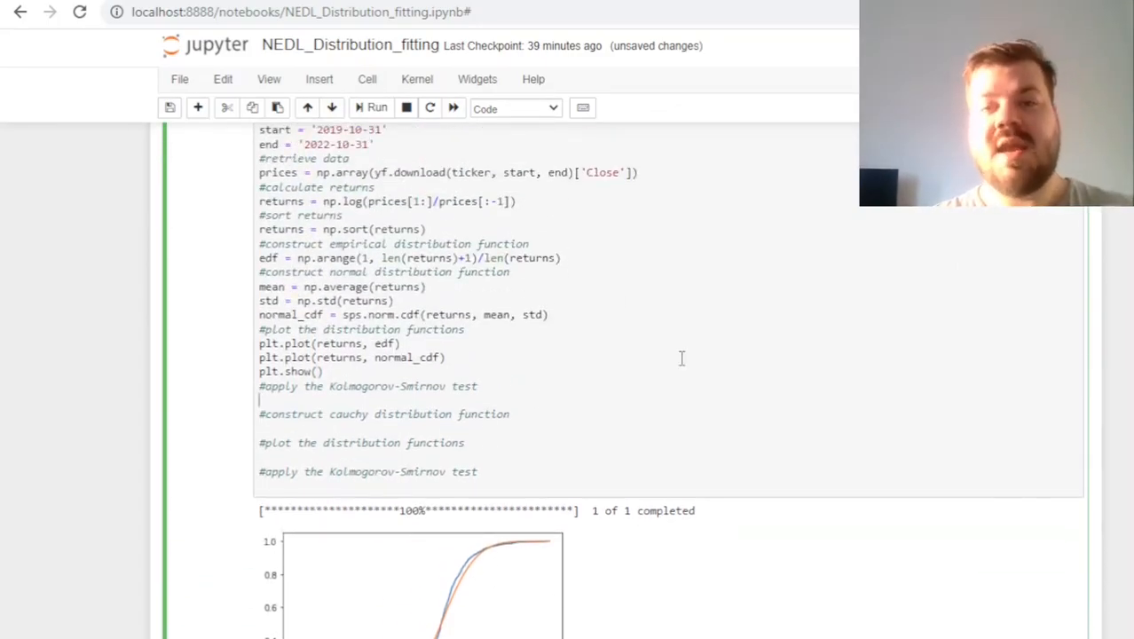
type("p")
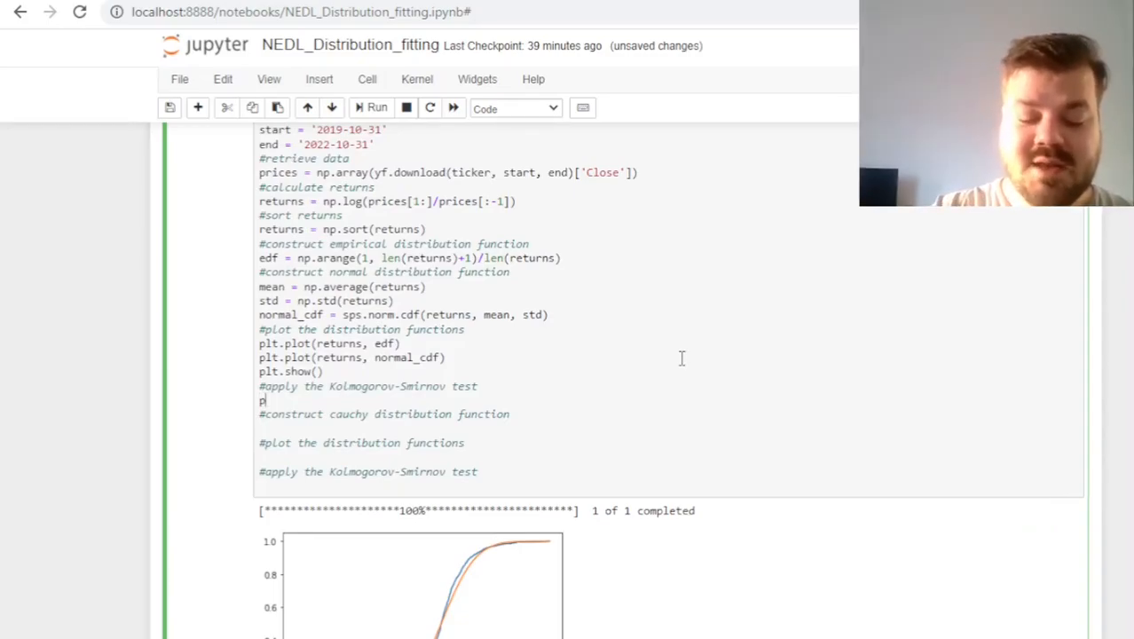
type("_value =")
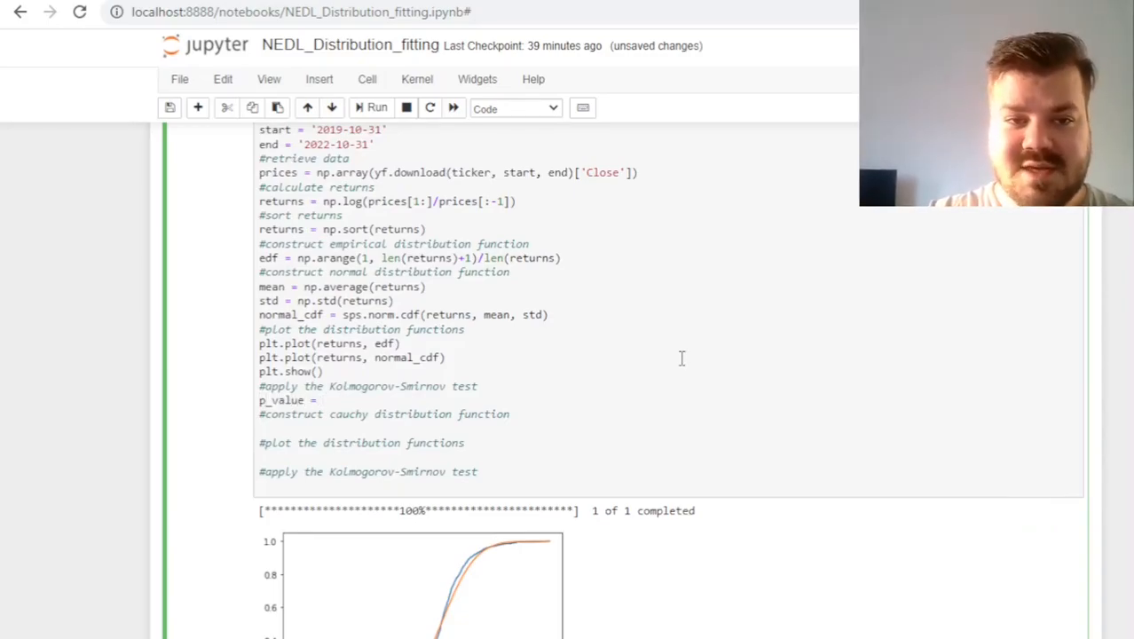
scroll("down", 3)
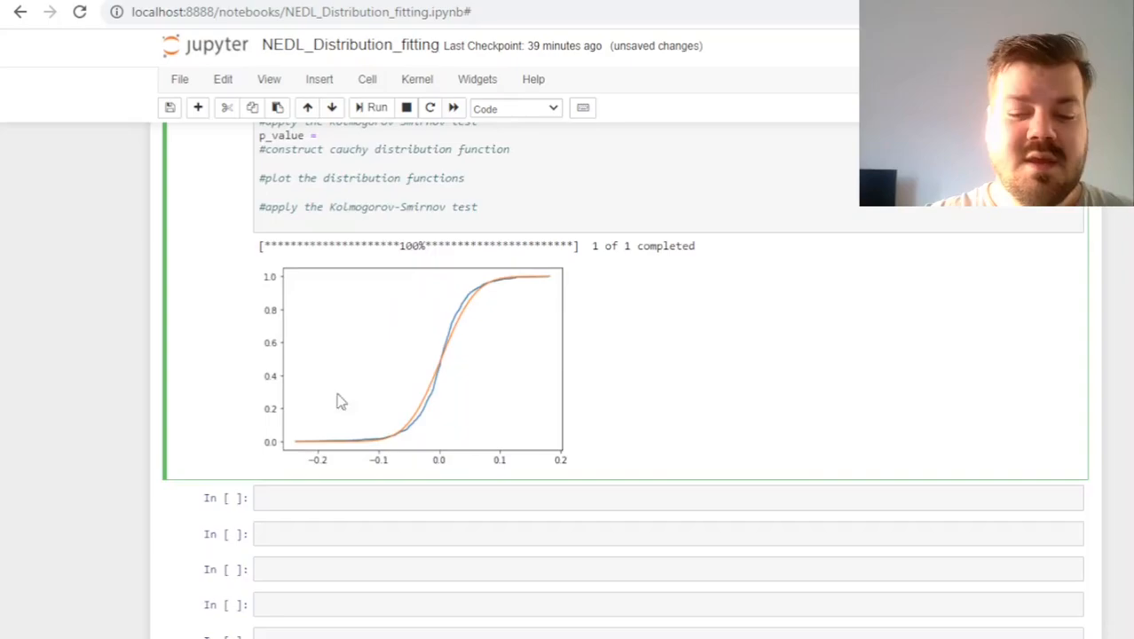
mouse_move(631, 429)
type(" np.exp(")
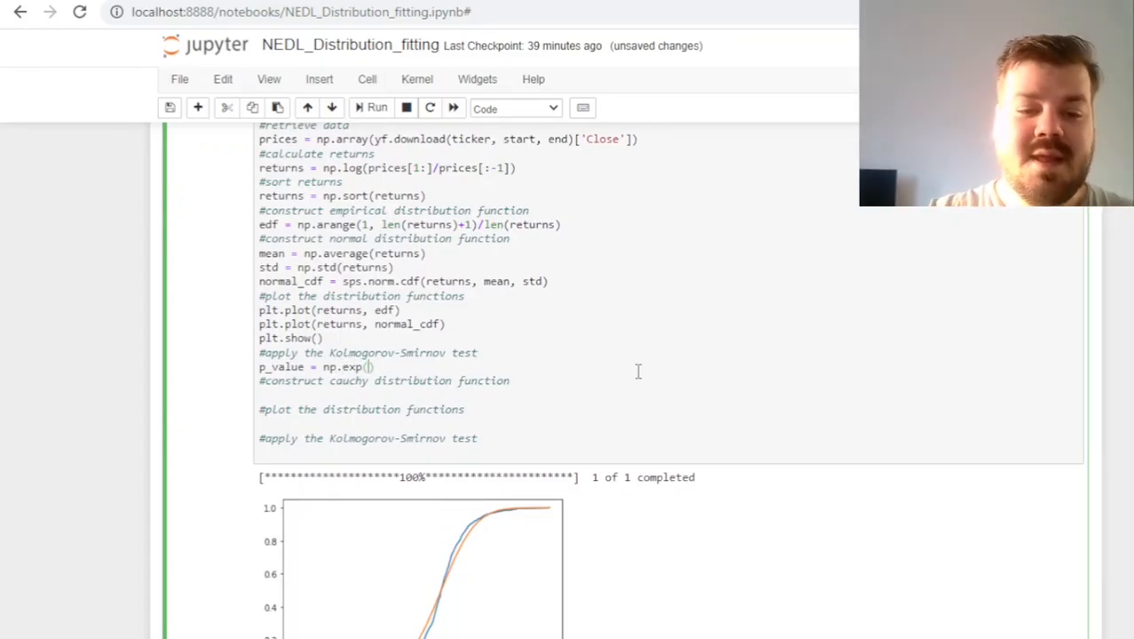
type("-")
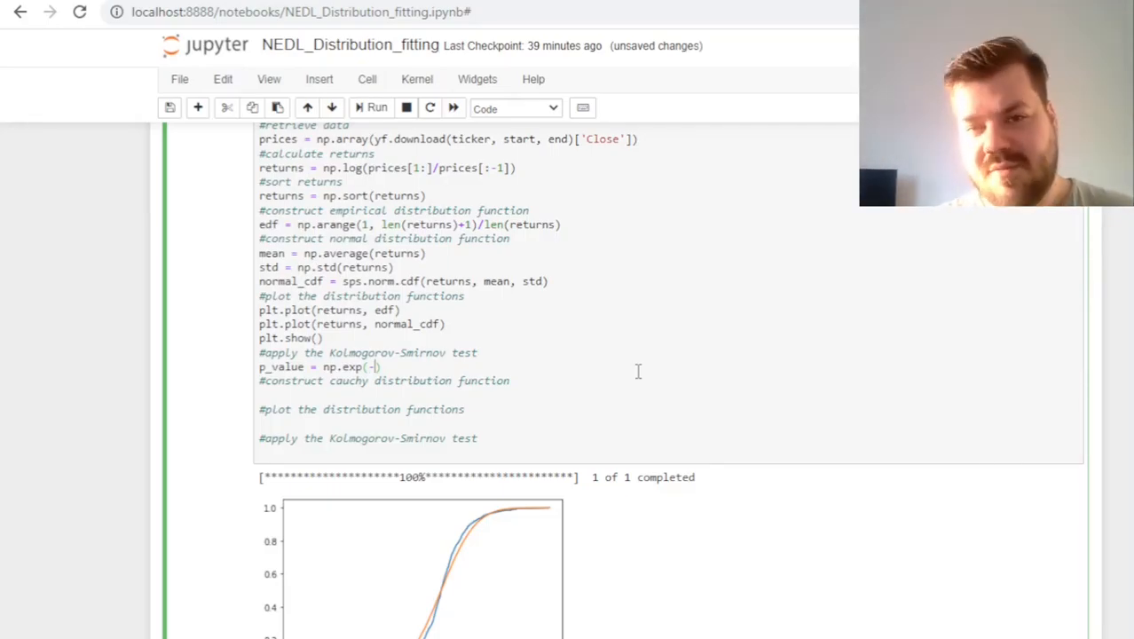
type("len(r")
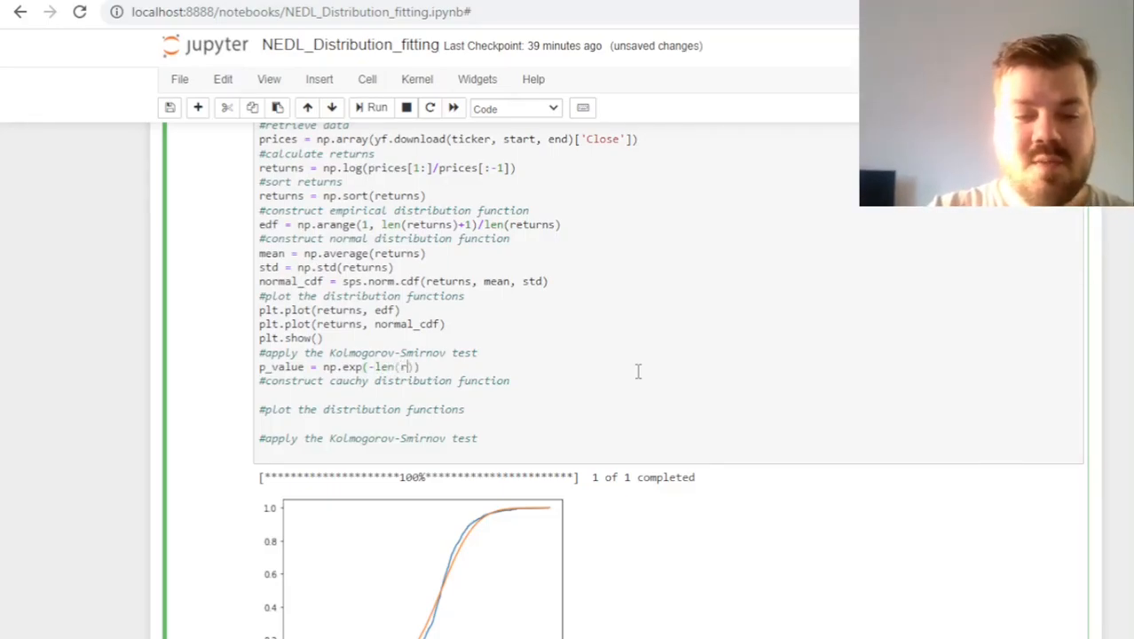
type("eturns")
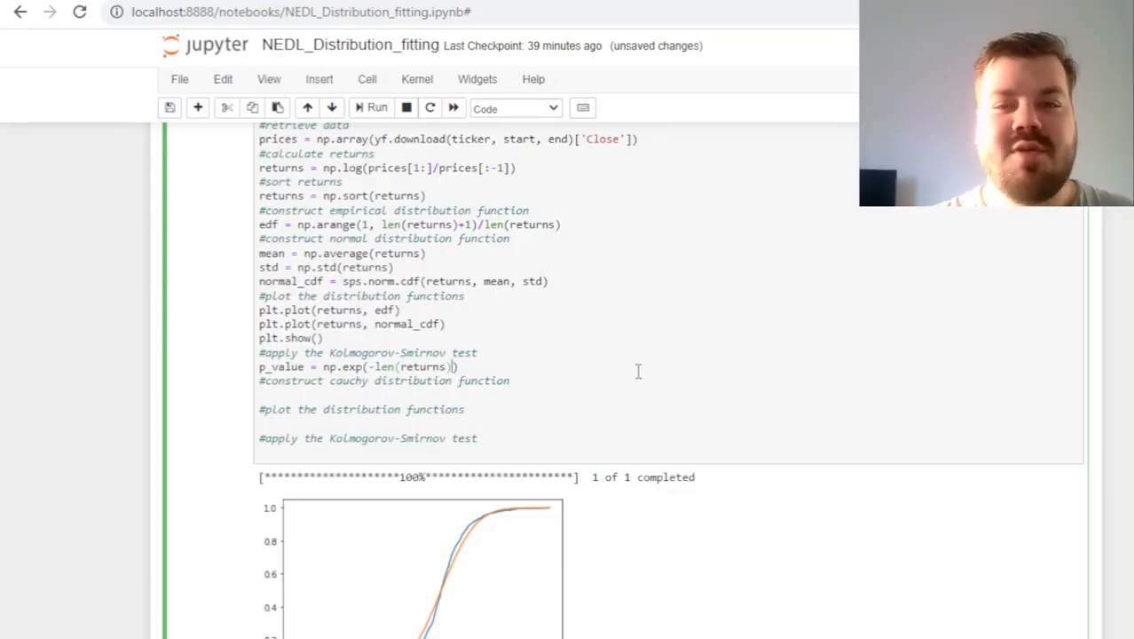
type("*")
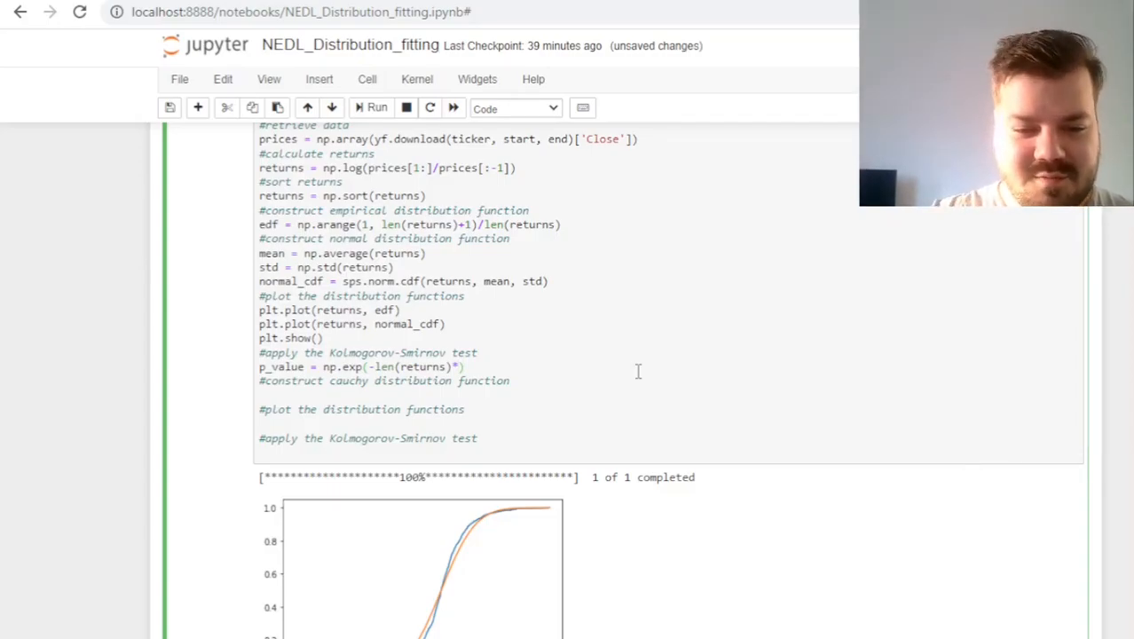
type("max")
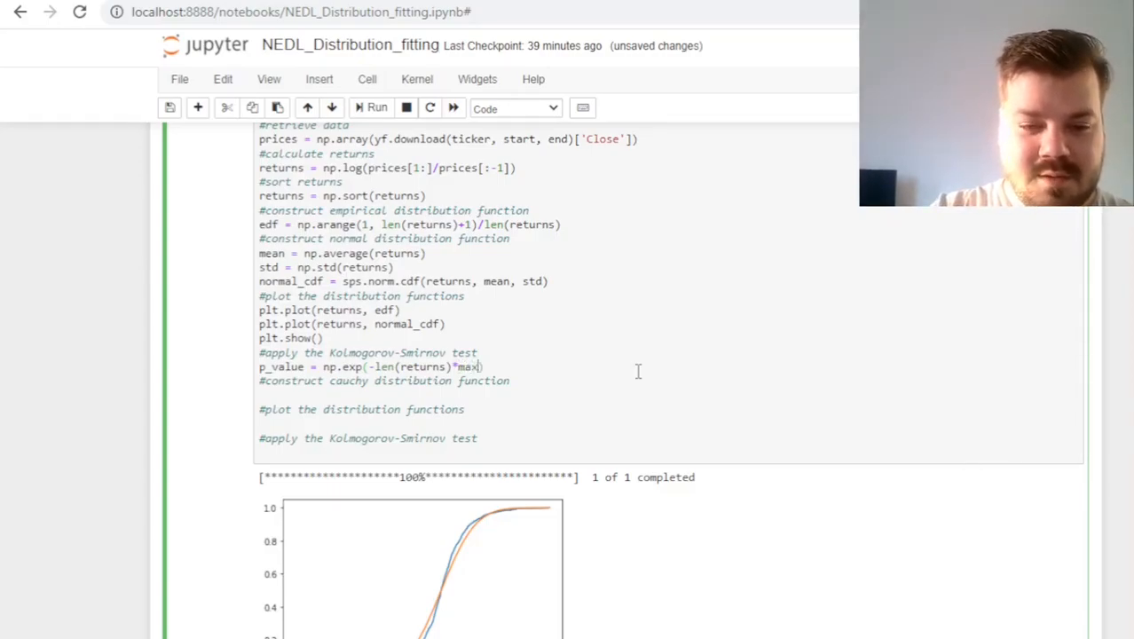
type("abs(")
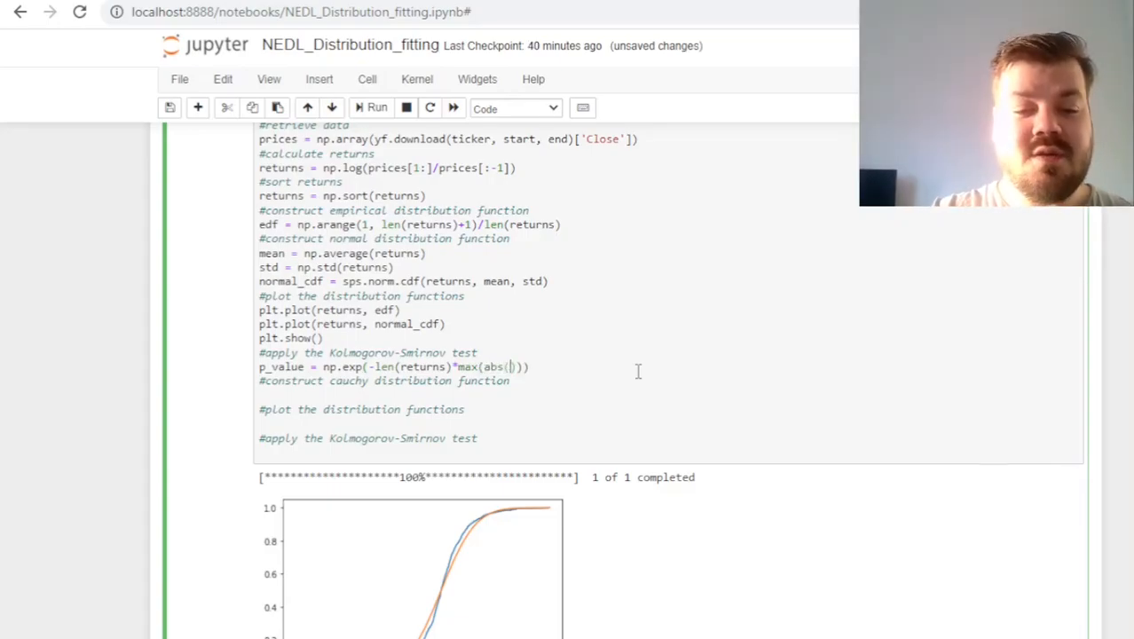
type("edf -")
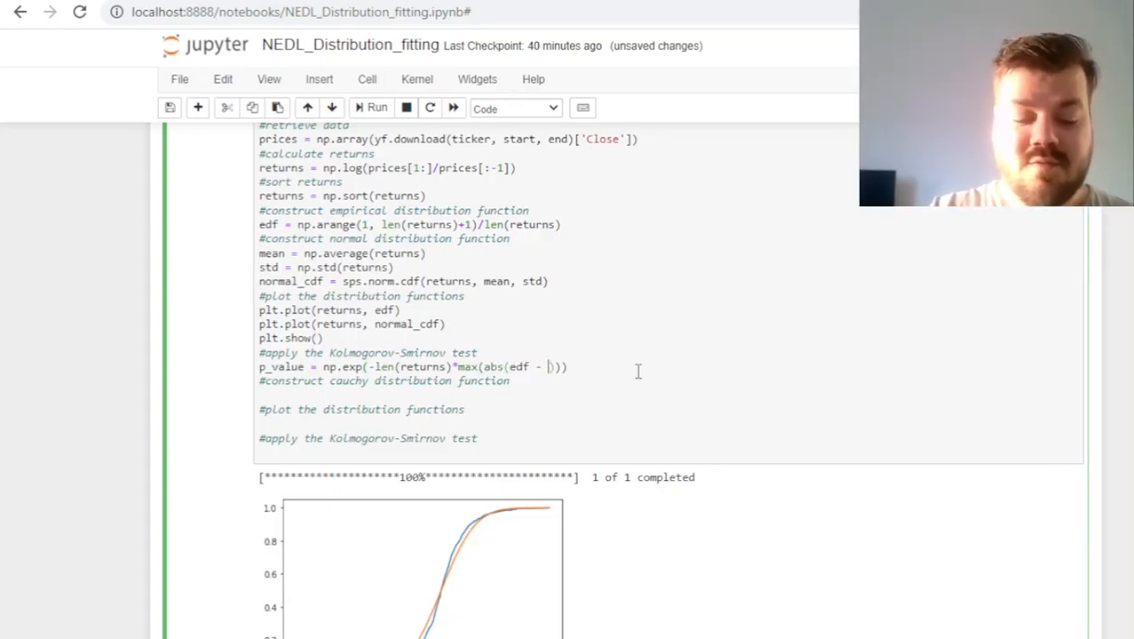
type("normal_cdf")
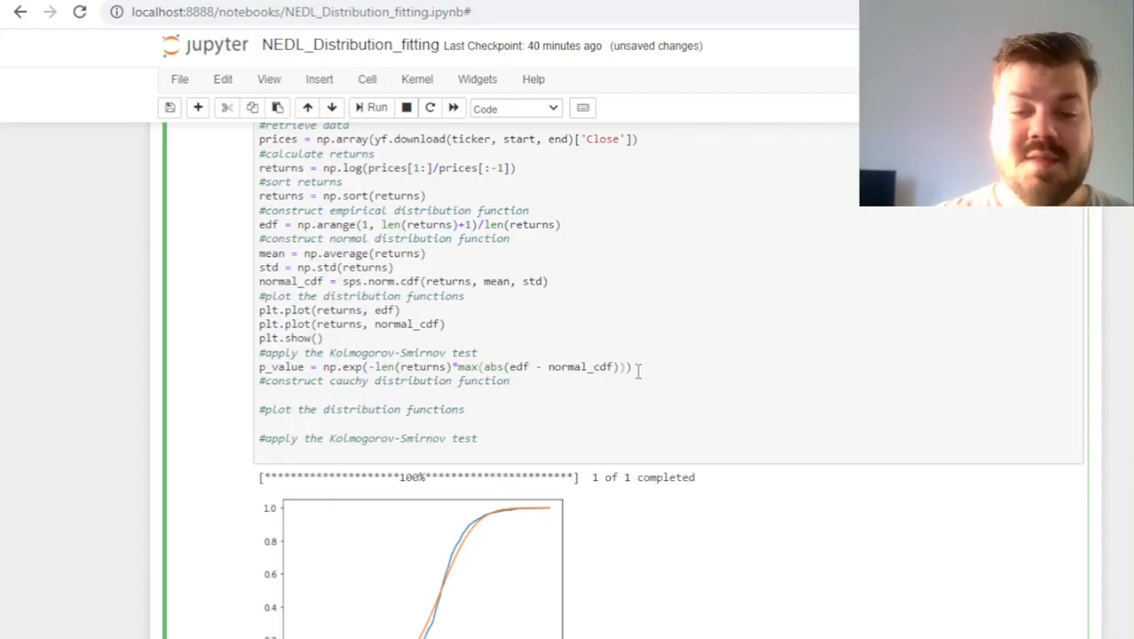
type("**2)")
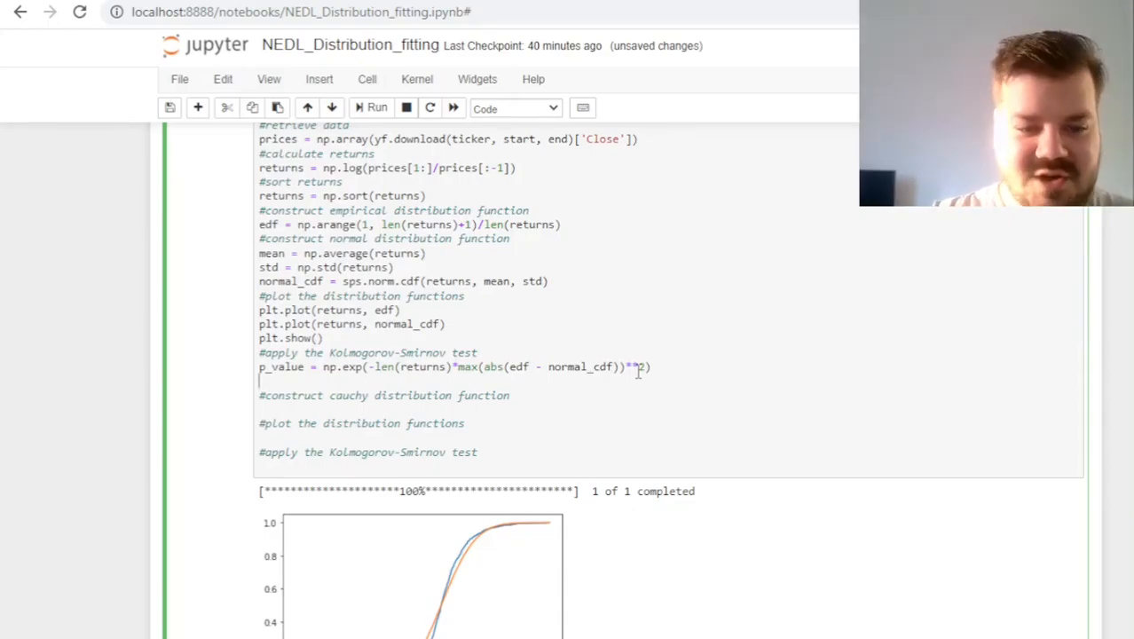
Add an if p_value < 0.1 branch printing the not-fit message with str(round(p_value, 4))
type("if")
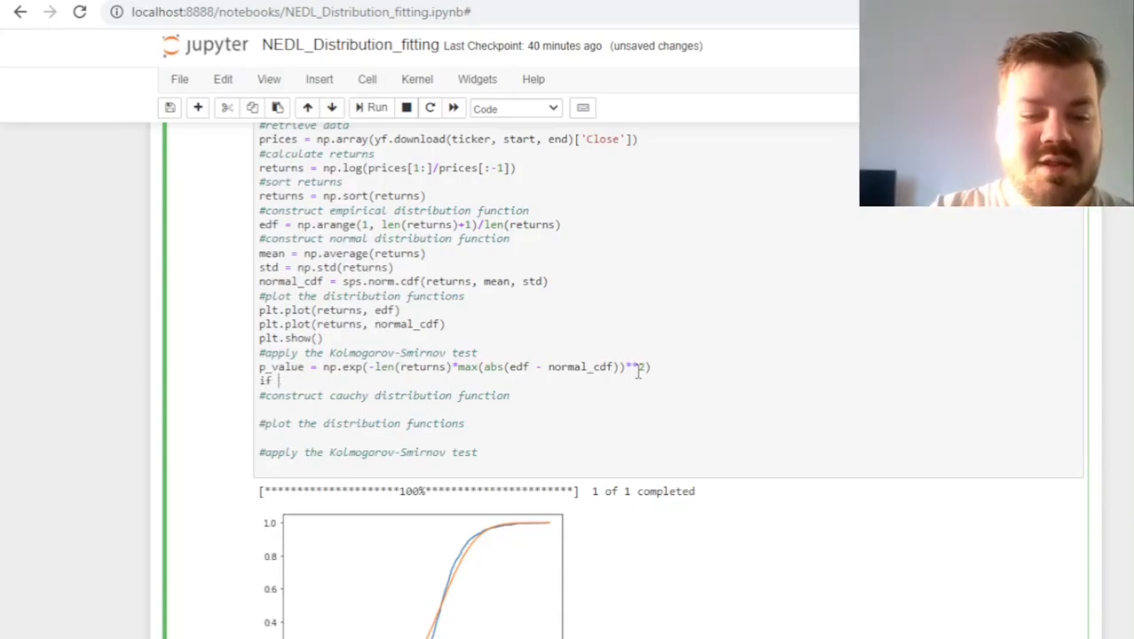
type("p_value <")
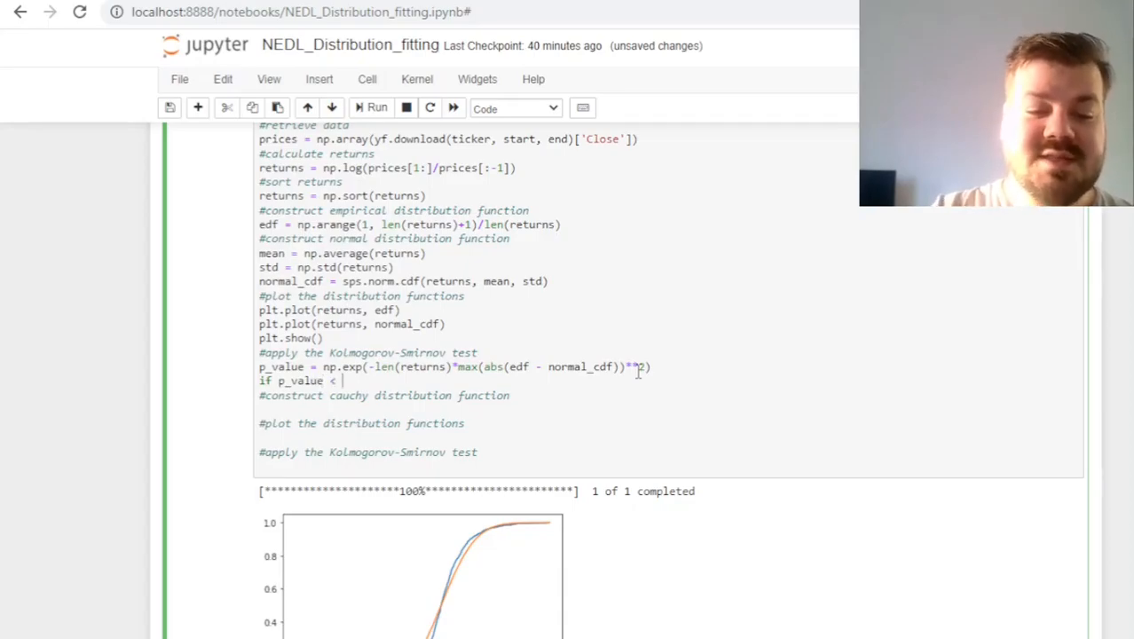
type("0.1:")
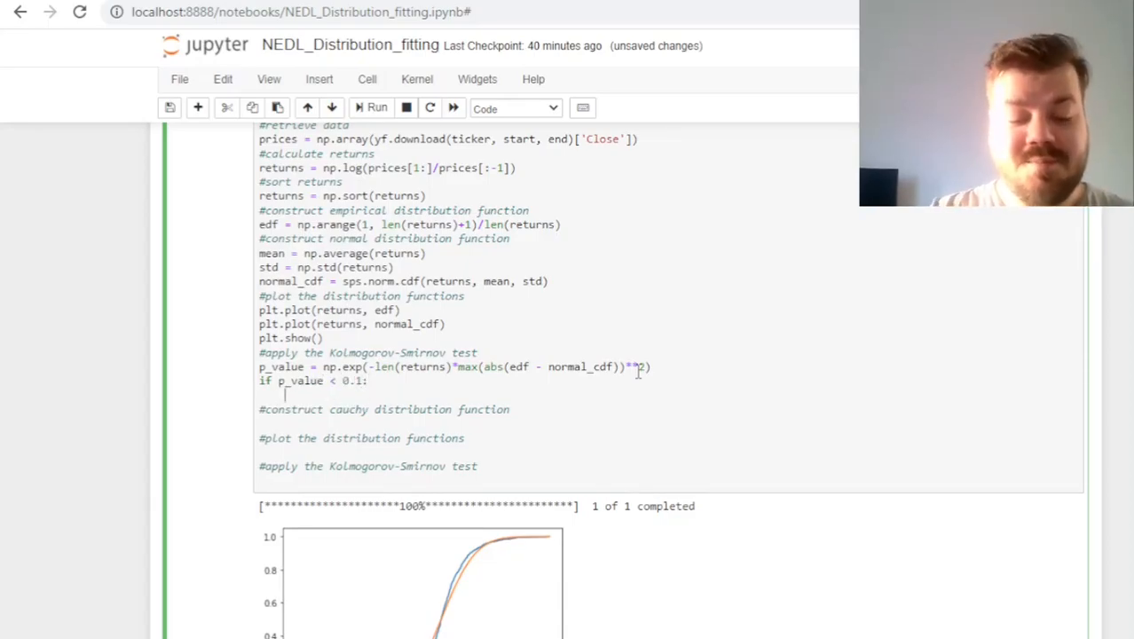
type("print('normal distribution does not fit the")
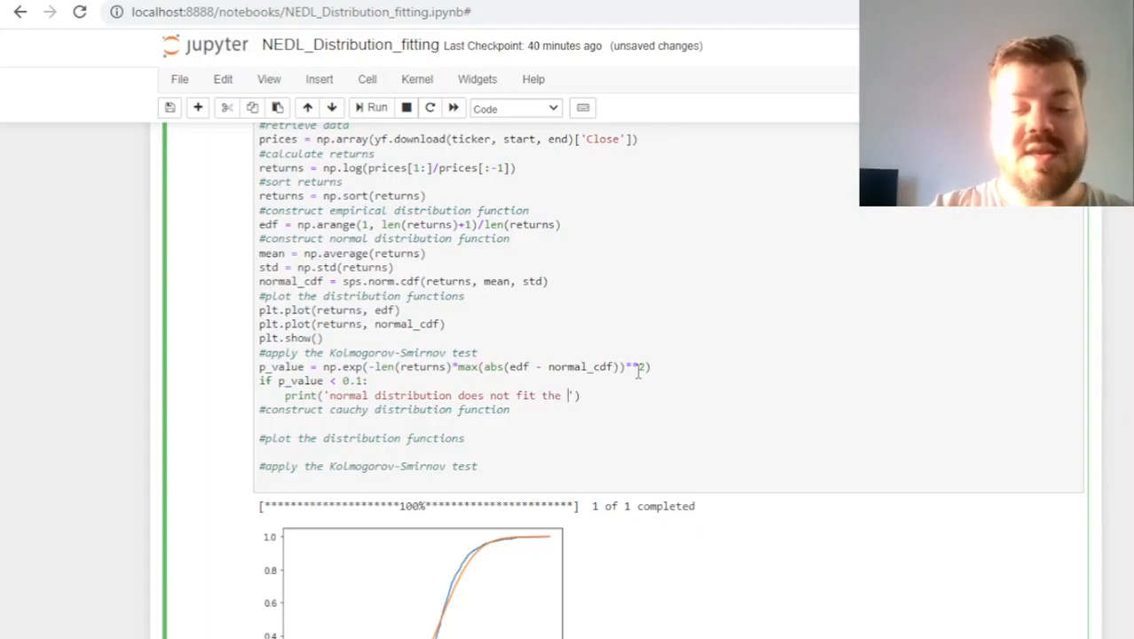
type("data:")
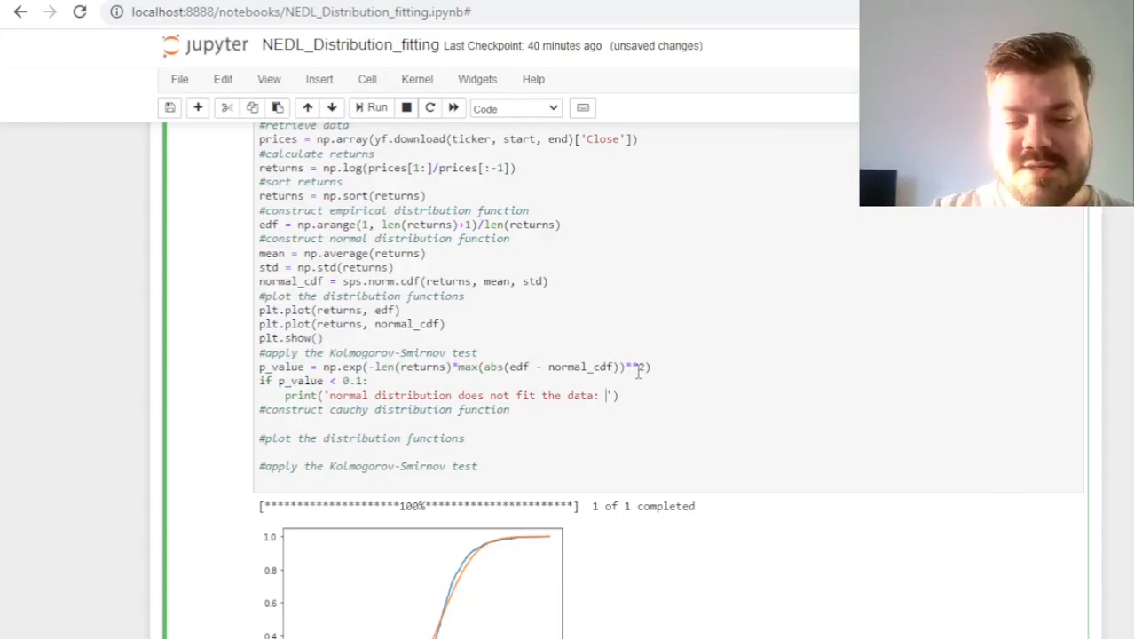
type("p-value")
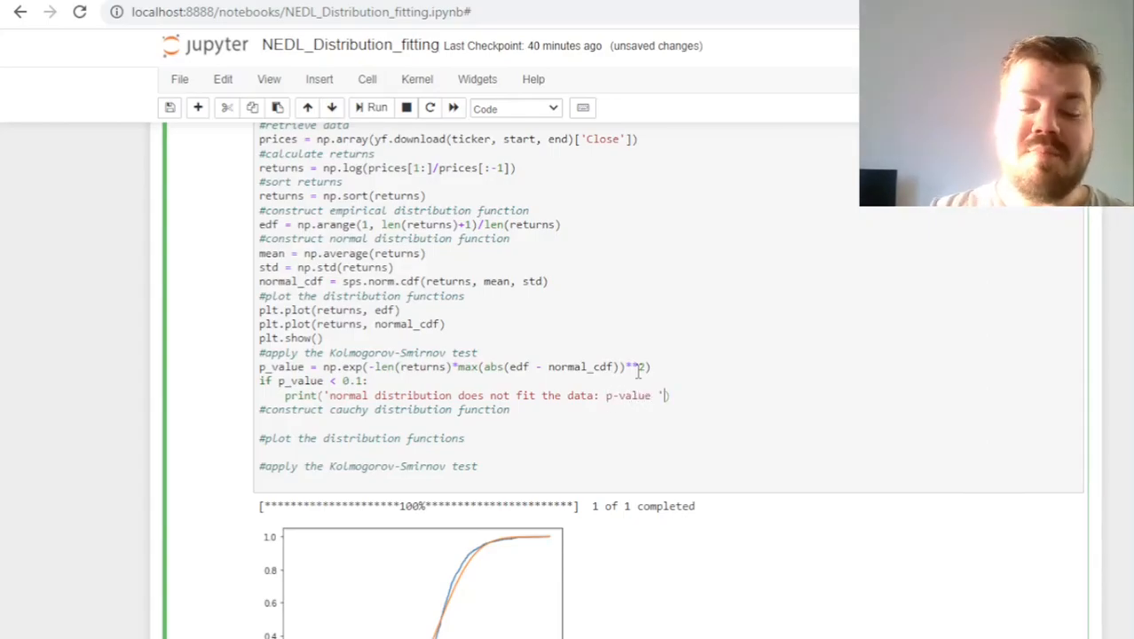
type("+str()")
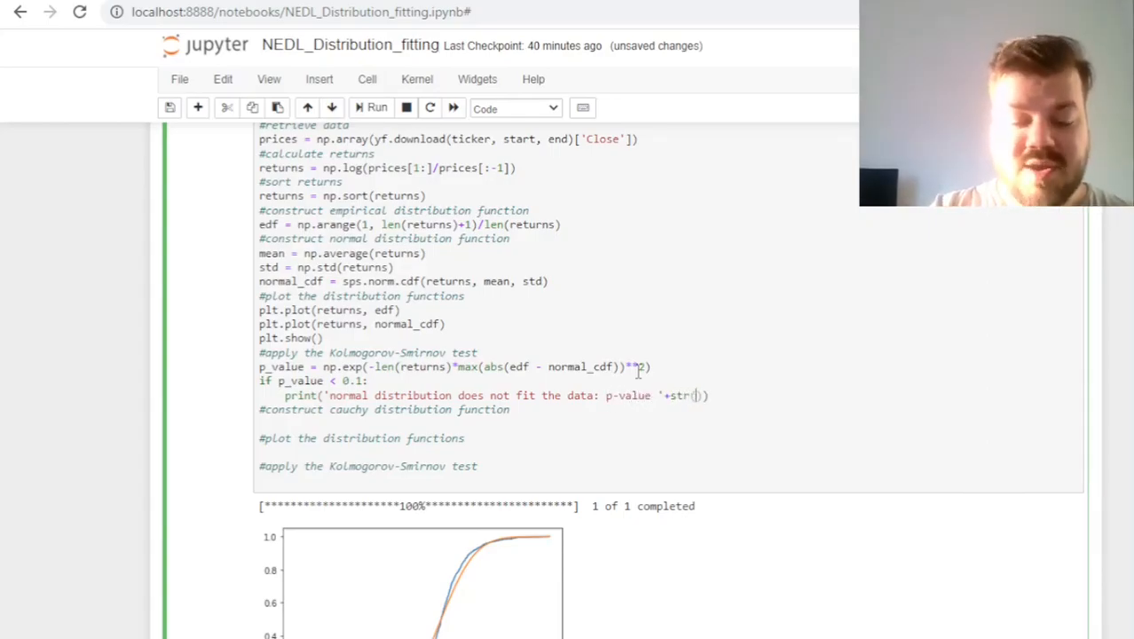
type("round(p_value, 4")
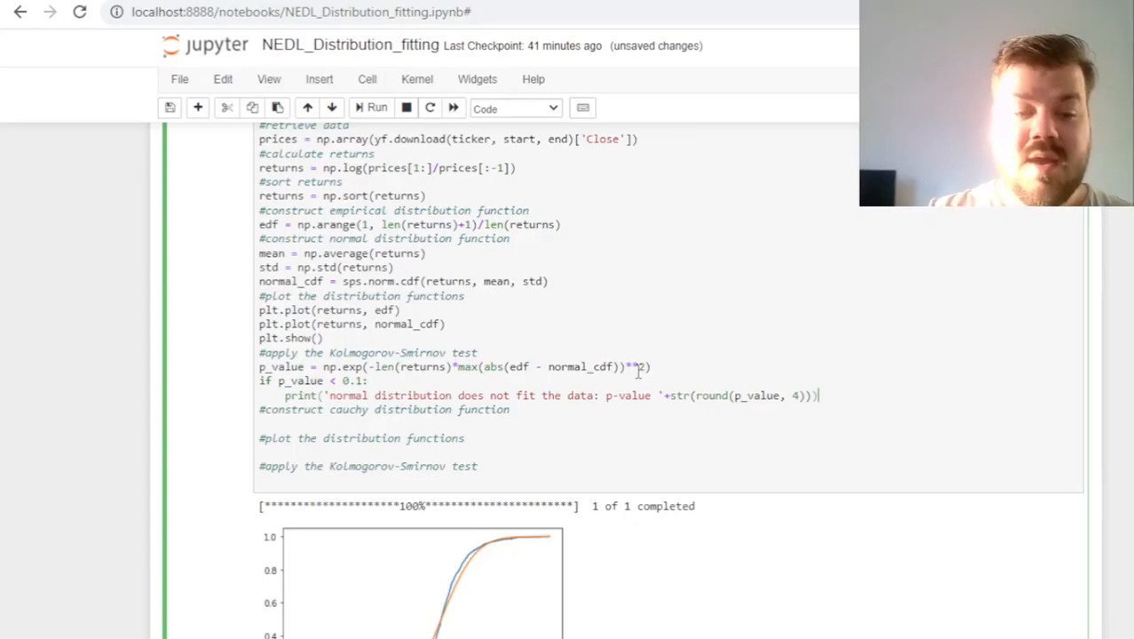
Add an else branch printing 'normal distribution fits the data:' with the p-value
key("enter")
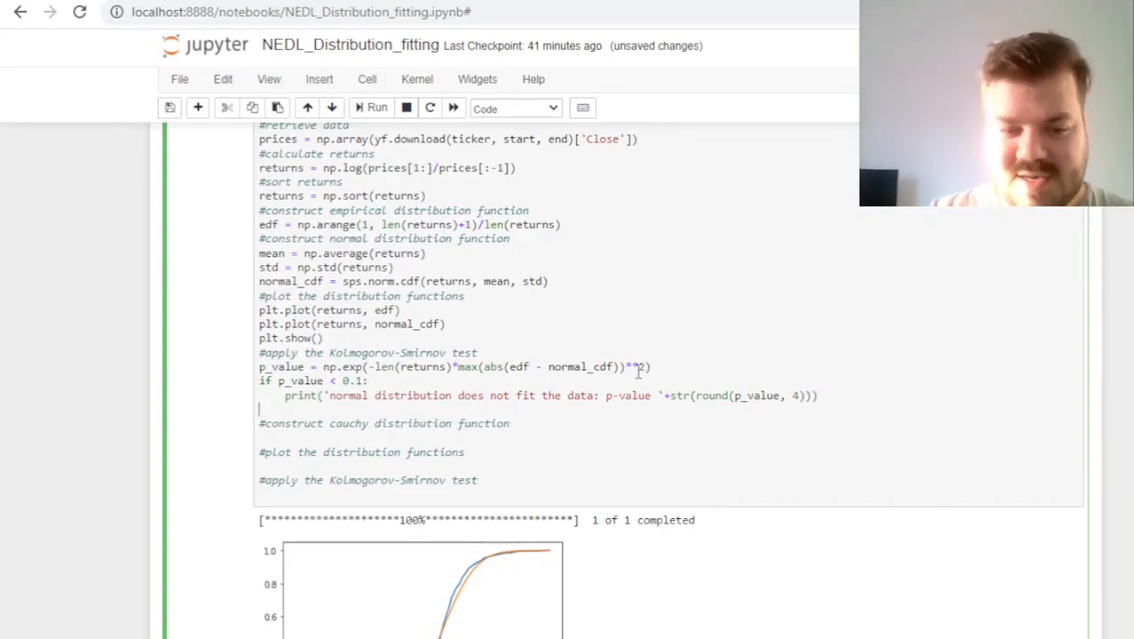
type("else:")
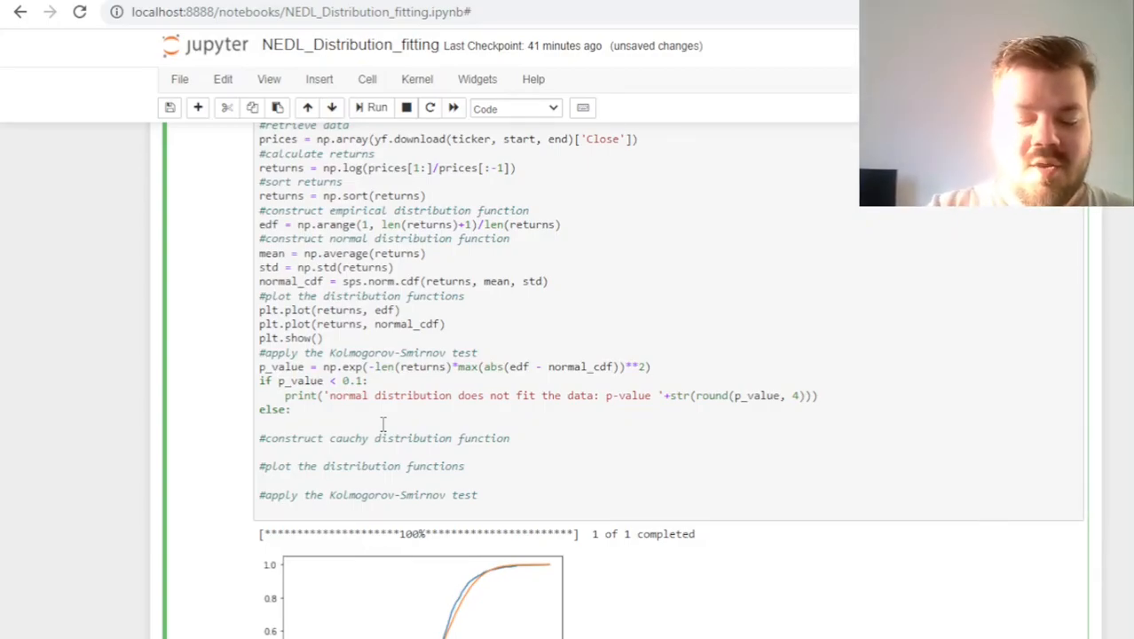
type("print('normal ')")
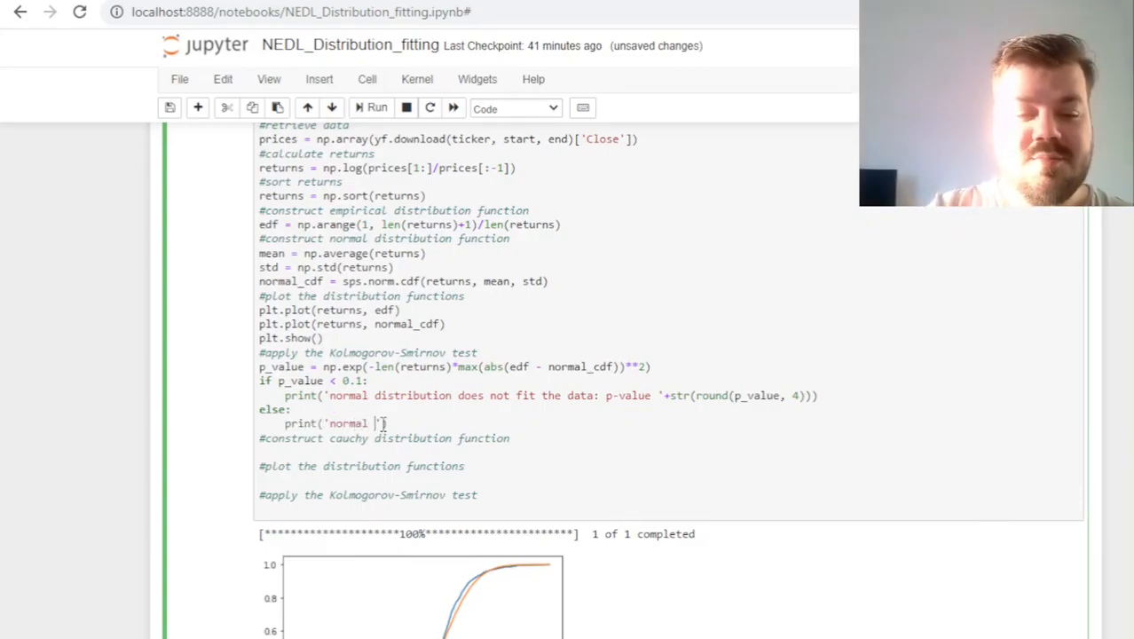
type("distribution fits")
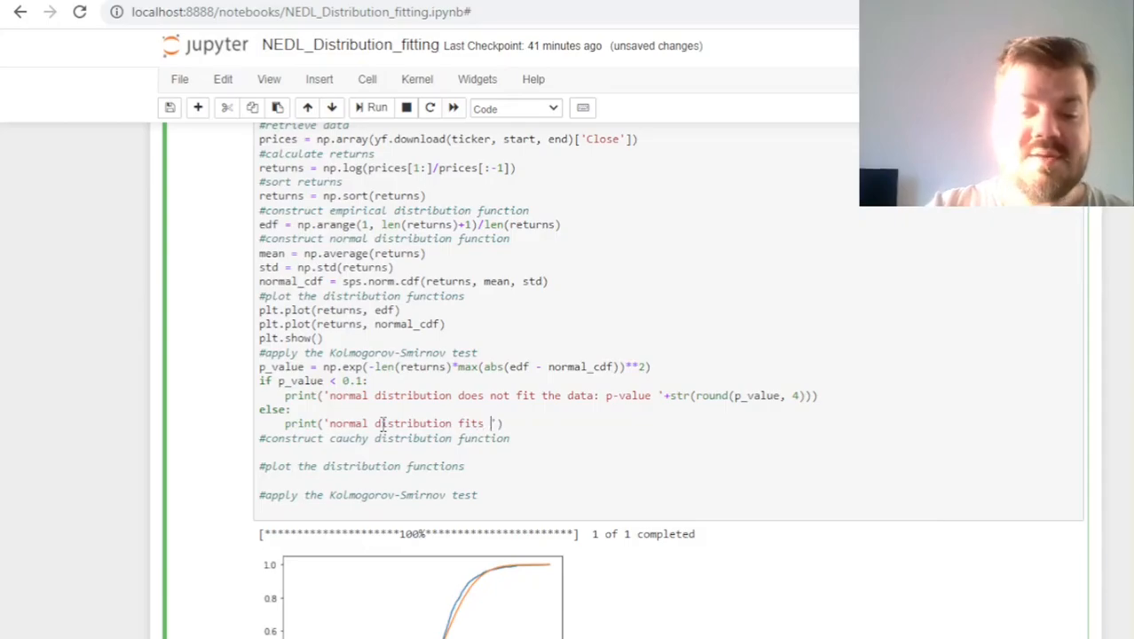
type("the data:")
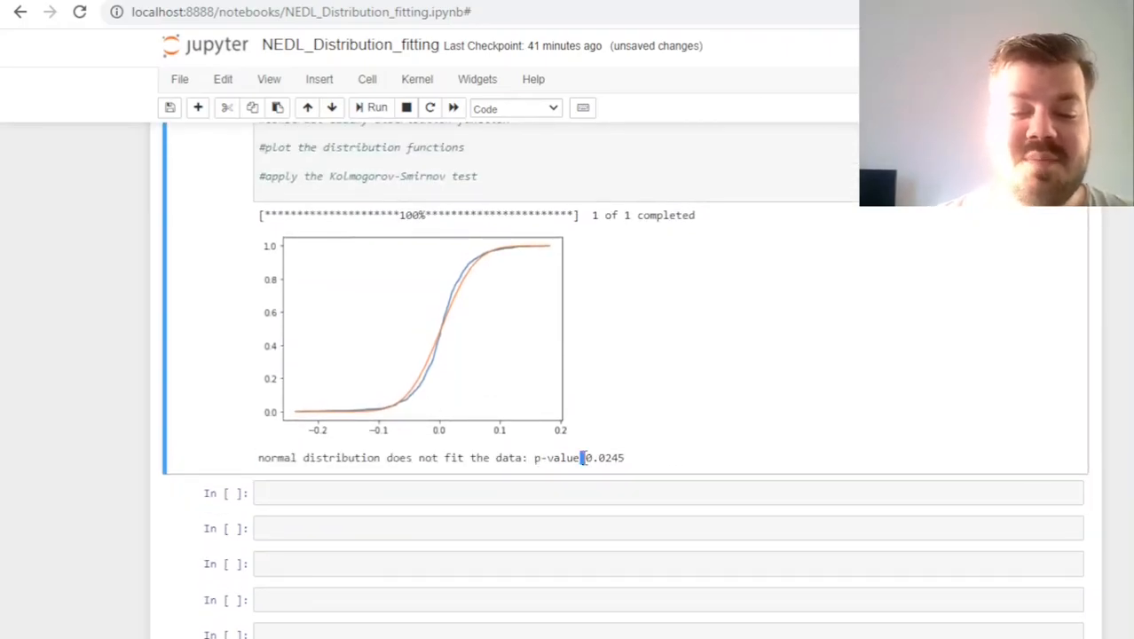
mouse_move(650, 461)
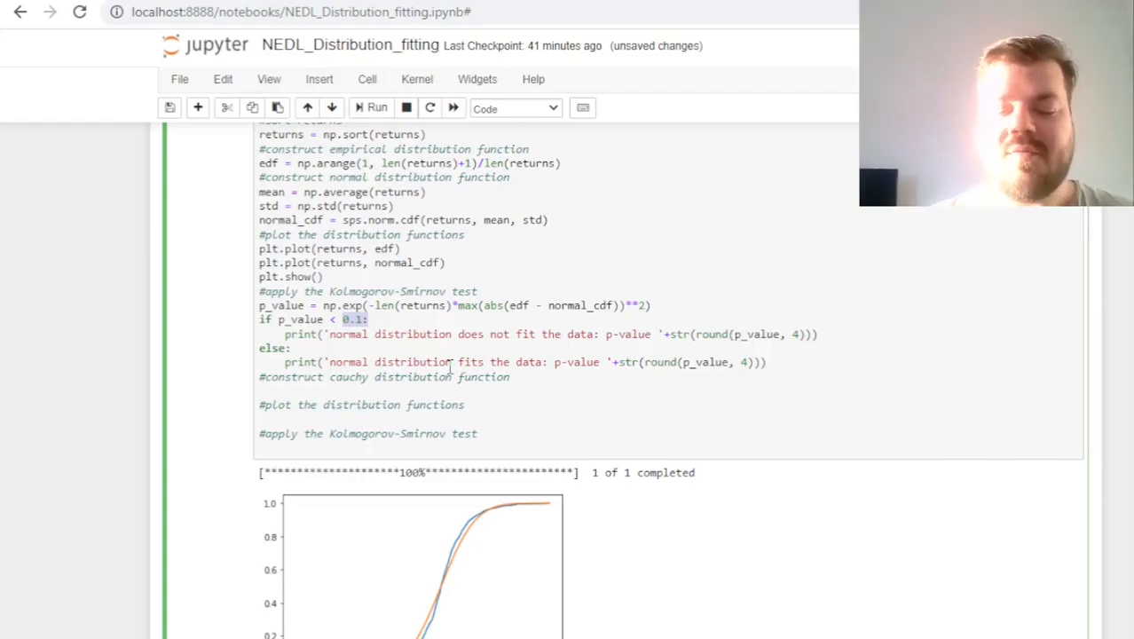
Scroll down to review the CDF plot and the normal-fit verdict with p-value 0.0245
scroll("down", 3)
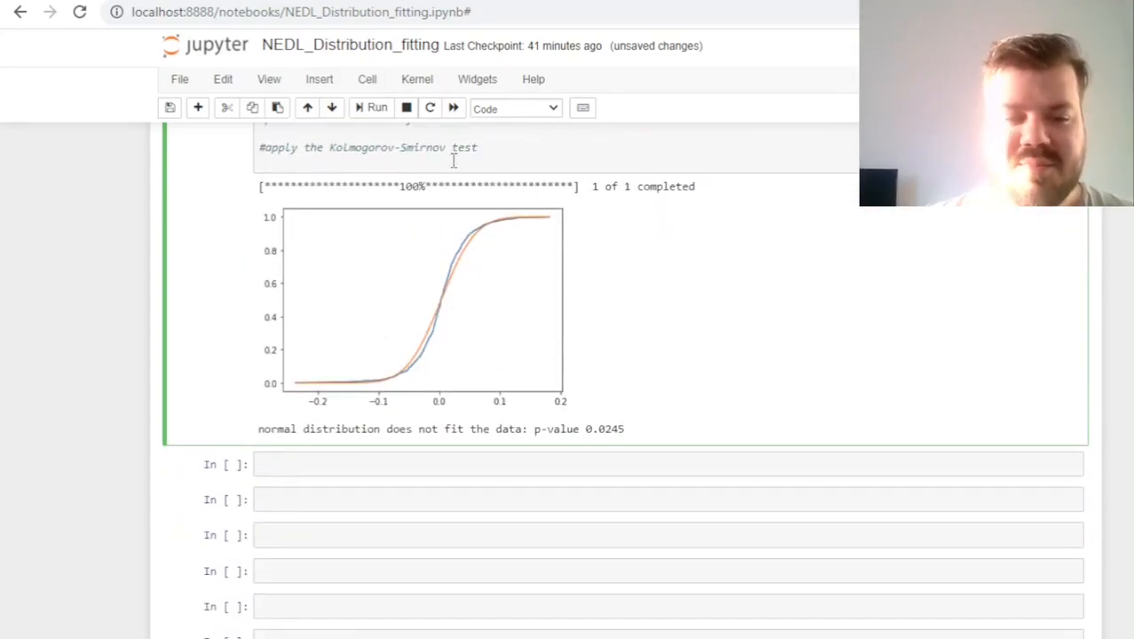
mouse_move(469, 318)
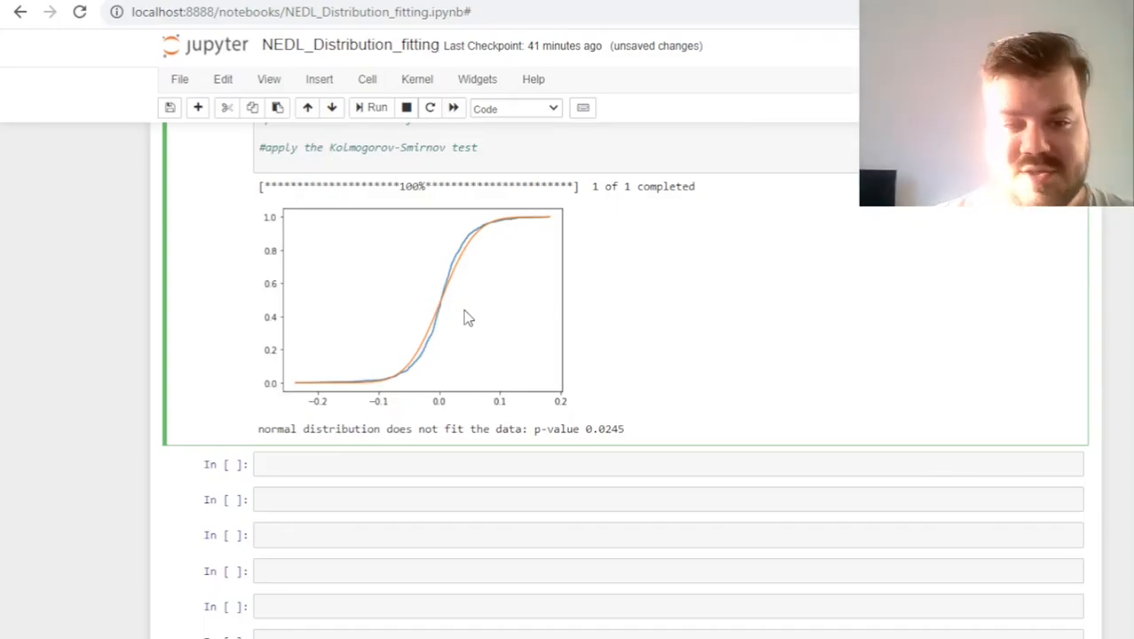
scroll("down", 3)
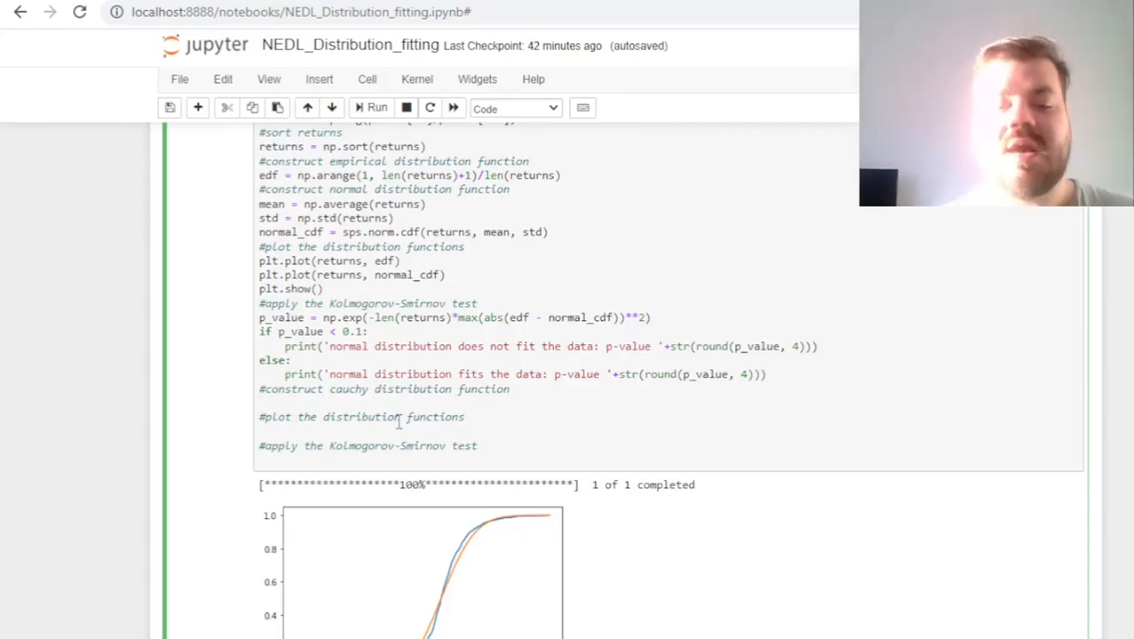
Under the Cauchy comment, compute median = np.quantile(returns, 0.5)
double_click(281, 331)
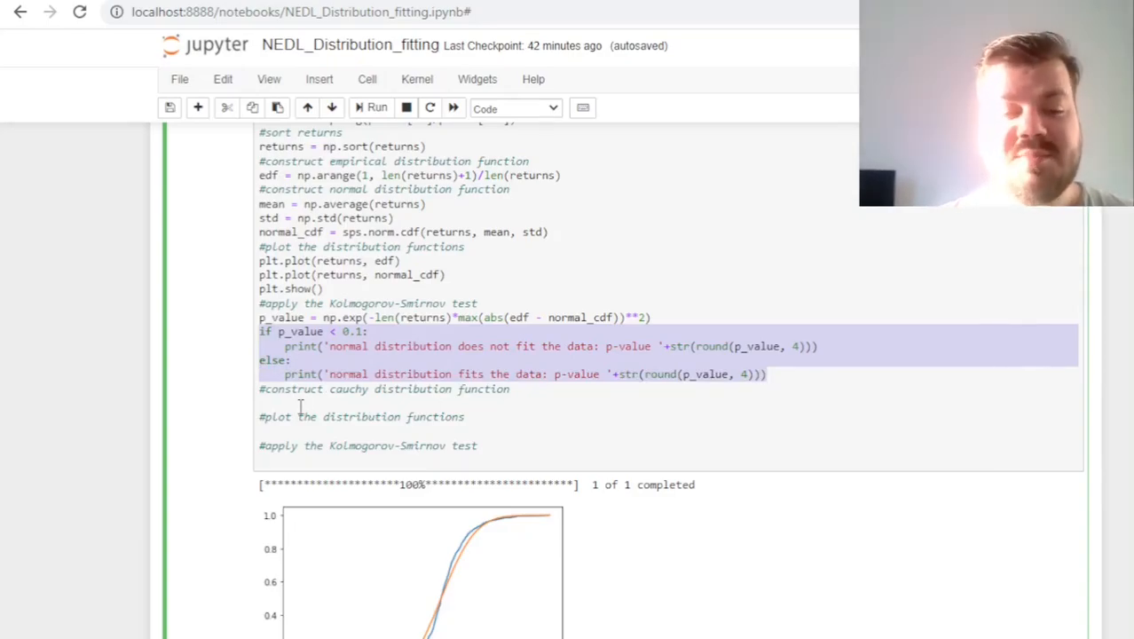
left_click(676, 349)
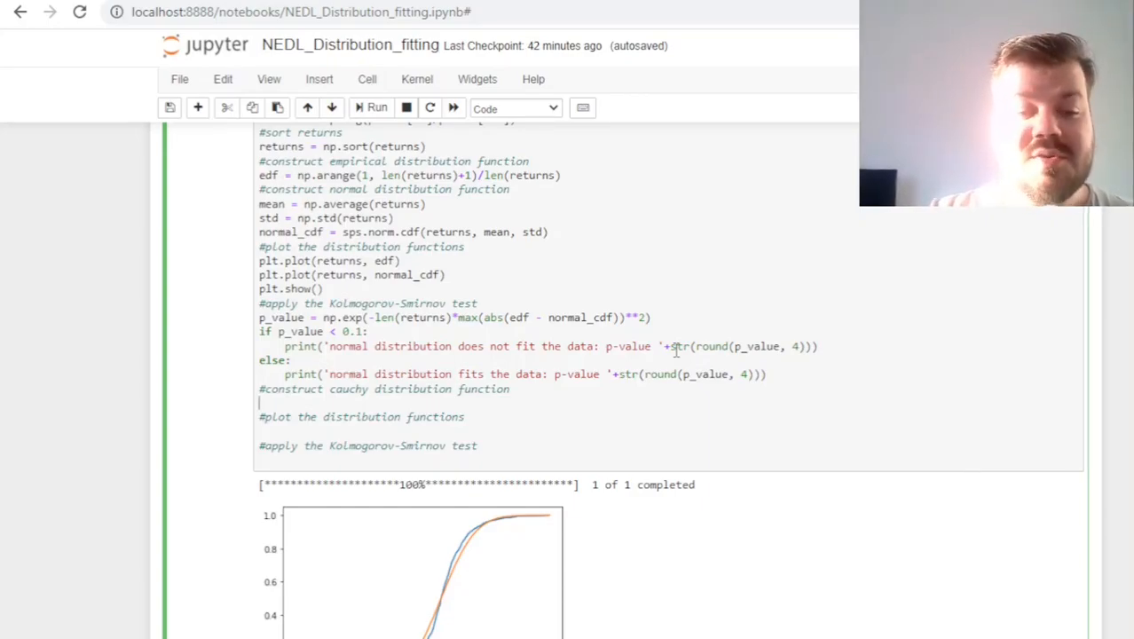
type("median = n")
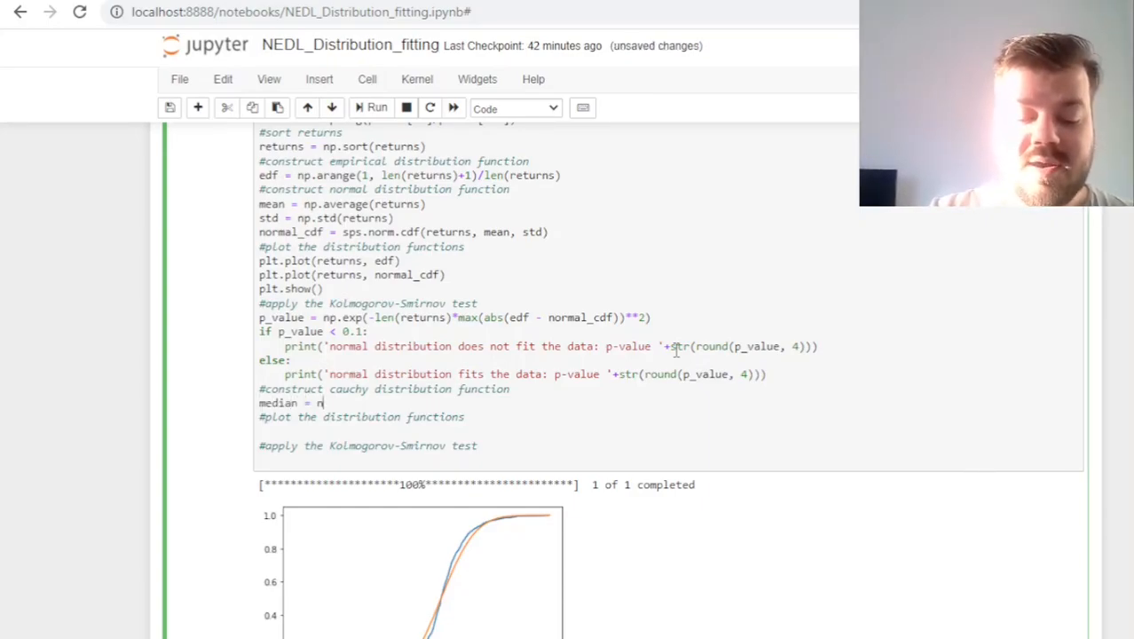
type("p")
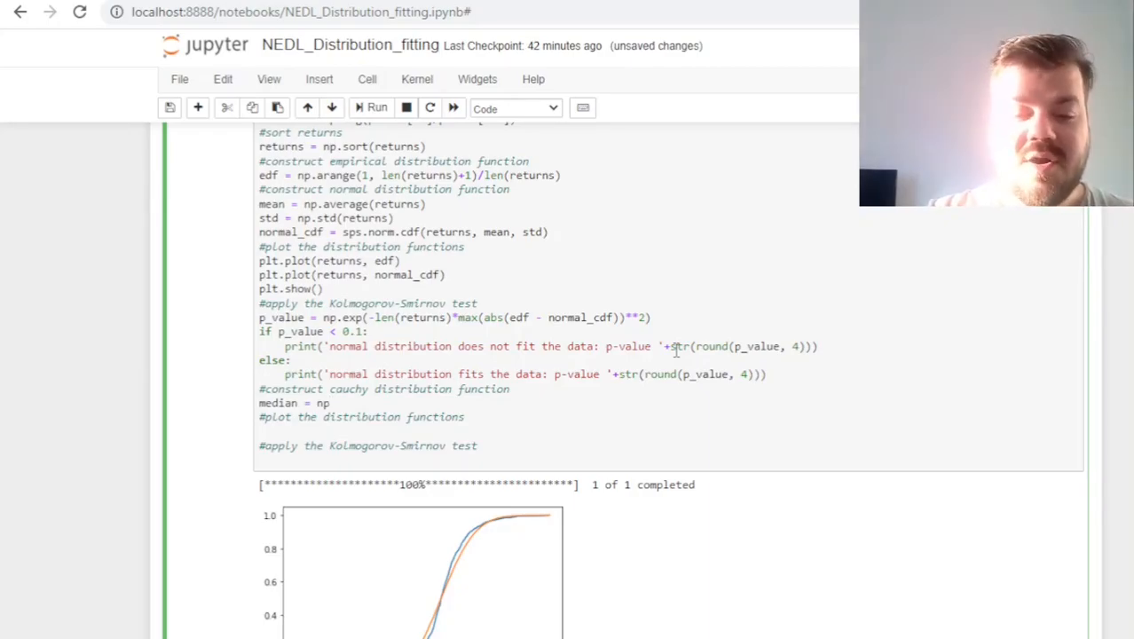
type(".quantile()")
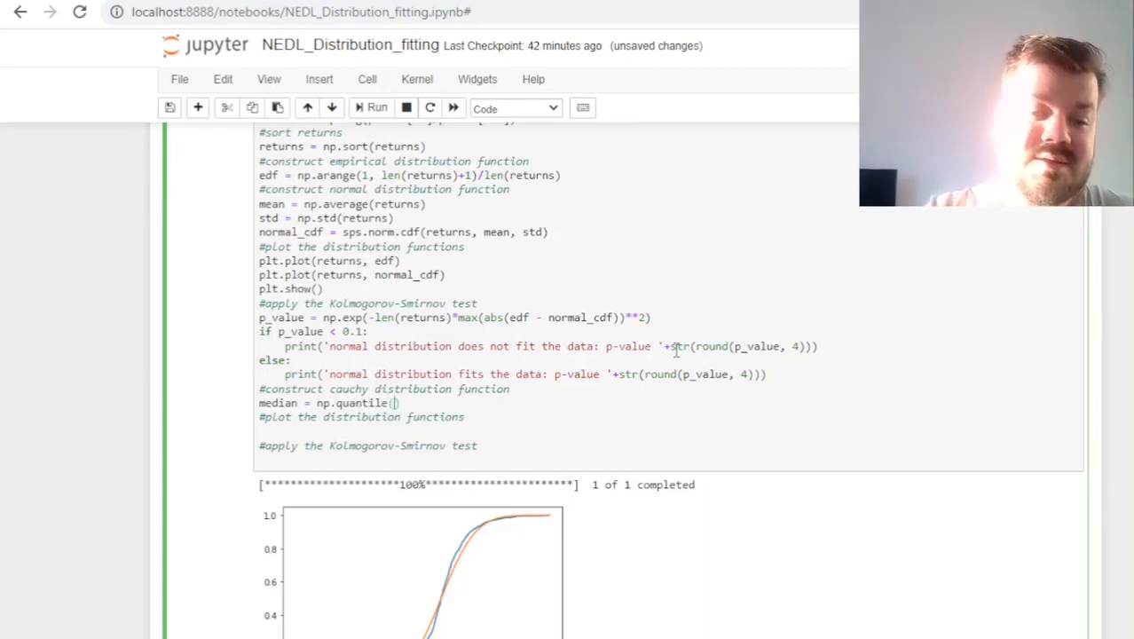
type("returns, 0.5")
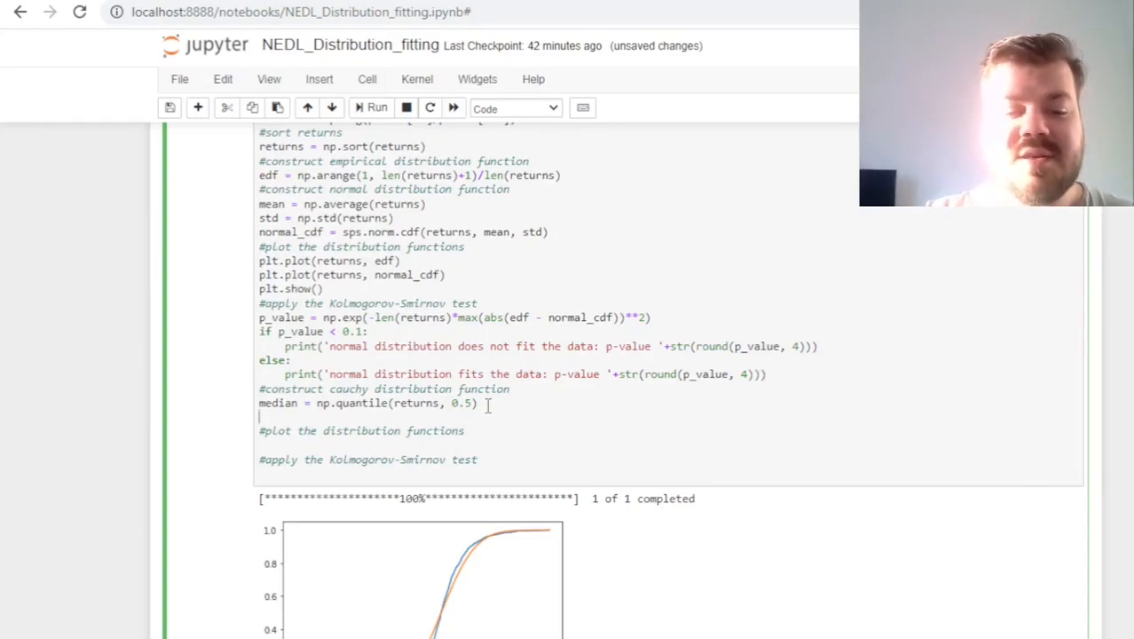
Compute the scale as half the 0.75–0.25 interquartile range of returns
type("scale =")
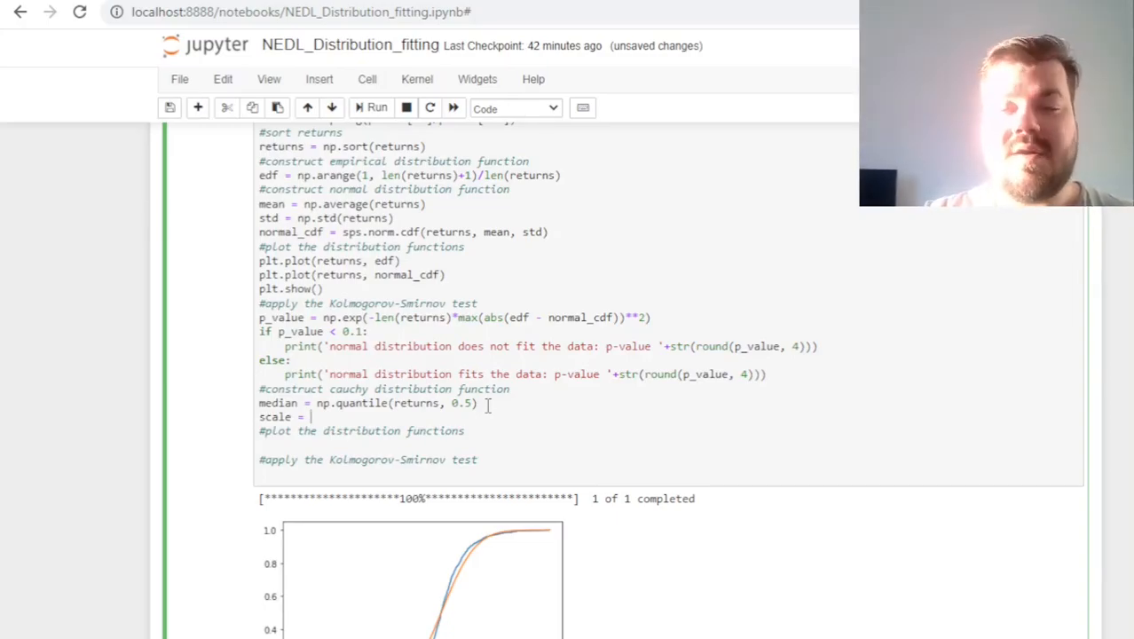
type("(np.")
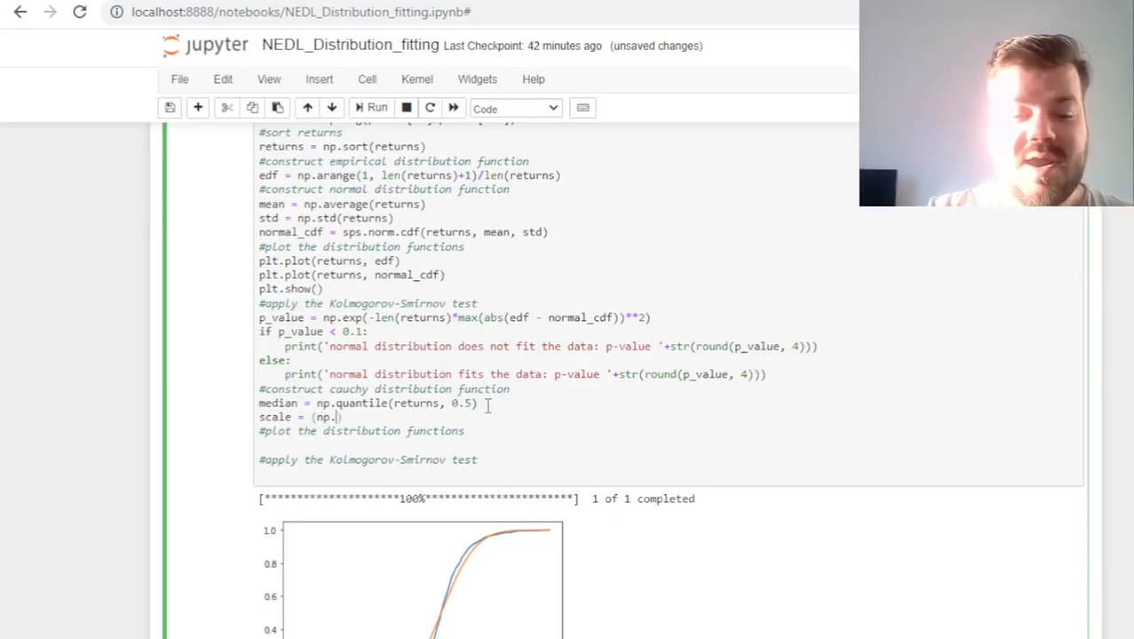
type("quantile(returns,")
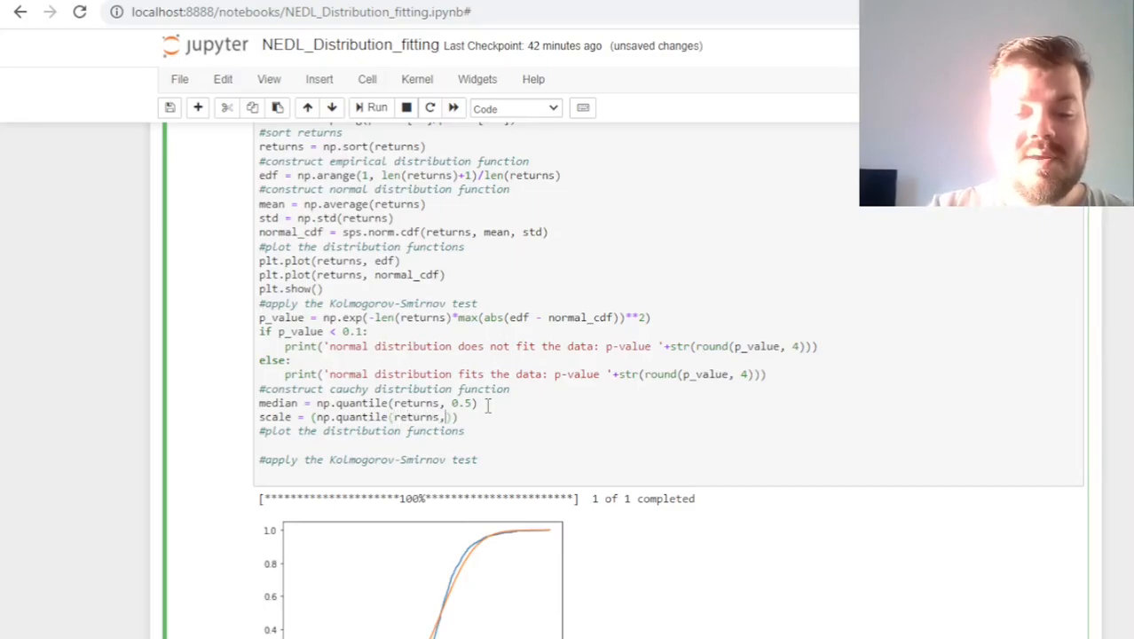
type("0.75")
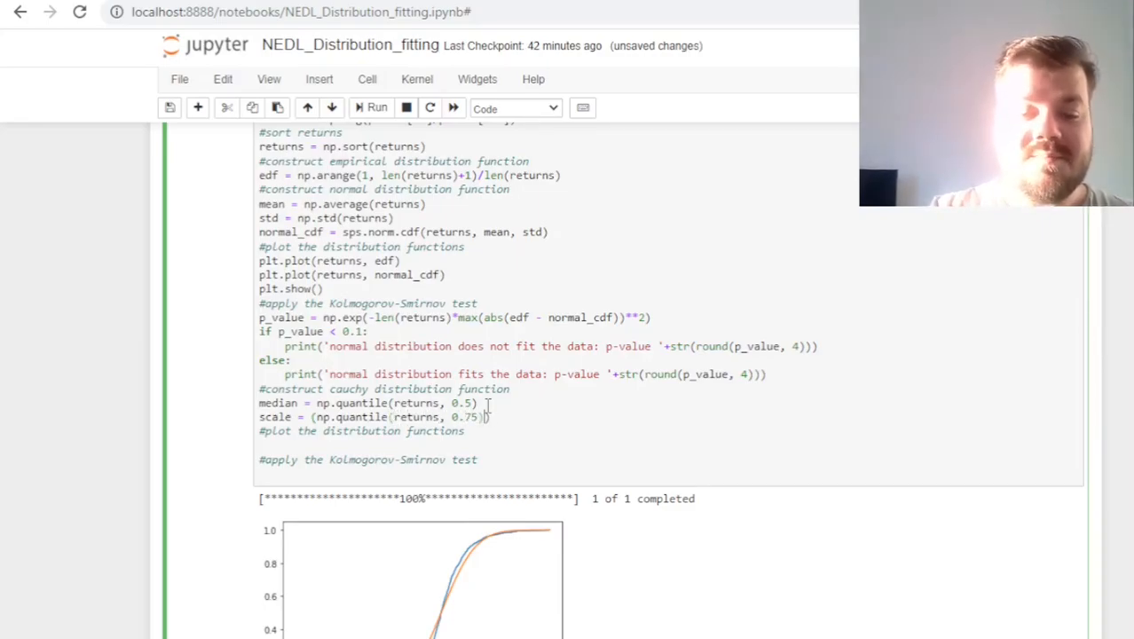
type("- np.quantile(returns,")
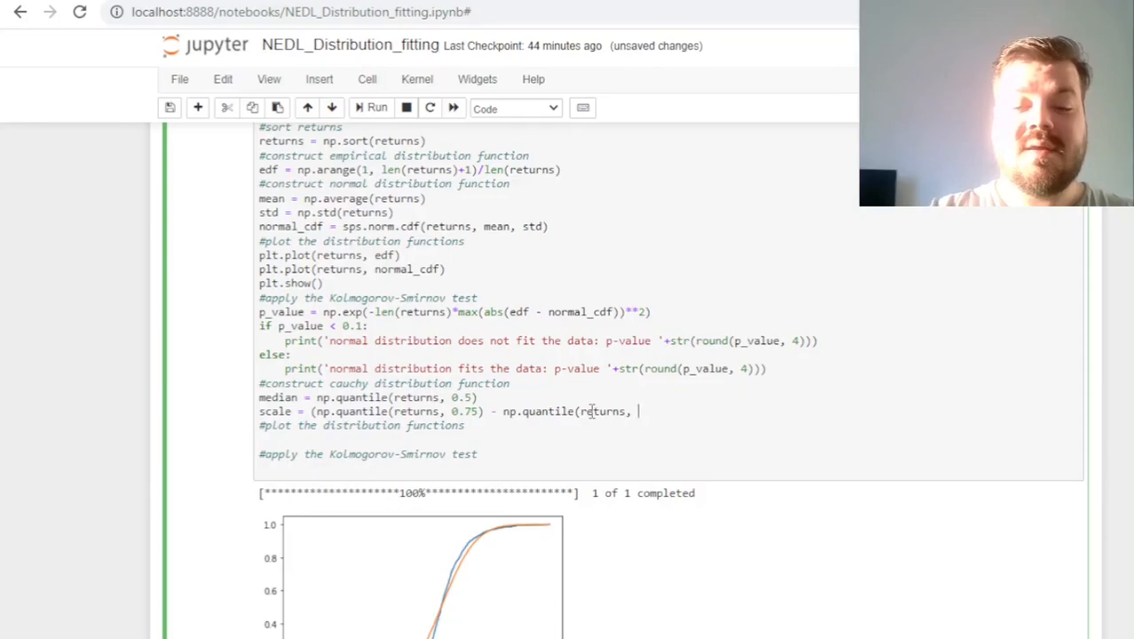
type("0.25))/")
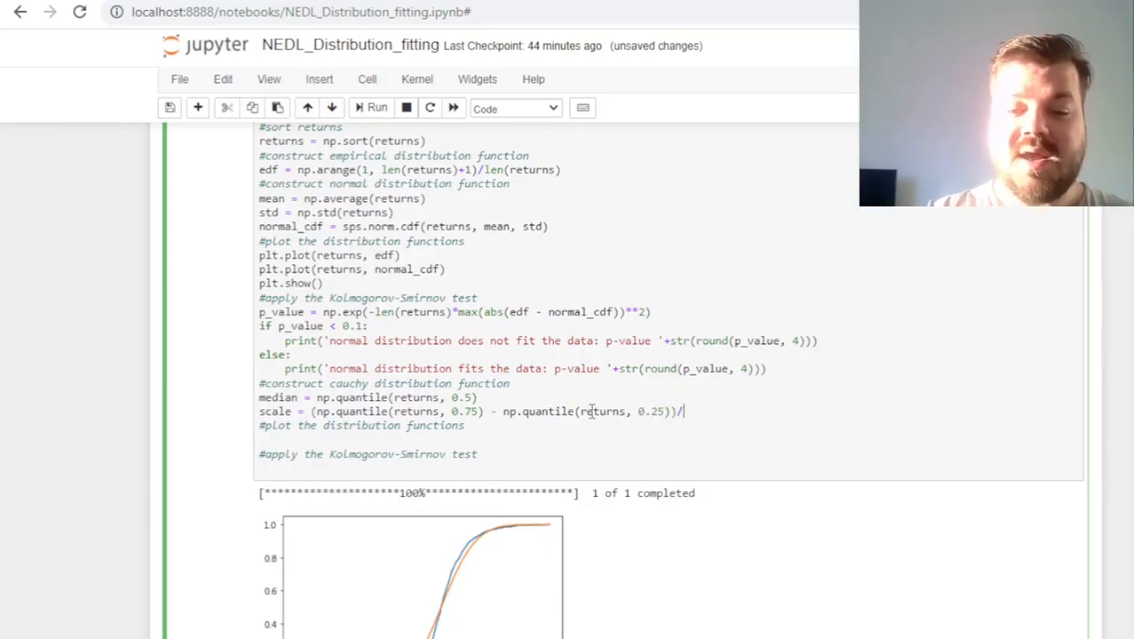
type("2")
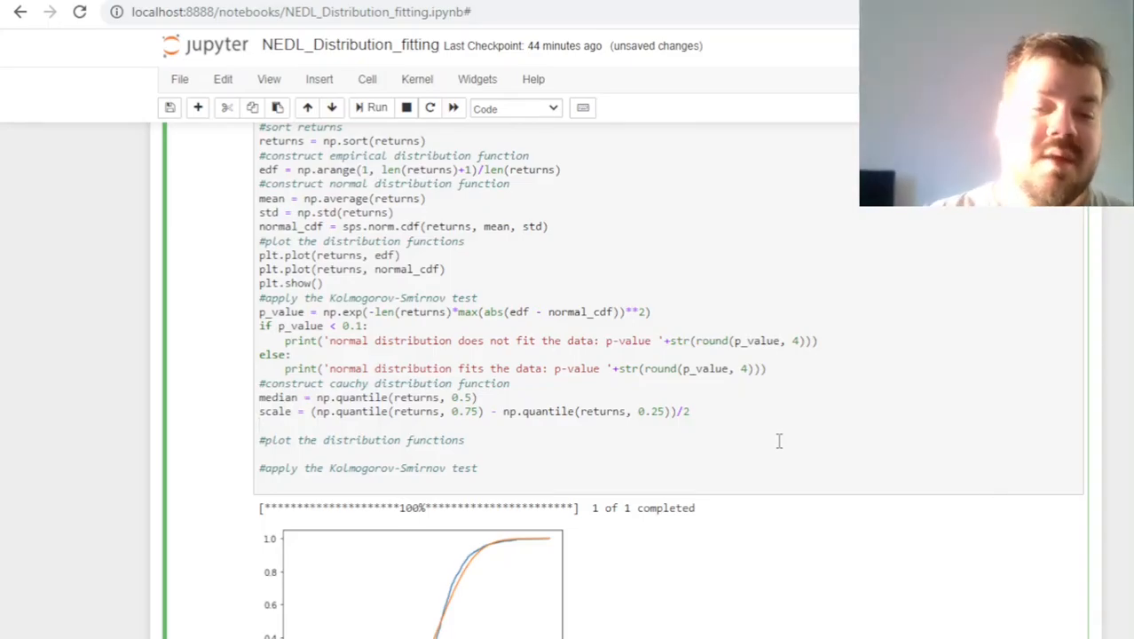
Define cauchy_cdf as 1/np.pi*np.arctan((returns-median)/scale) + 1/2
type("cauchy_cdf =")
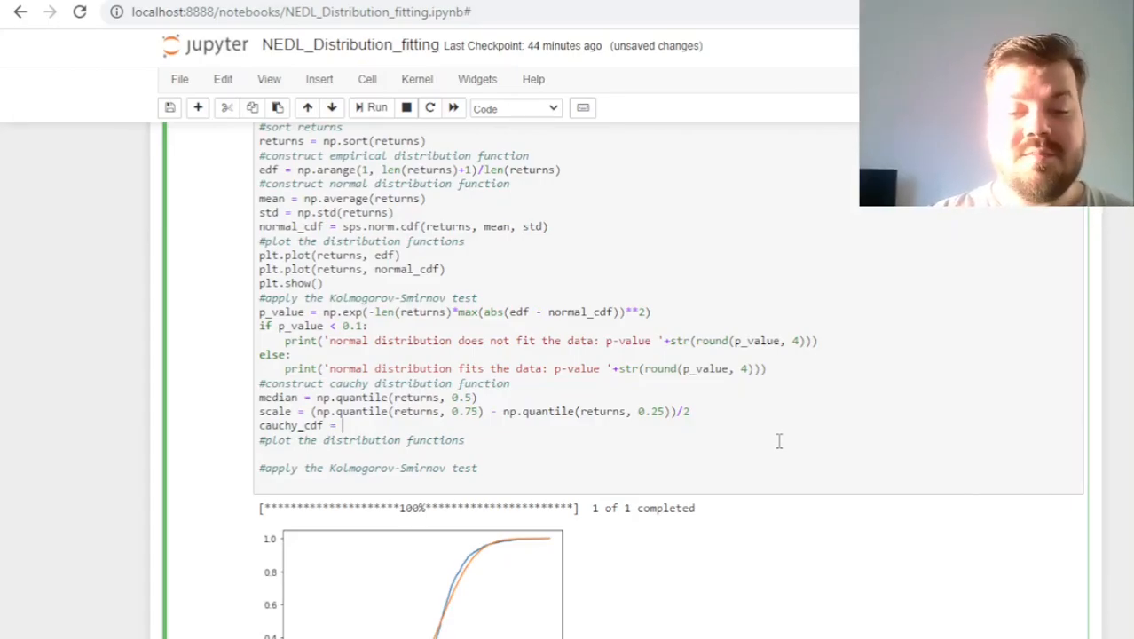
type("1")
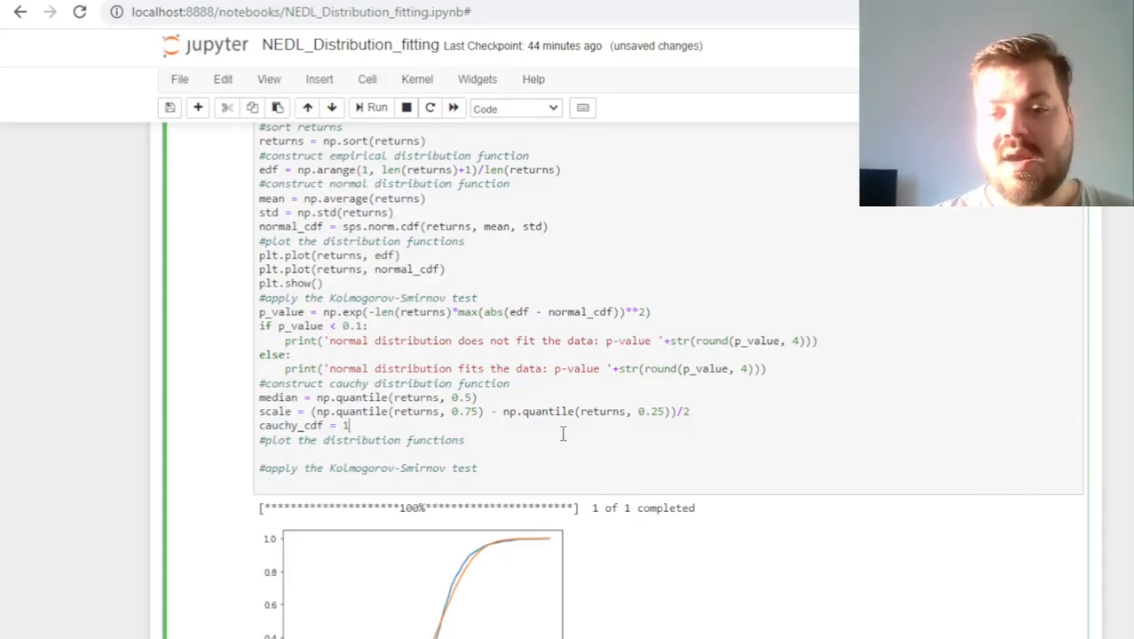
type("/")
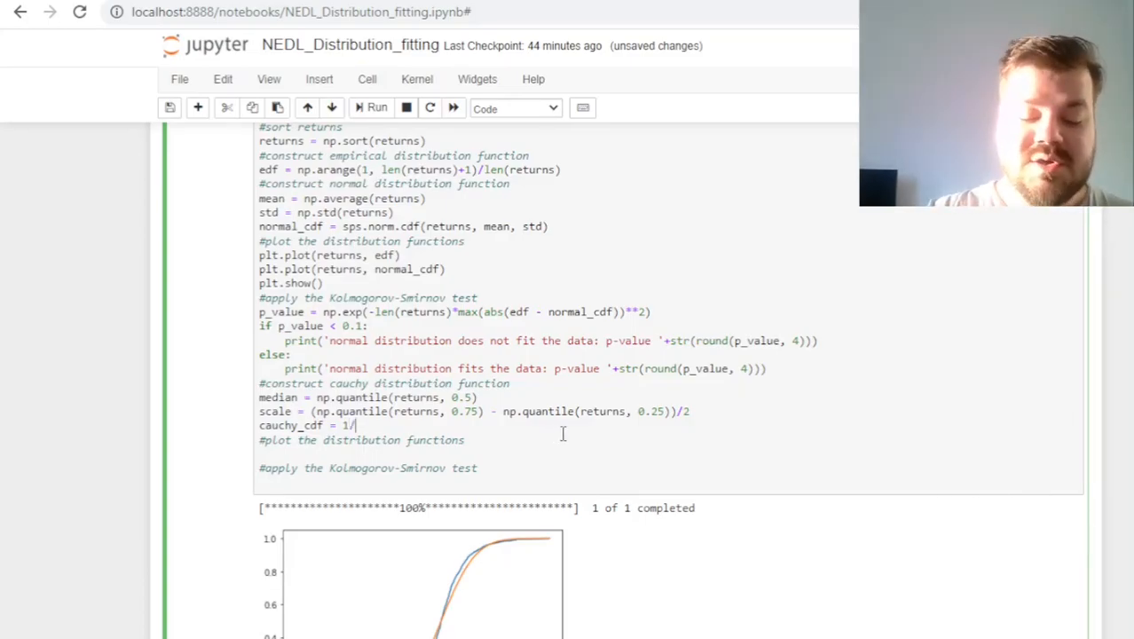
type("np.pi")
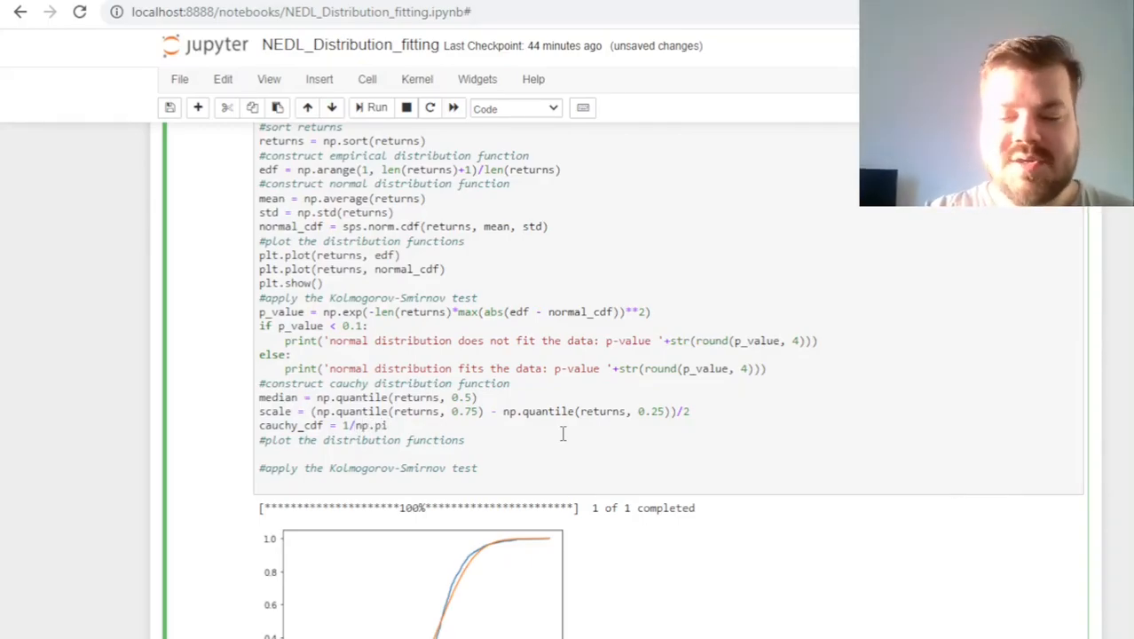
type("*np.")
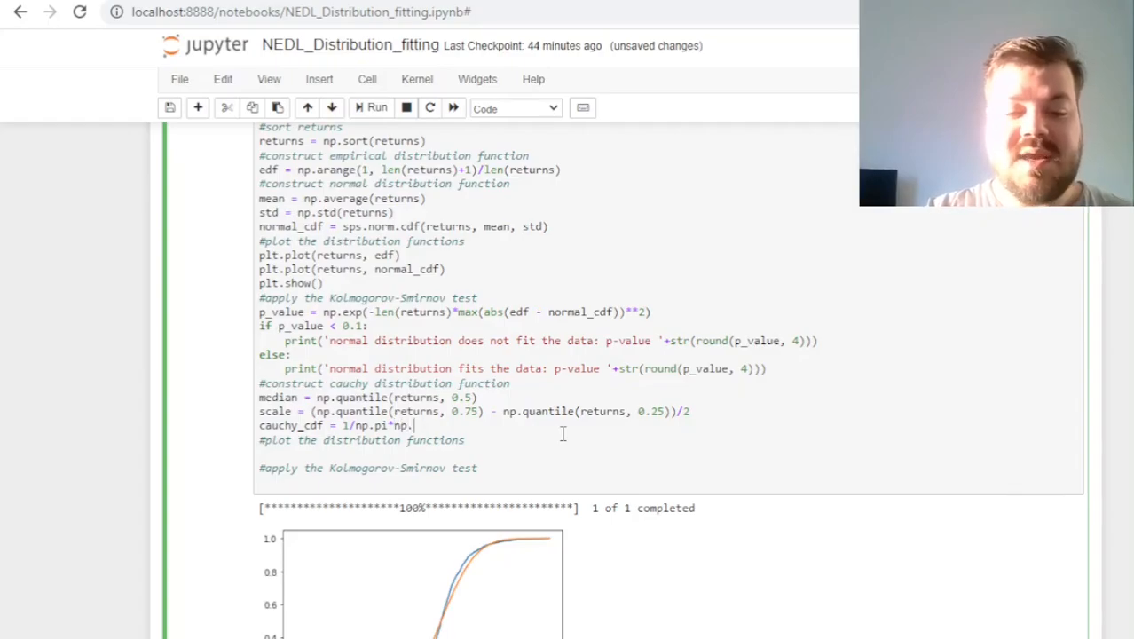
type("arctan")
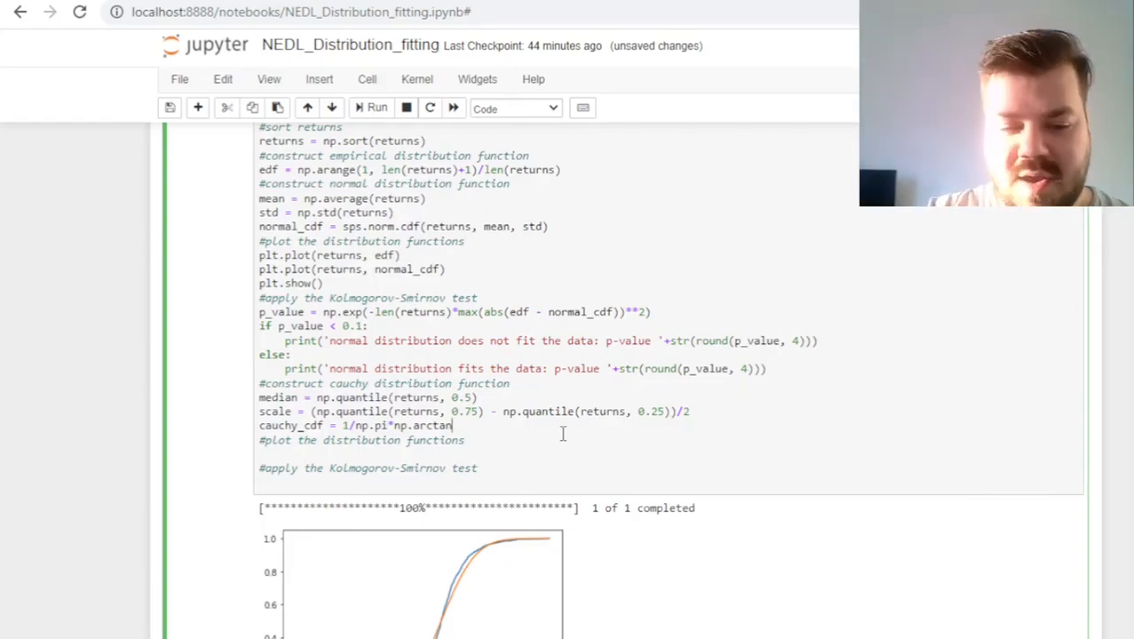
type("((retrusn))")
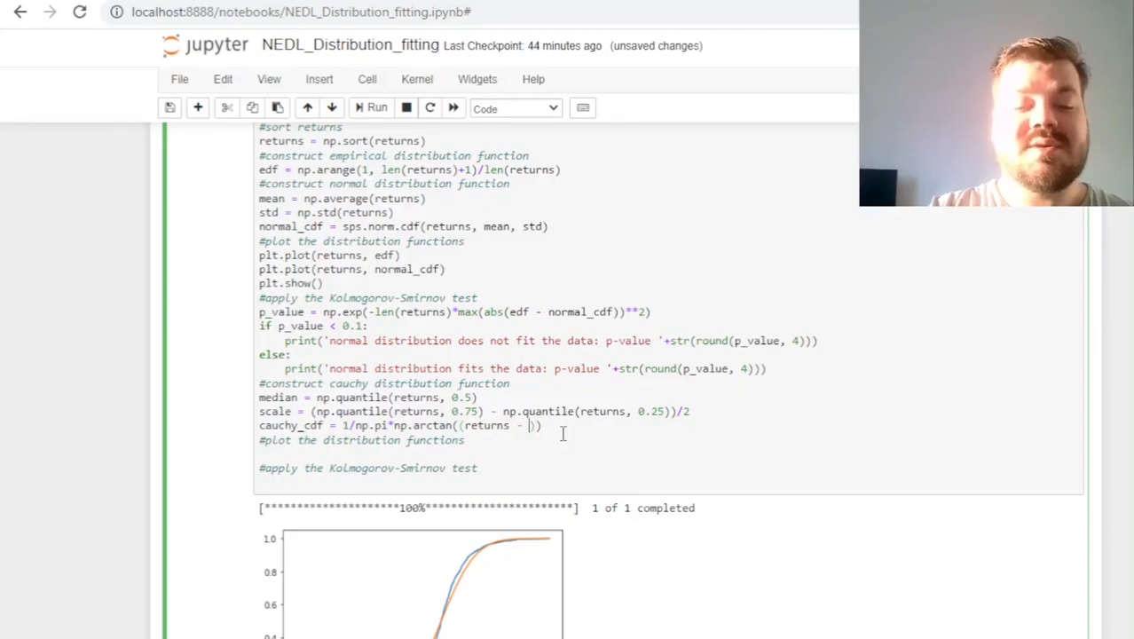
type("median)/s")
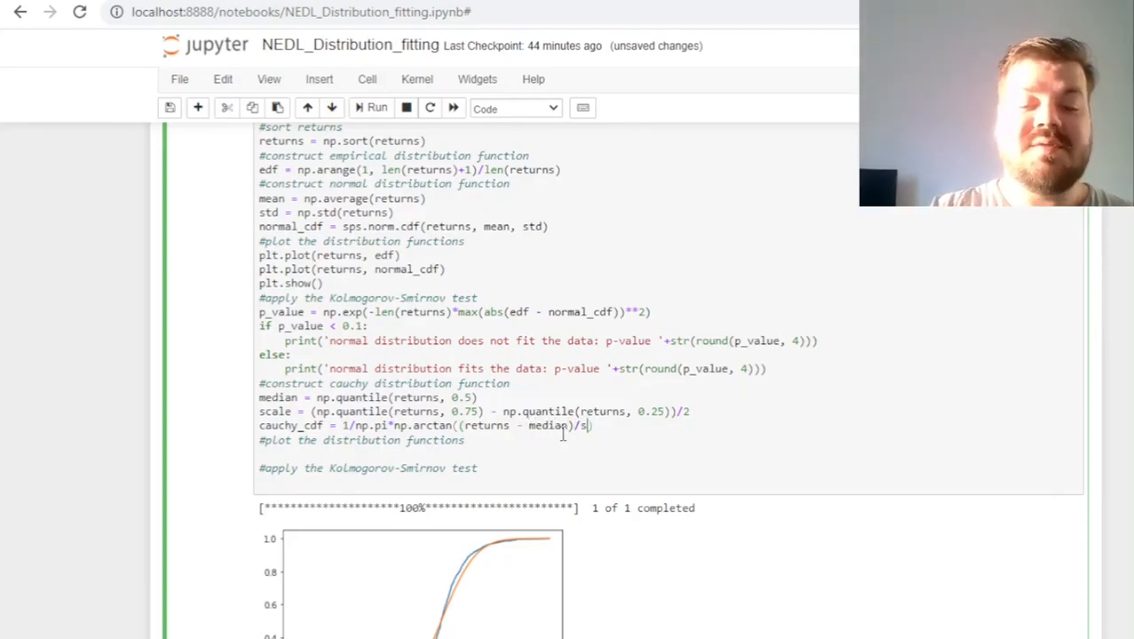
type("cale)")
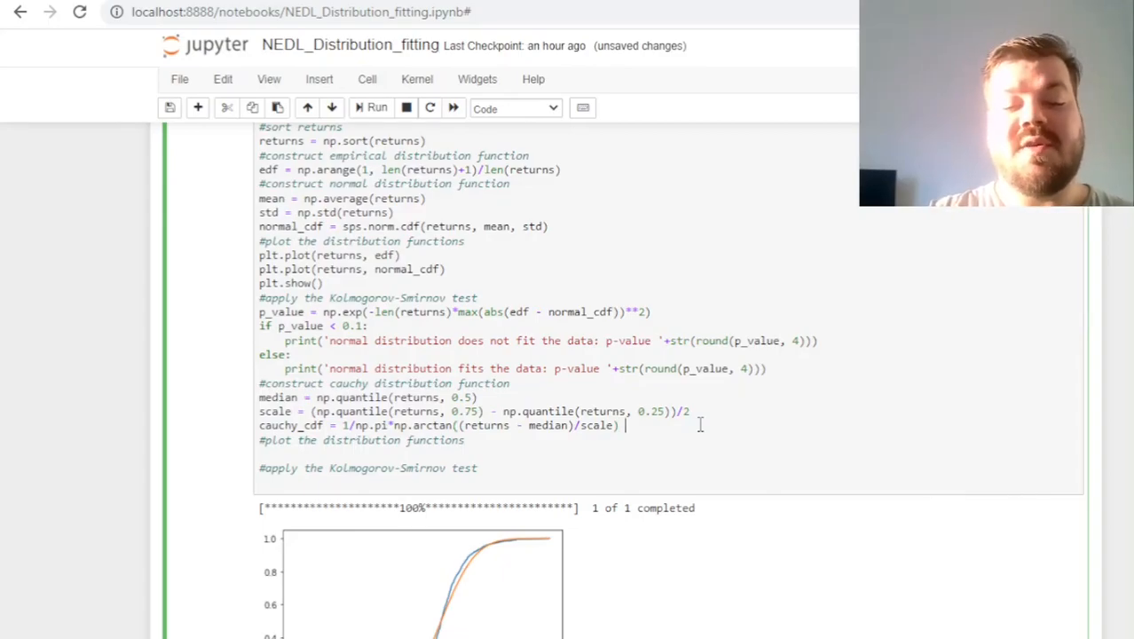
type("+ 1/2")
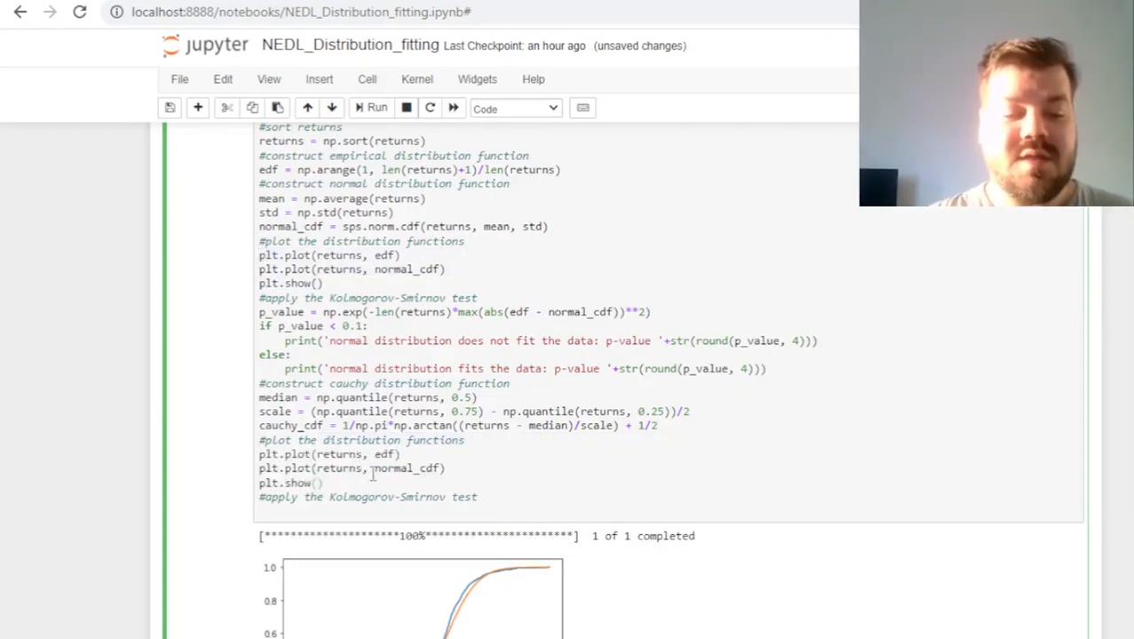
Swap normal_cdf for cauchy_cdf in the second plot line and rerun via the Cell menu
double_click(394, 467)
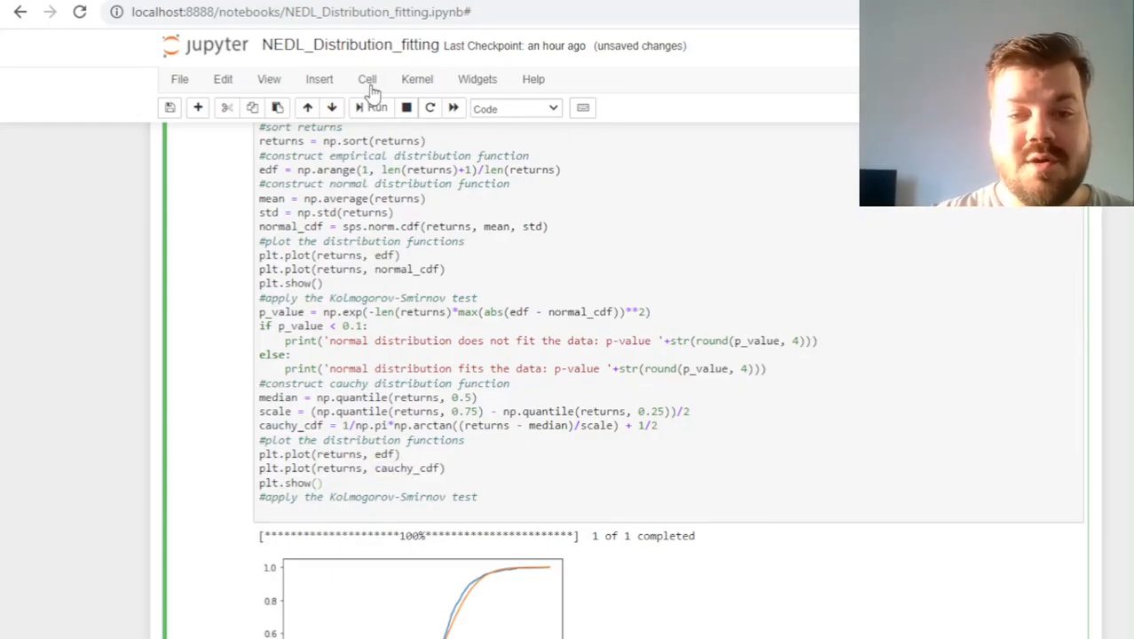
scroll("down", 3)
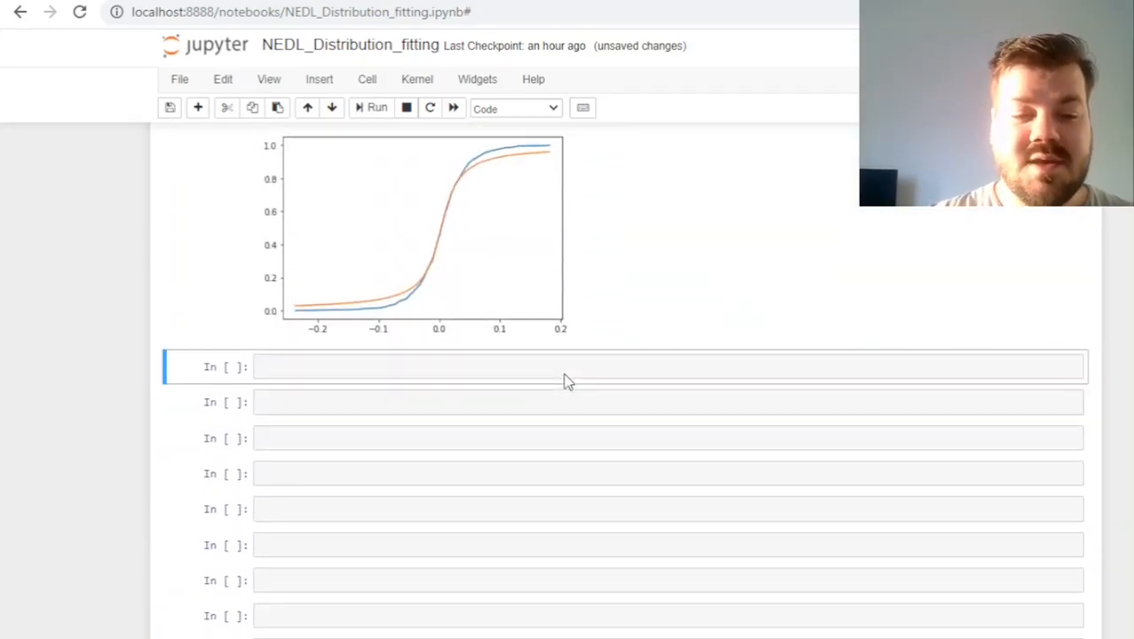
left_click(376, 107)
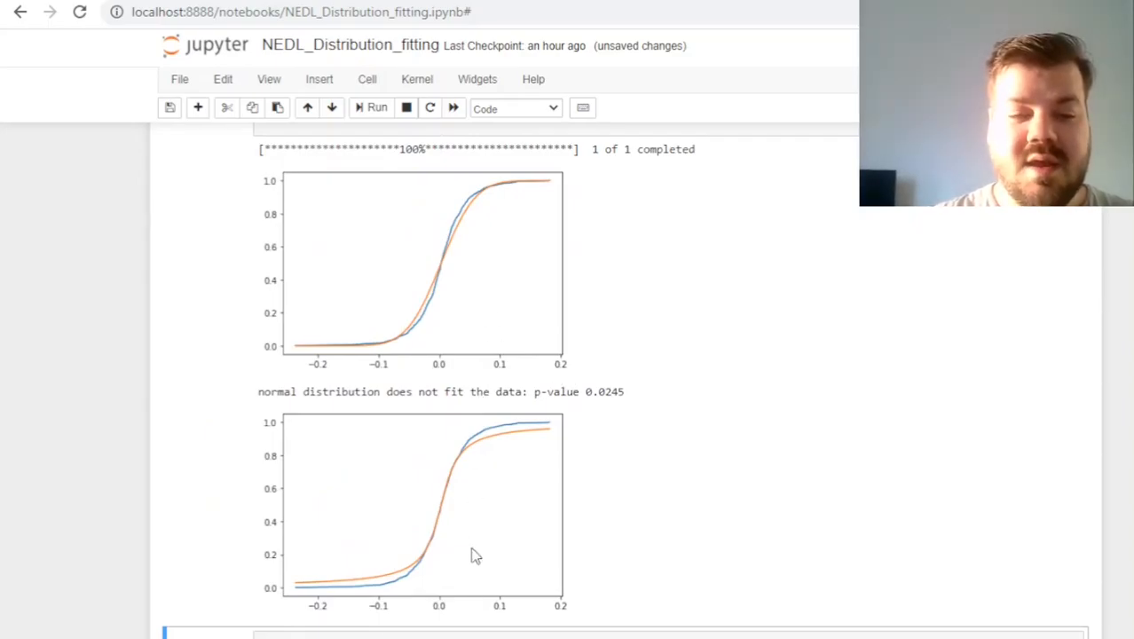
mouse_move(447, 494)
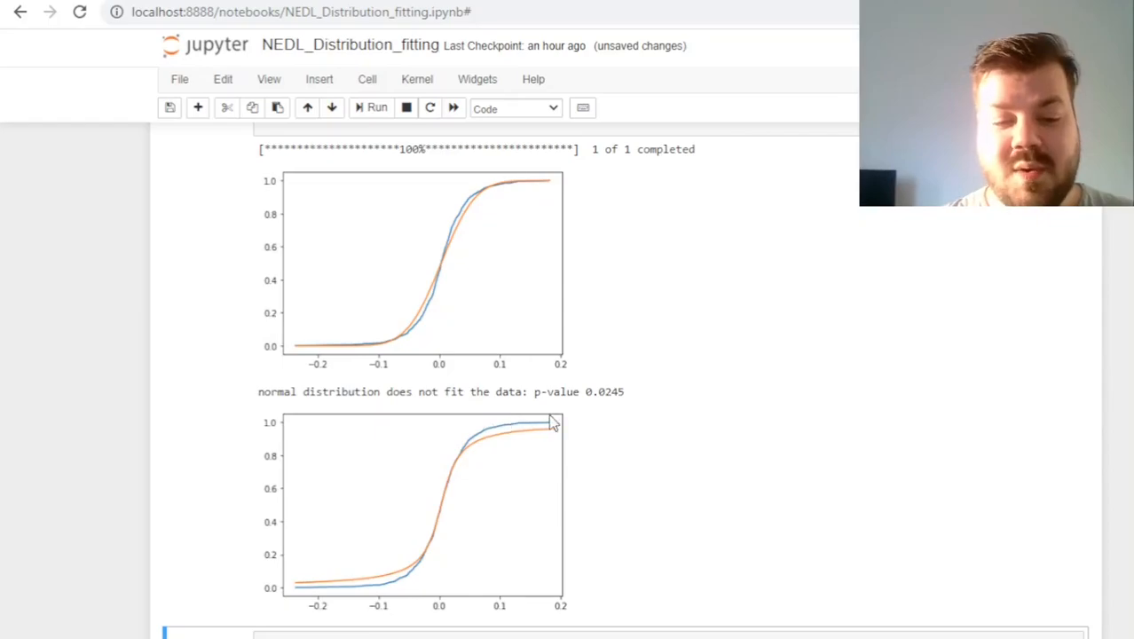
mouse_move(320, 596)
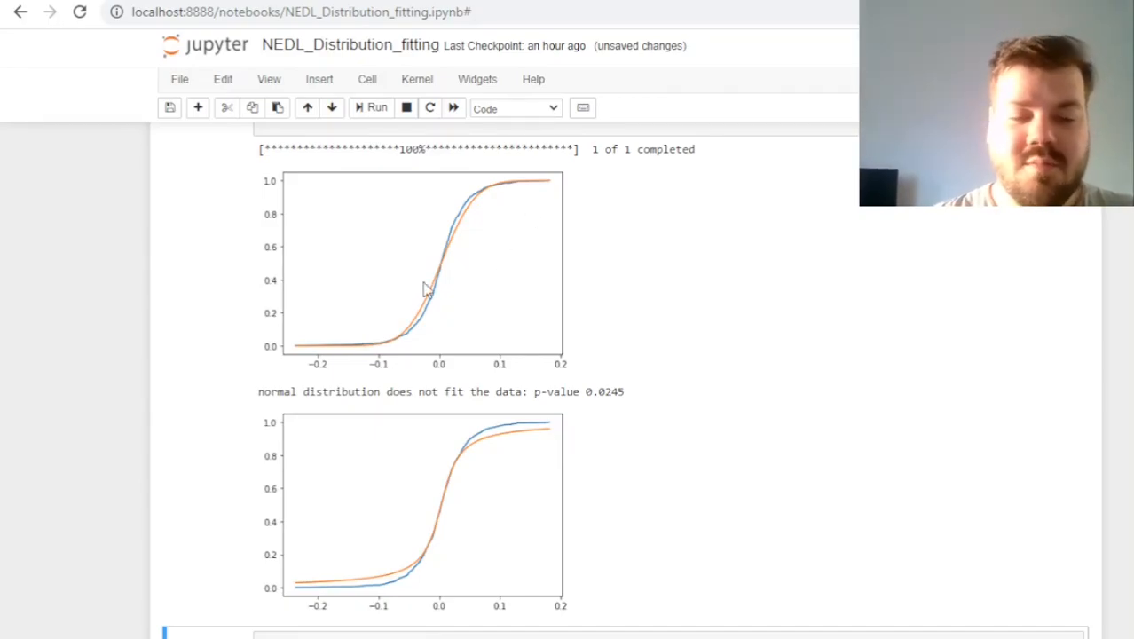
mouse_move(478, 456)
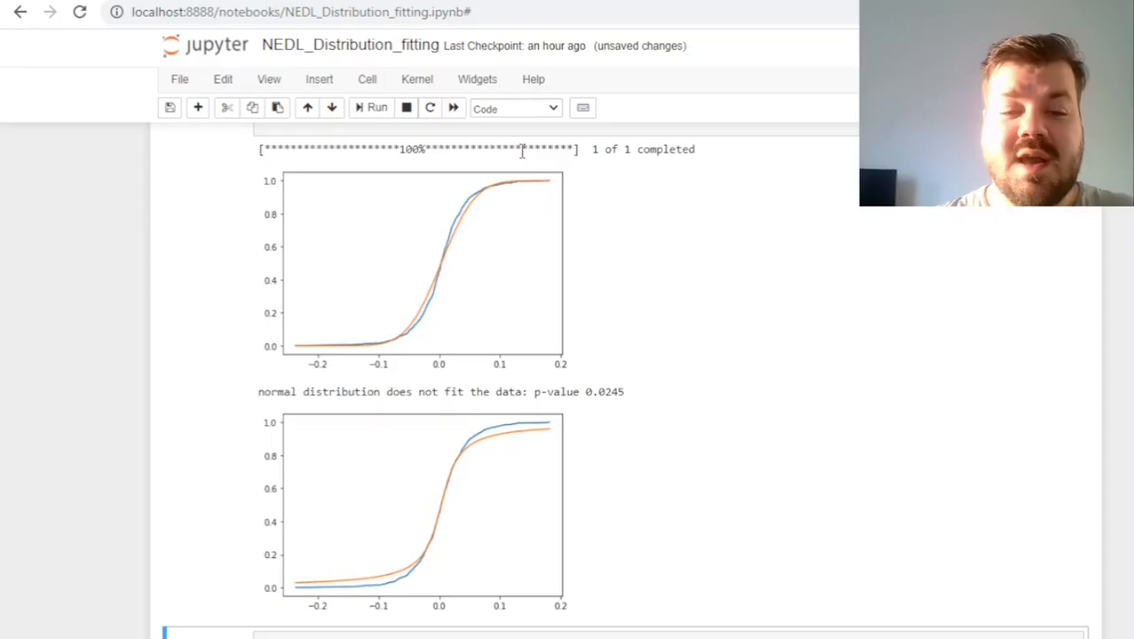
mouse_move(487, 522)
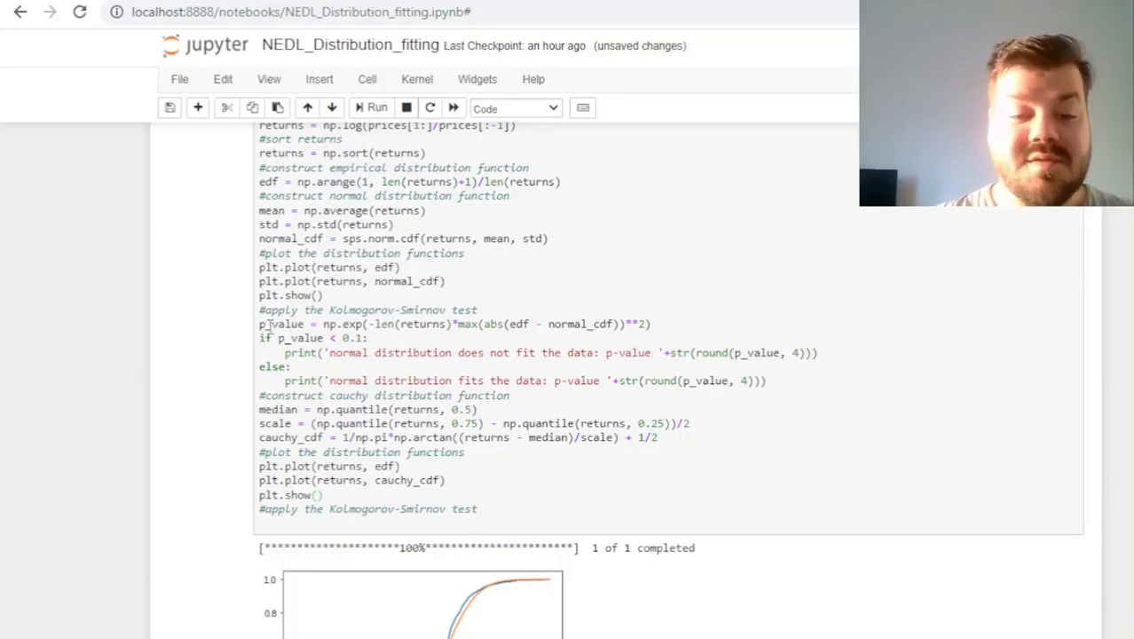
Copy the Kolmogorov-Smirnov test and change its pass message from 'normal' to 'Cauchy'
left_click_drag(259, 324, 799, 359)
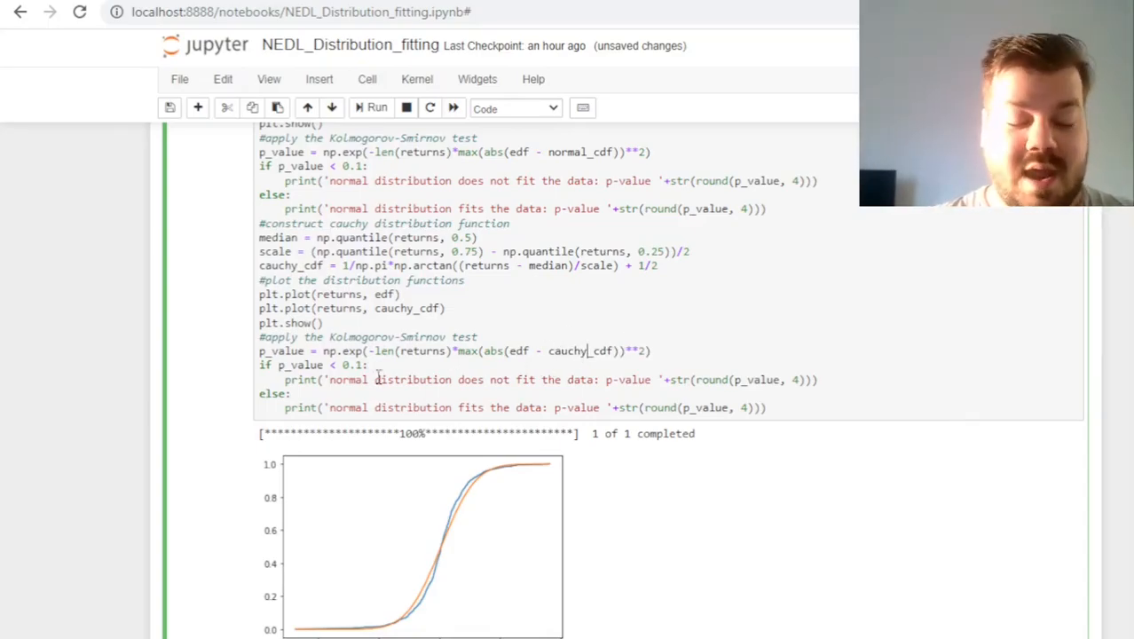
double_click(347, 379)
type("Cauchy")
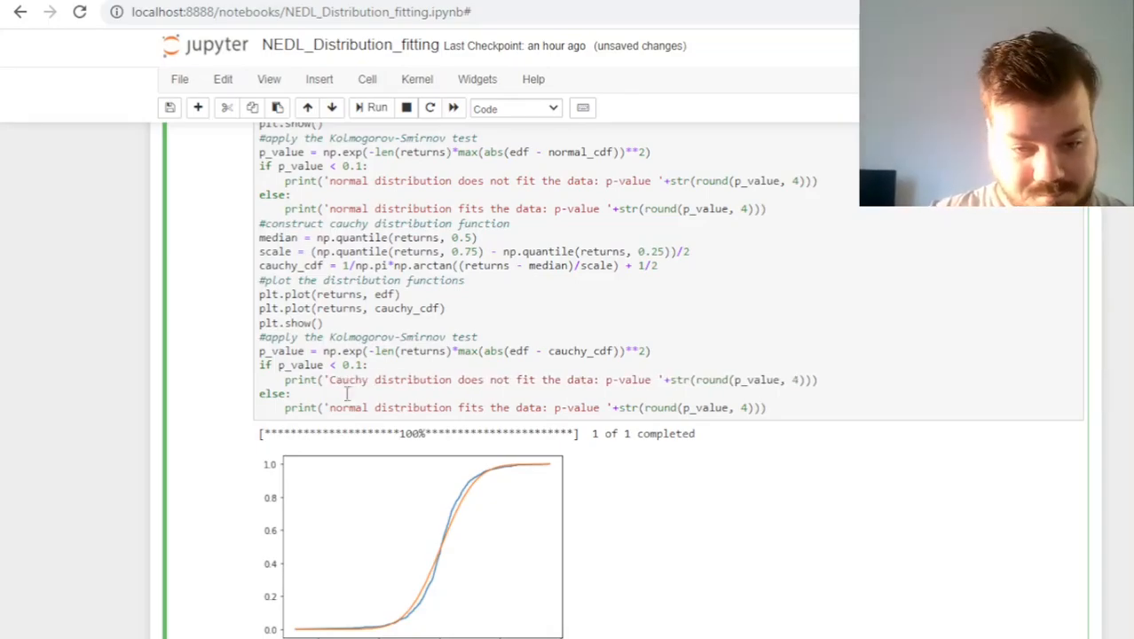
double_click(347, 407)
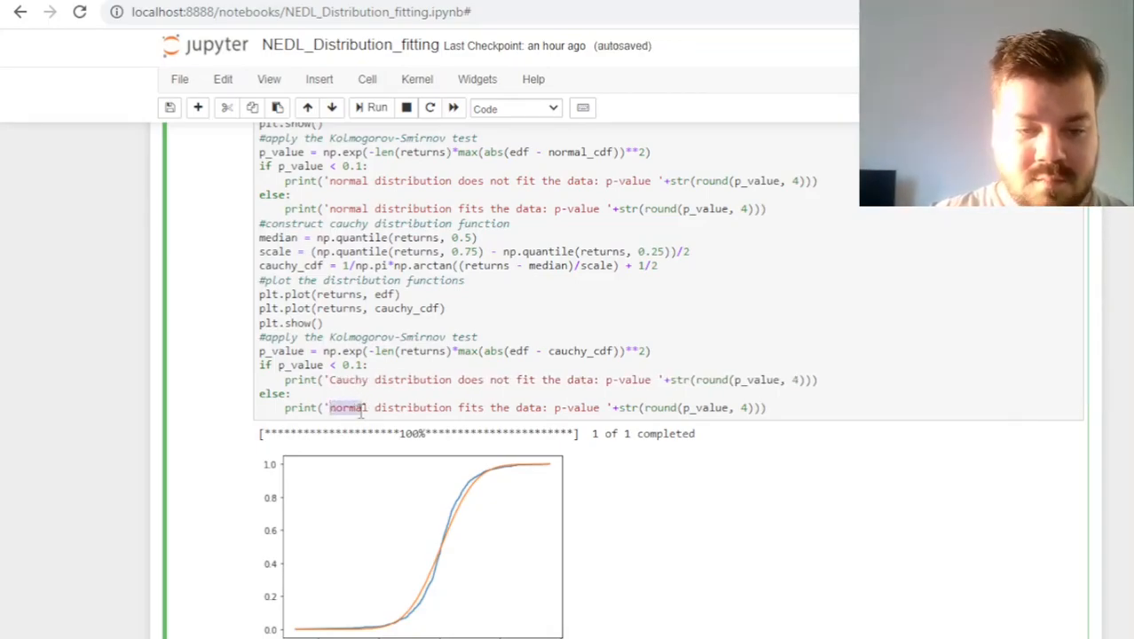
type("Cauchy")
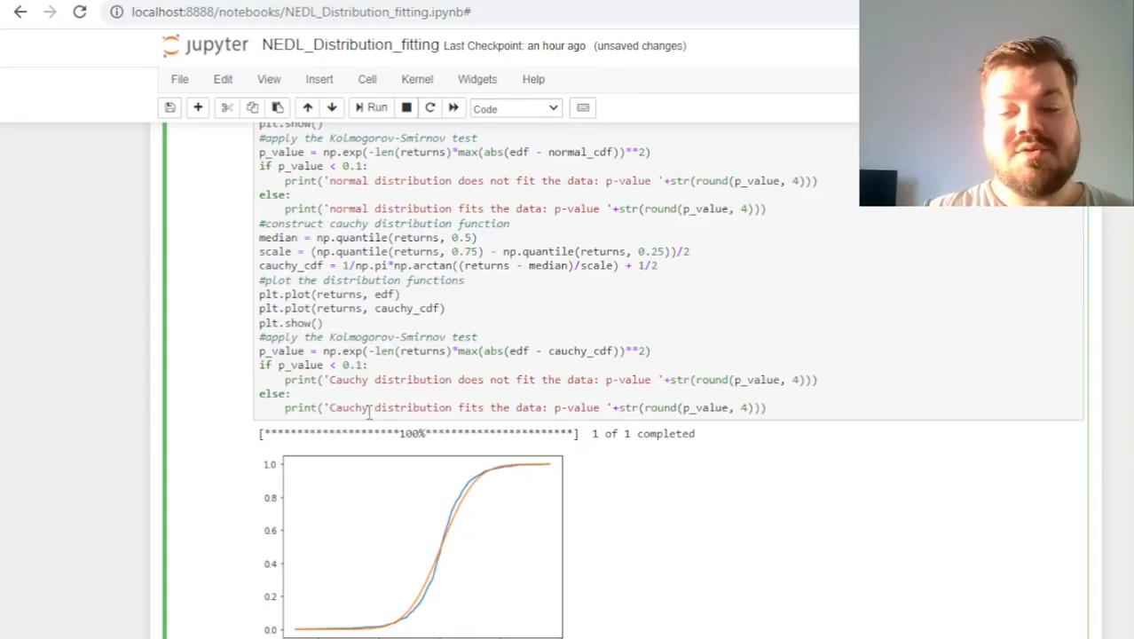
scroll("down", 3)
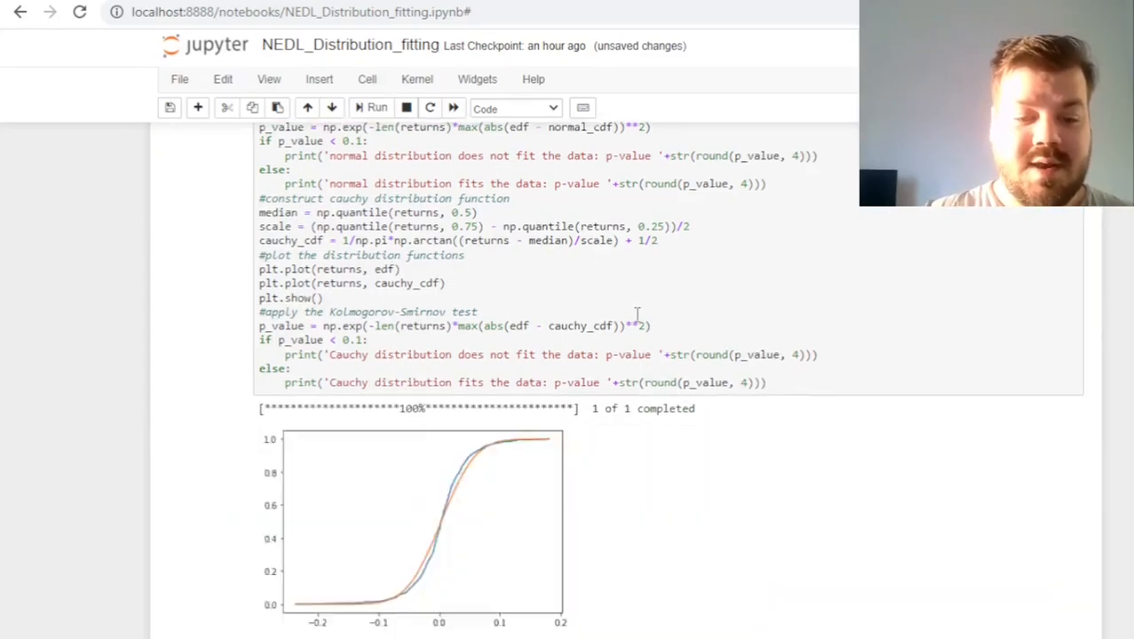
scroll("down", 3)
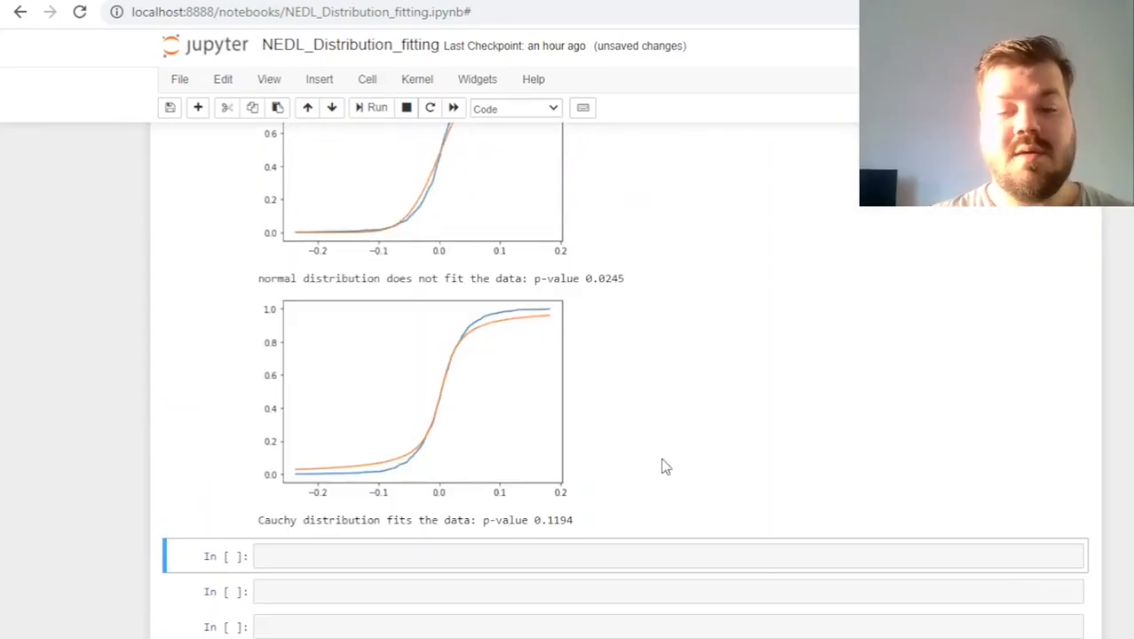
mouse_move(606, 467)
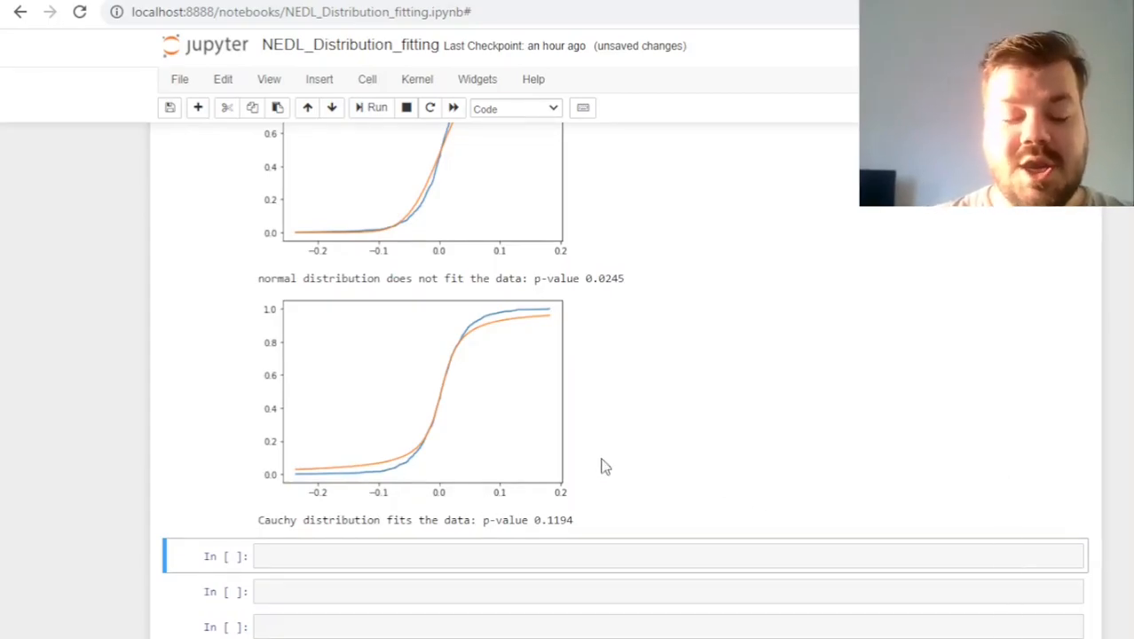
scroll("down", 3)
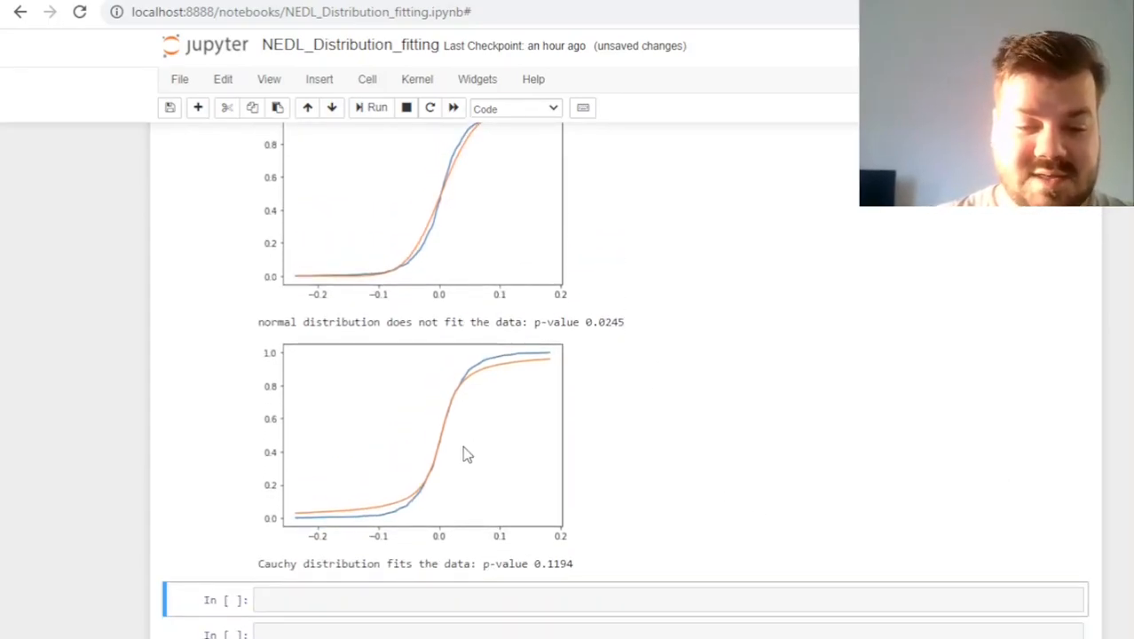
mouse_move(568, 335)
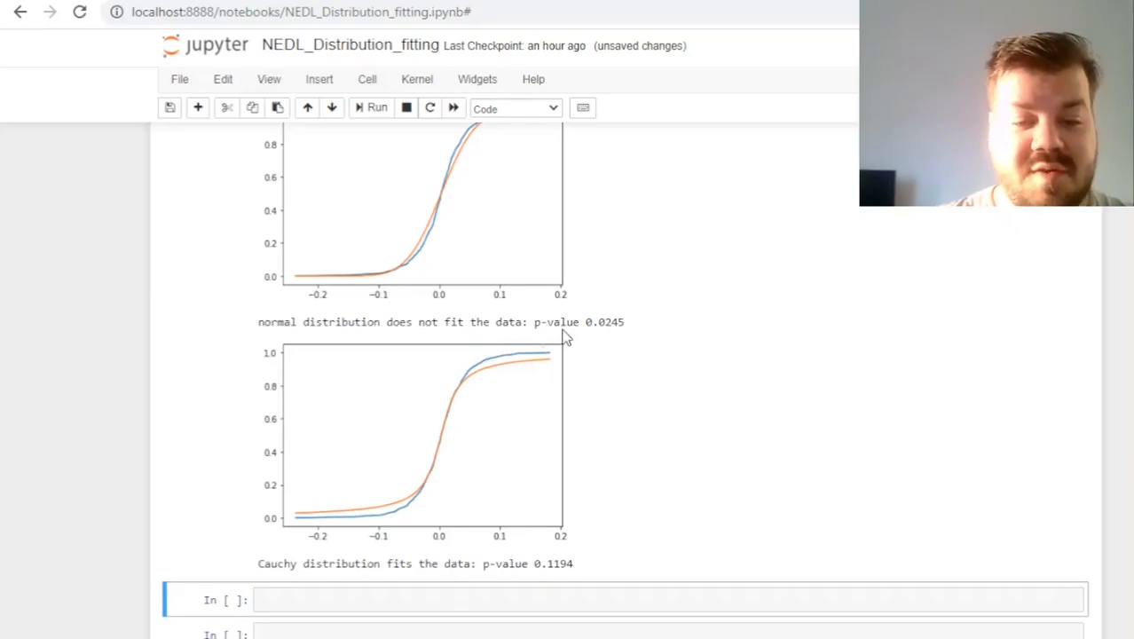
mouse_move(476, 518)
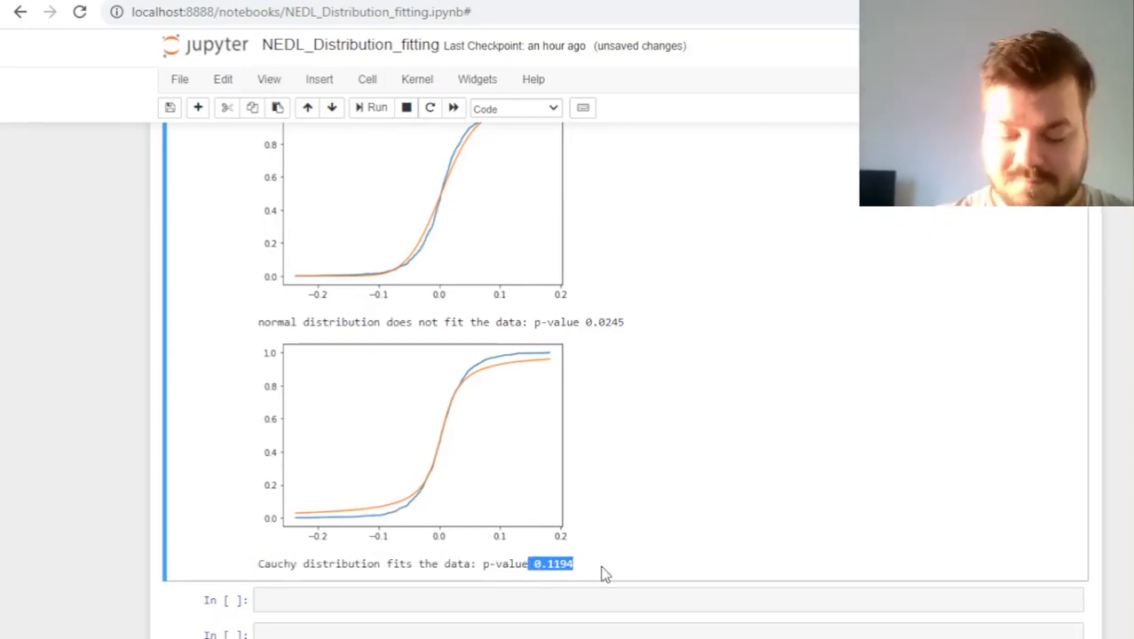
mouse_move(575, 571)
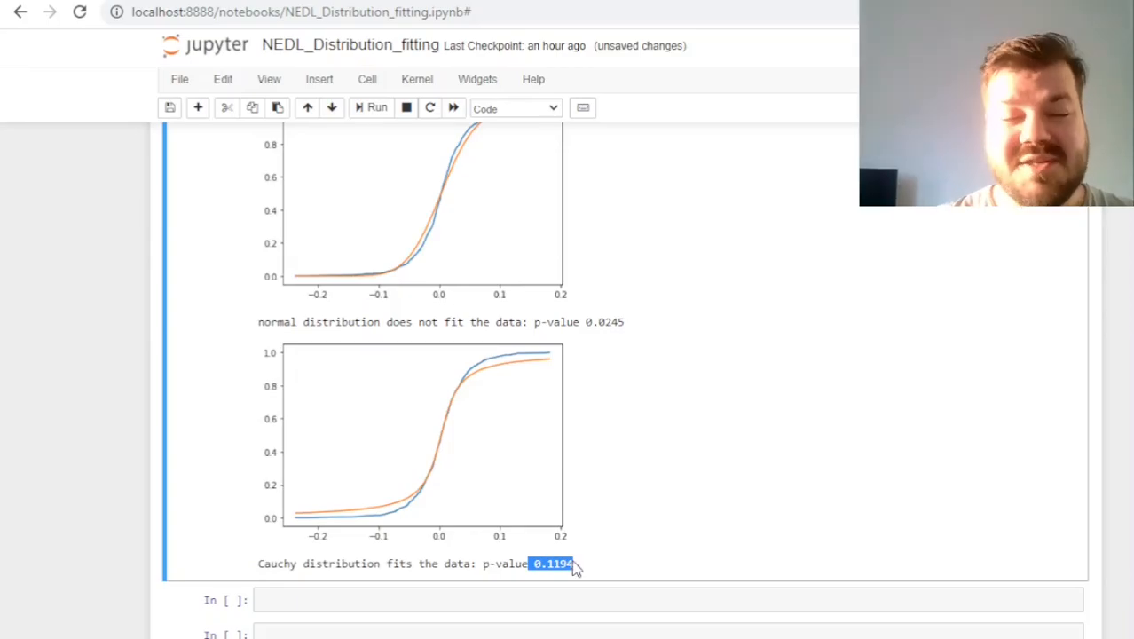
mouse_move(623, 546)
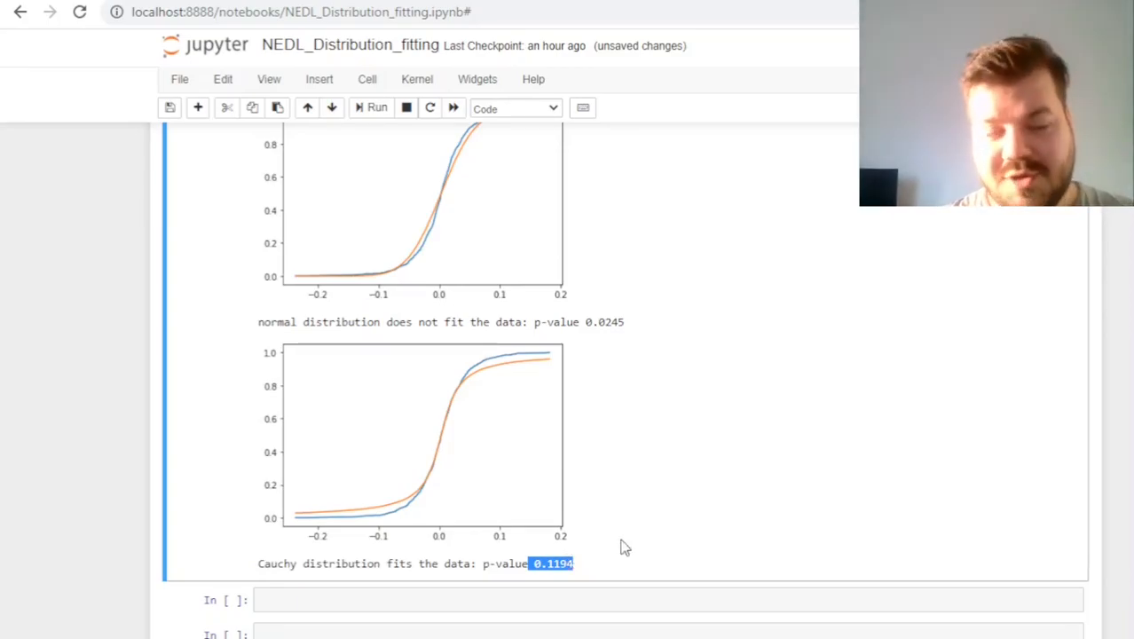
mouse_move(621, 421)
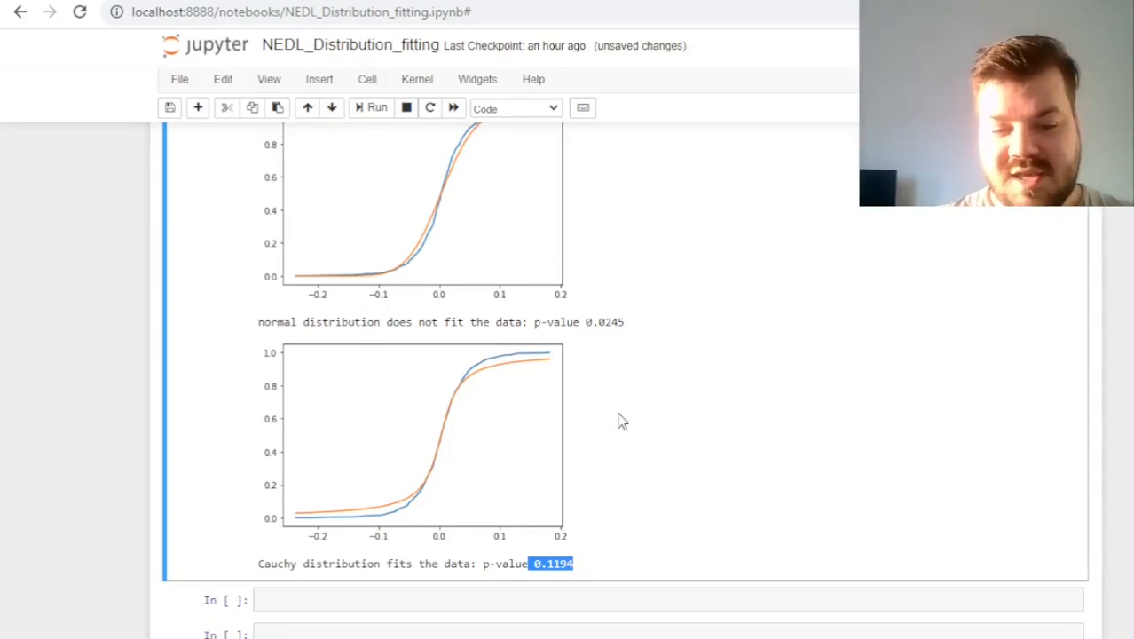
mouse_move(671, 448)
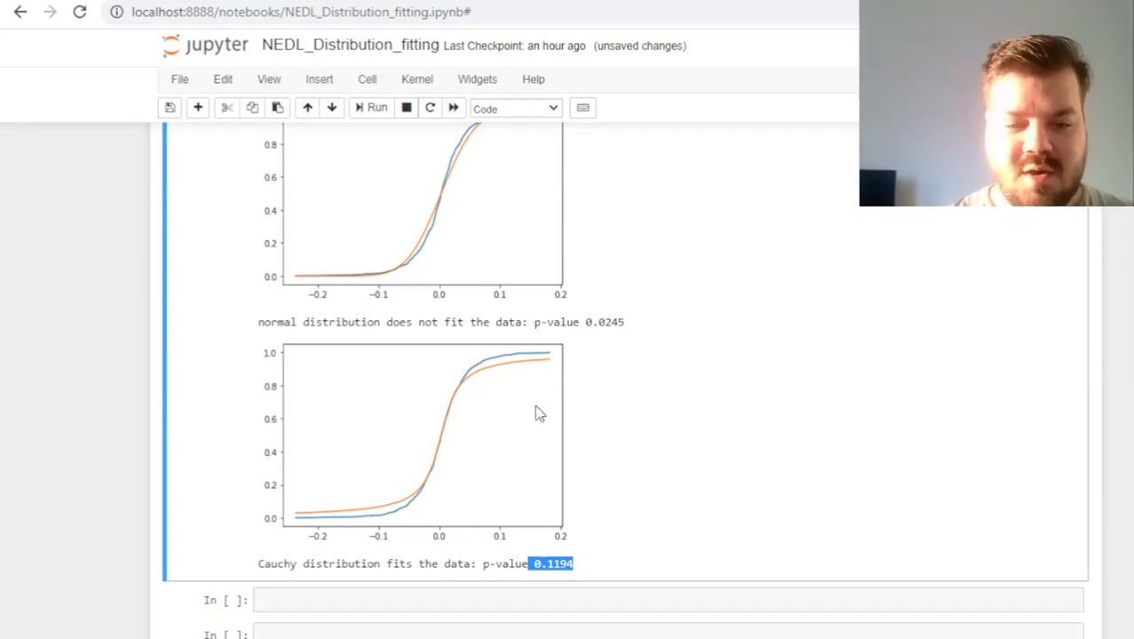
mouse_move(355, 525)
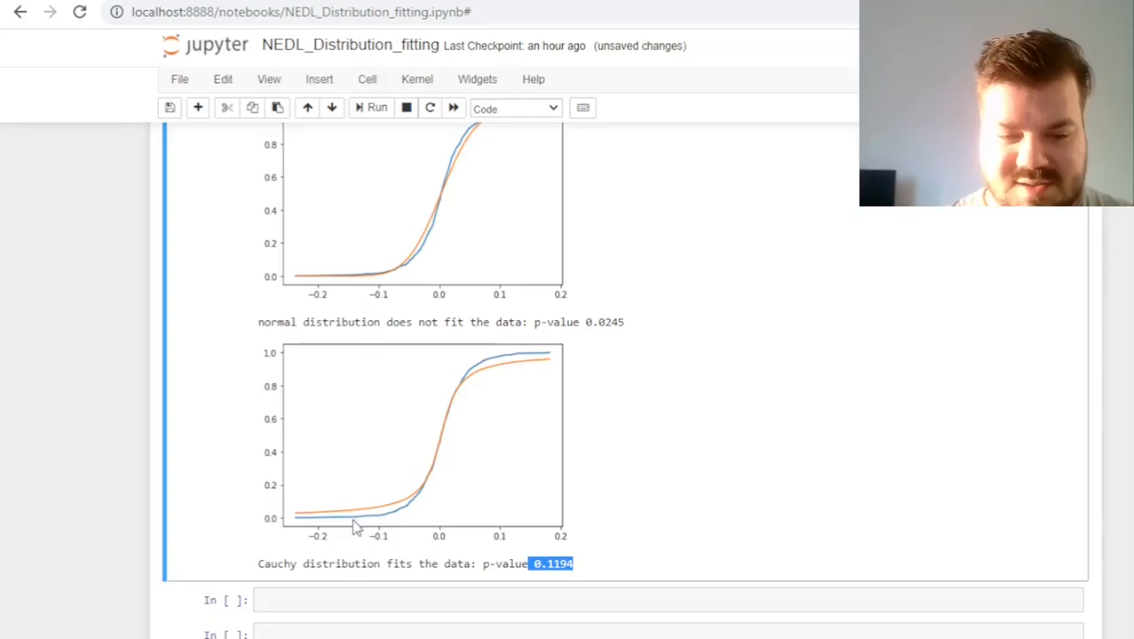
mouse_move(610, 457)
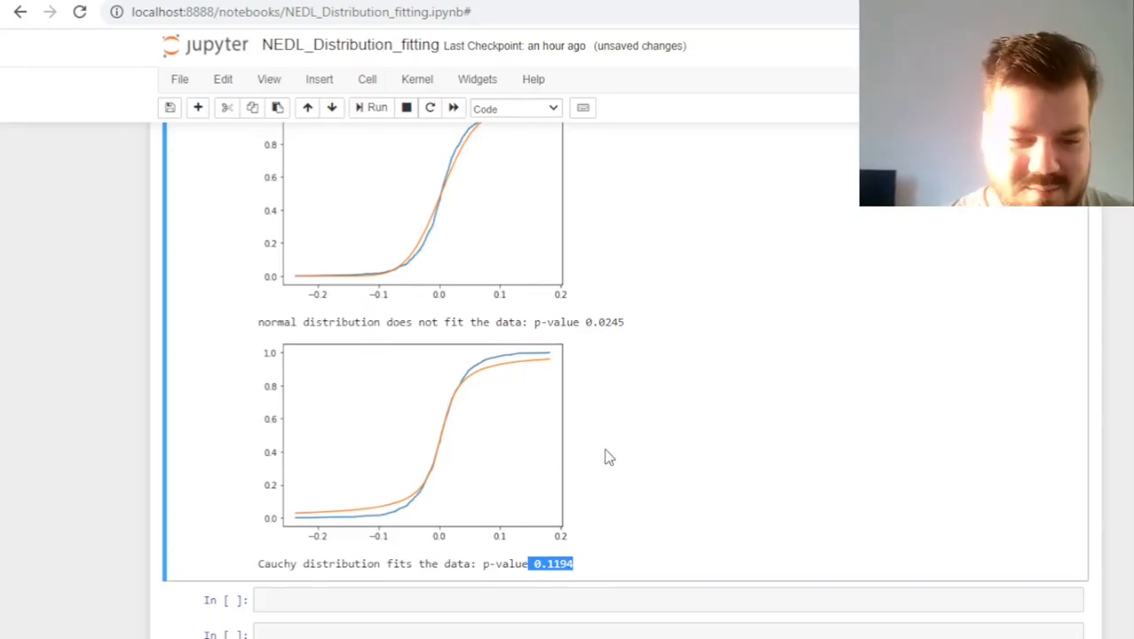
mouse_move(550, 362)
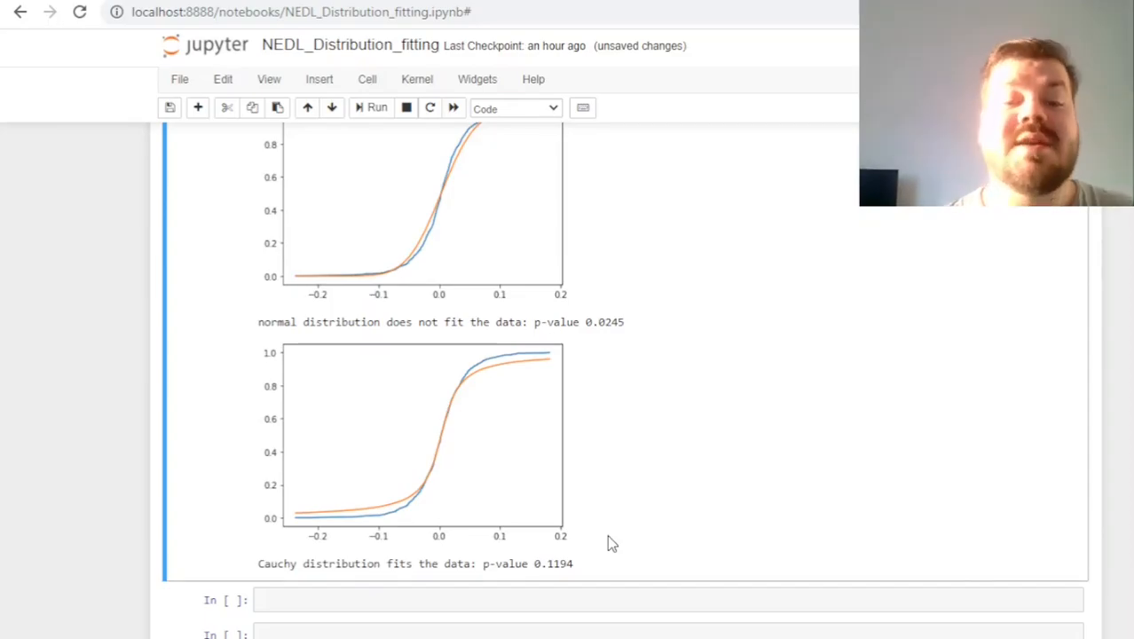
mouse_move(462, 554)
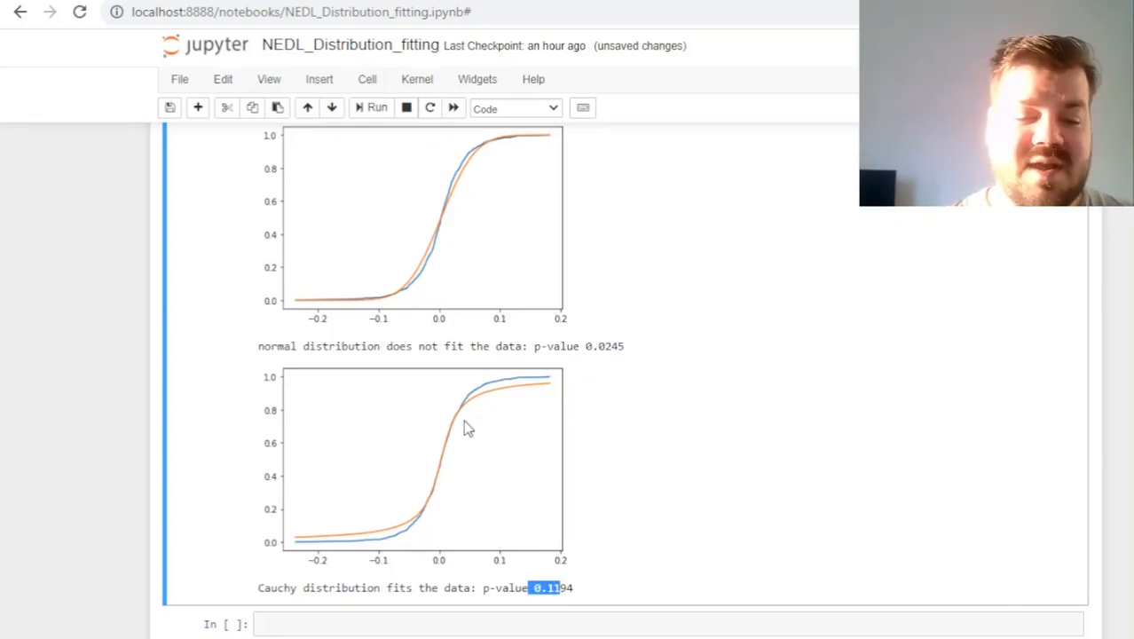
mouse_move(632, 430)
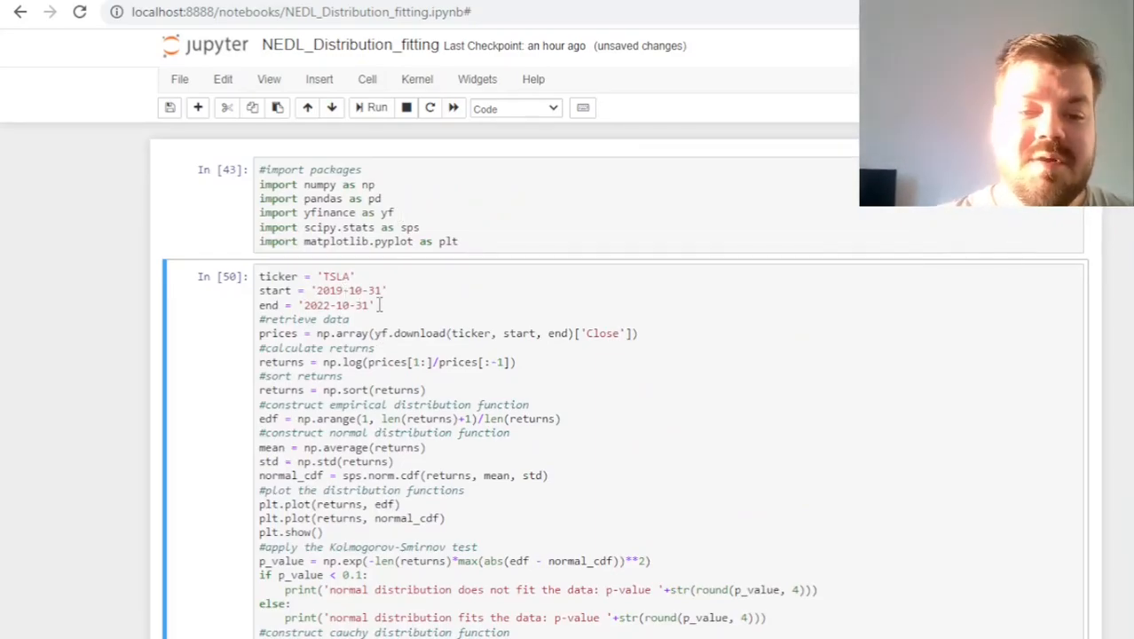
Replace the TSLA ticker, typing 'WI' as the new stock symbol
double_click(335, 276)
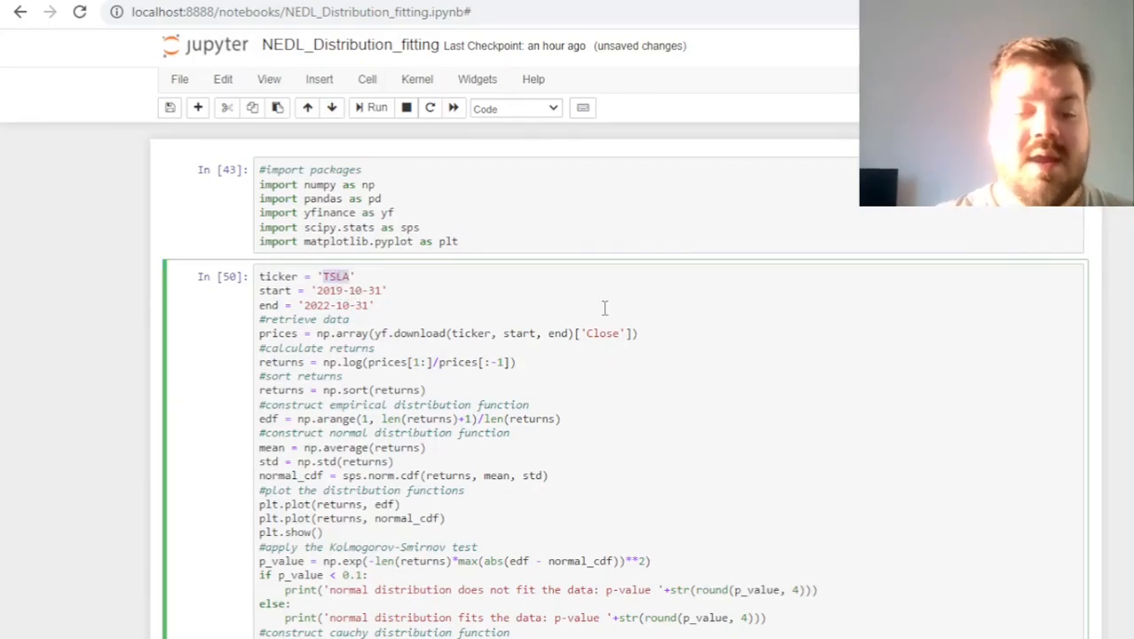
type("WI")
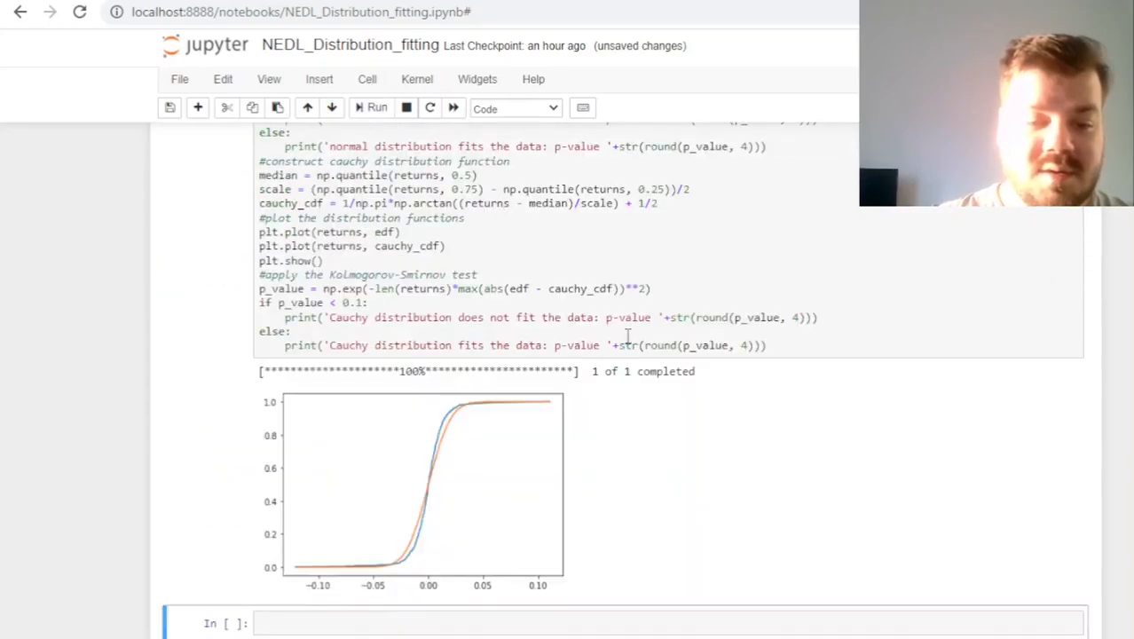
scroll("down", 3)
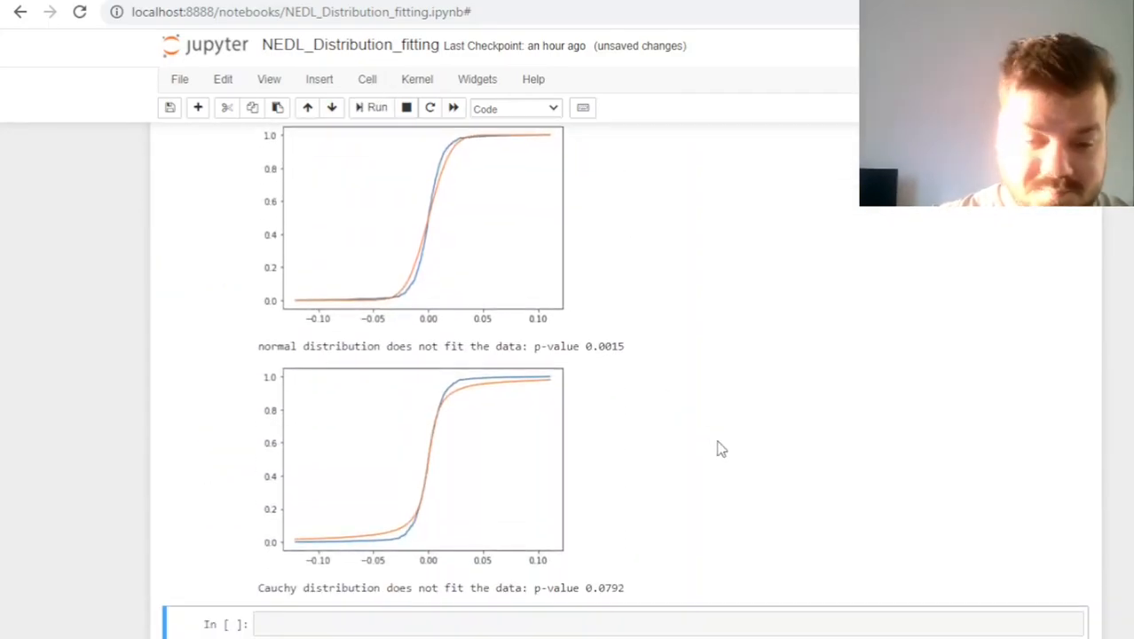
mouse_move(503, 420)
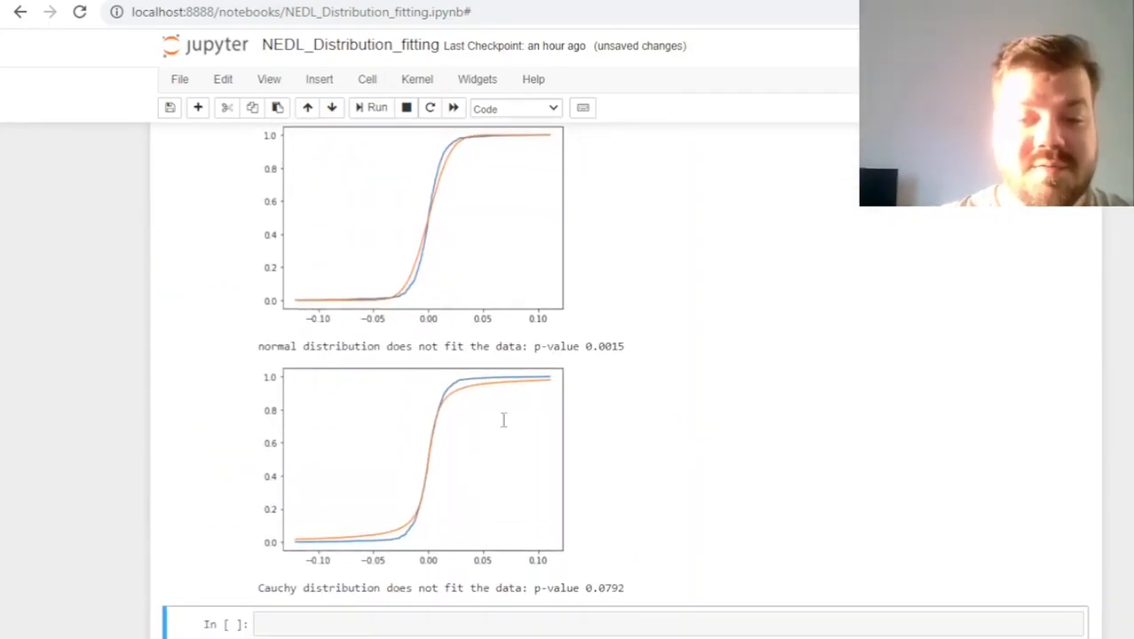
mouse_move(541, 568)
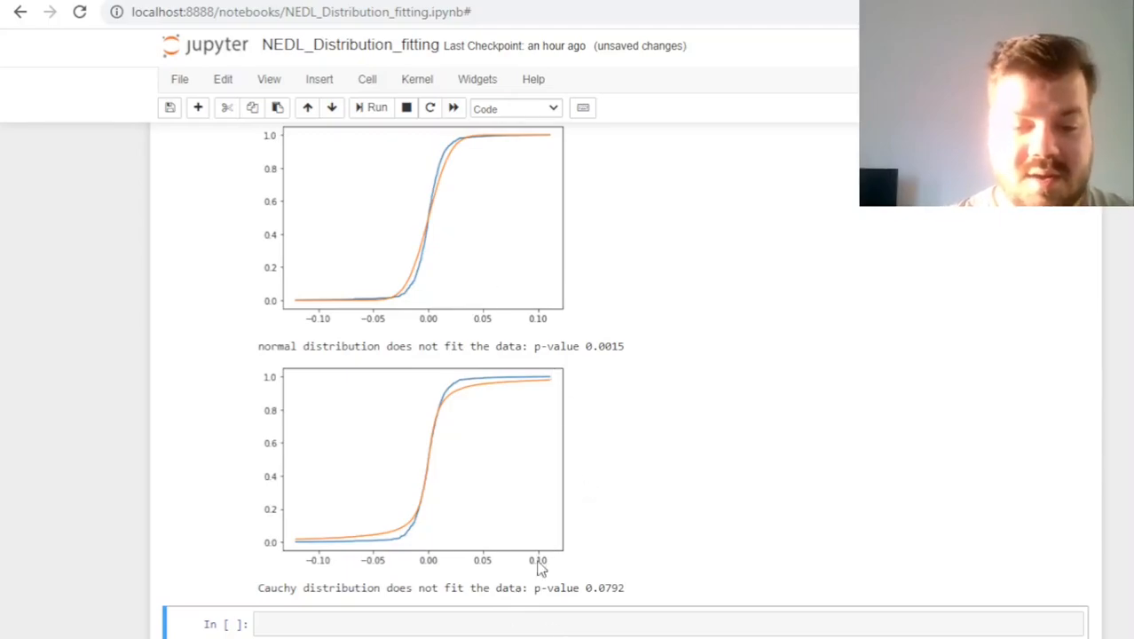
mouse_move(630, 608)
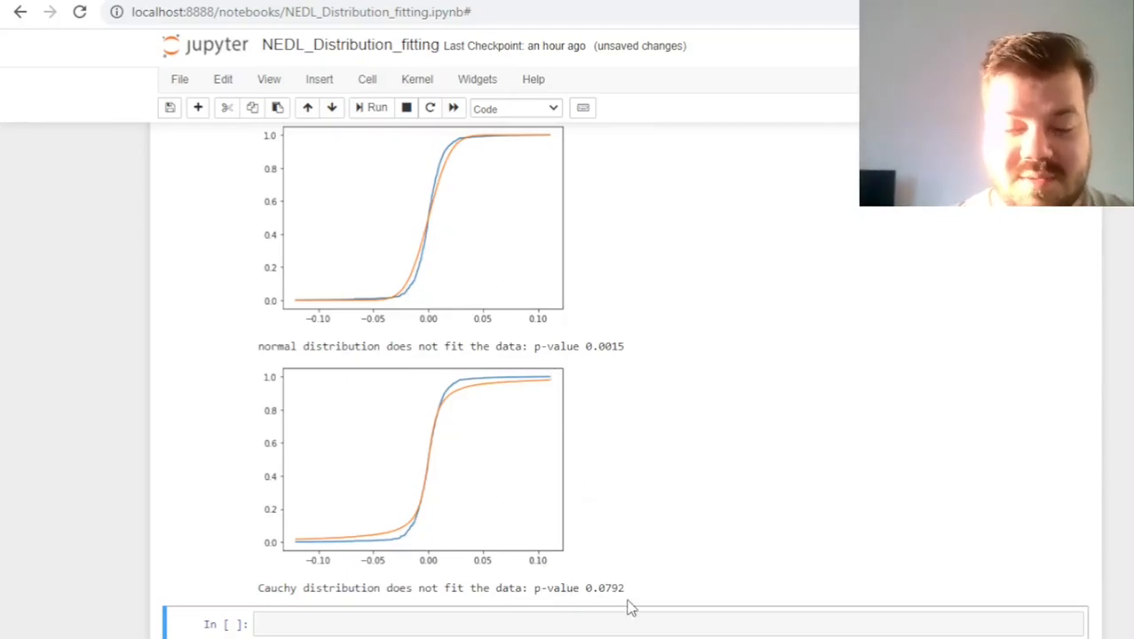
mouse_move(392, 379)
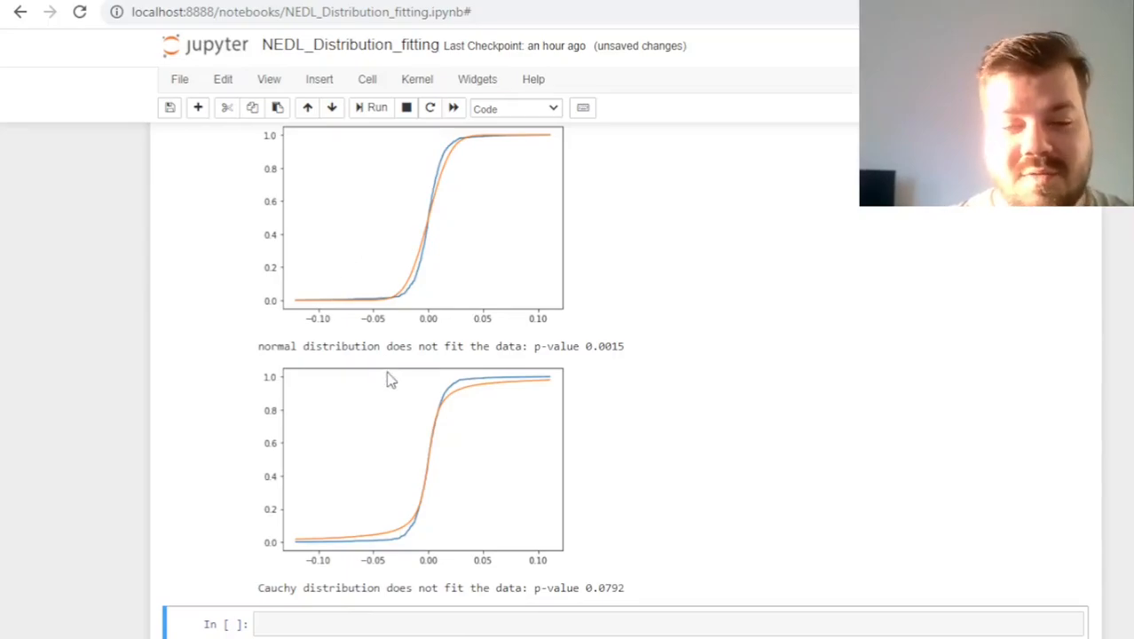
mouse_move(477, 559)
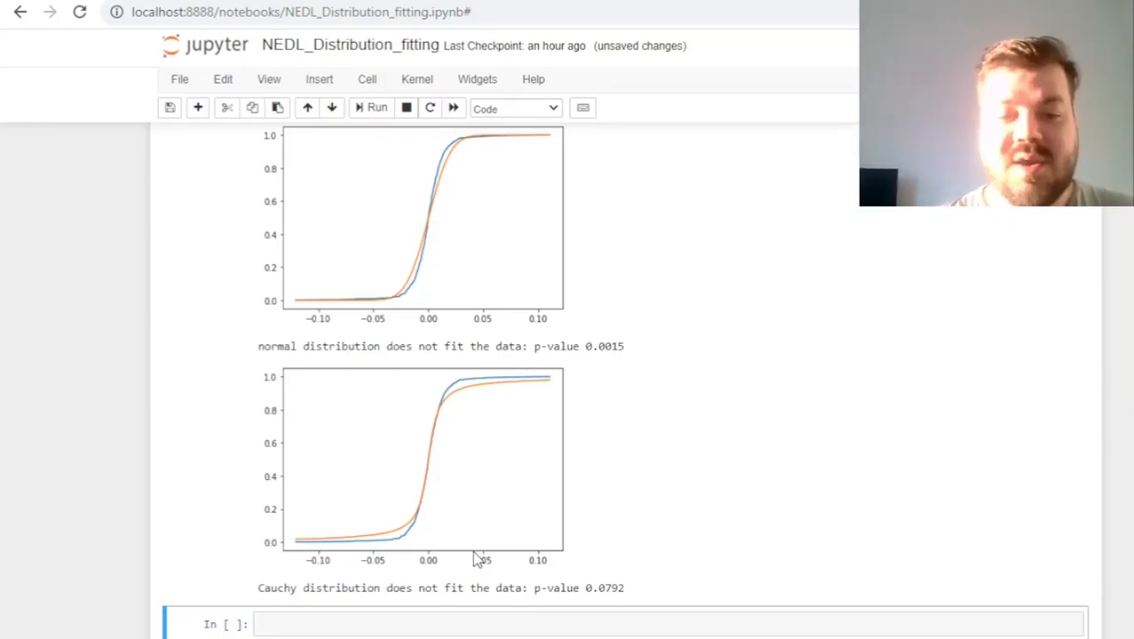
mouse_move(669, 455)
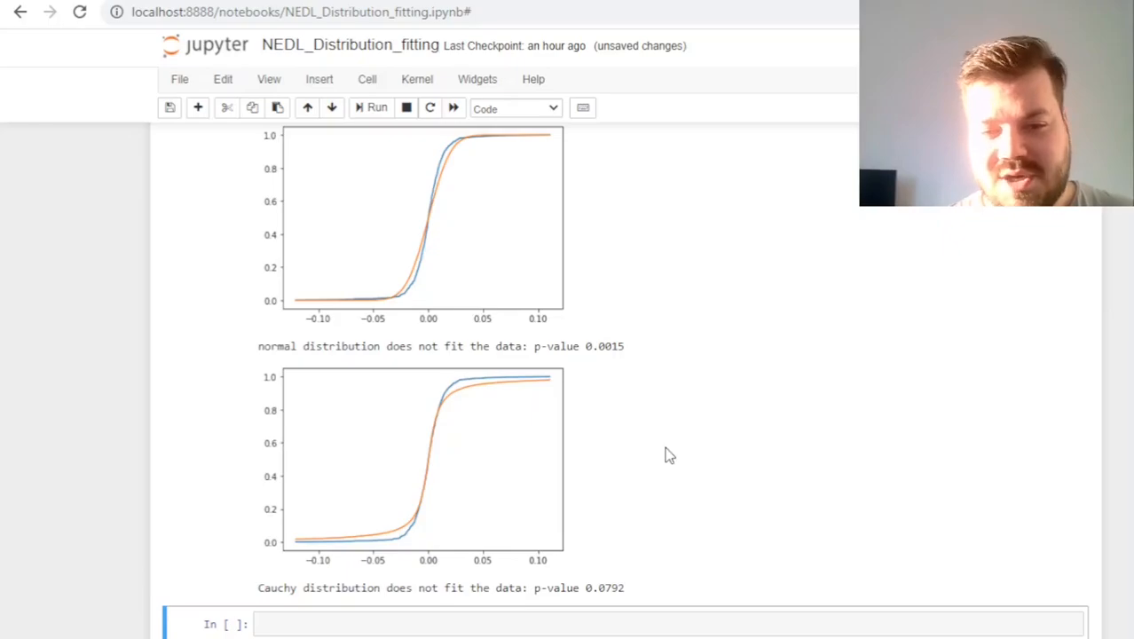